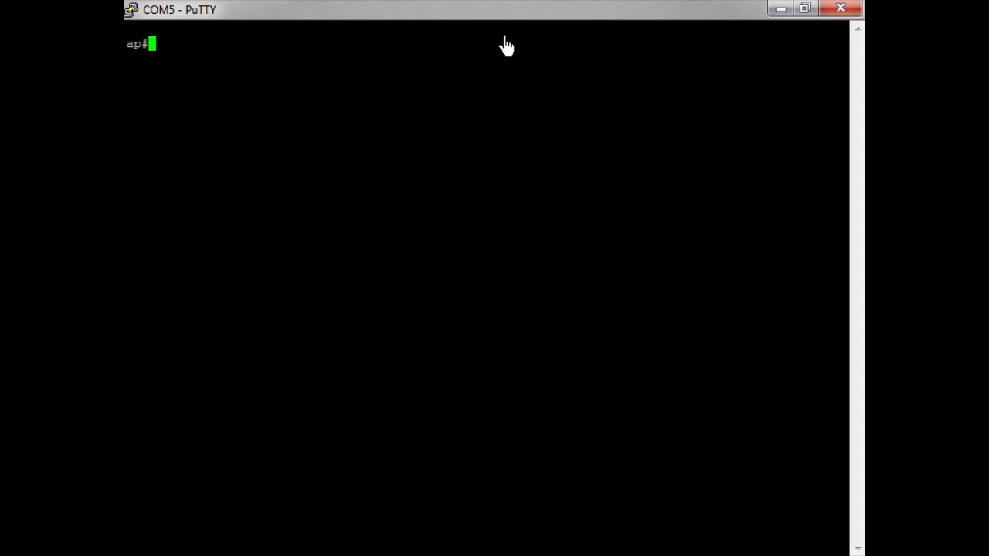
- Begin a show command at the ap# prompt
type("show")
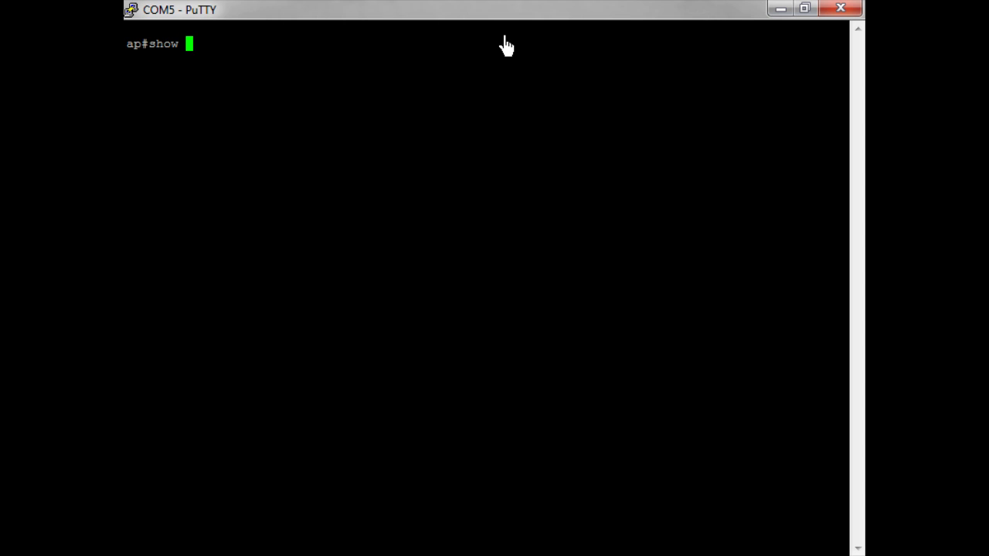
- Run show running-config and page through to the end, noting the interface BVI1 section
type("run")
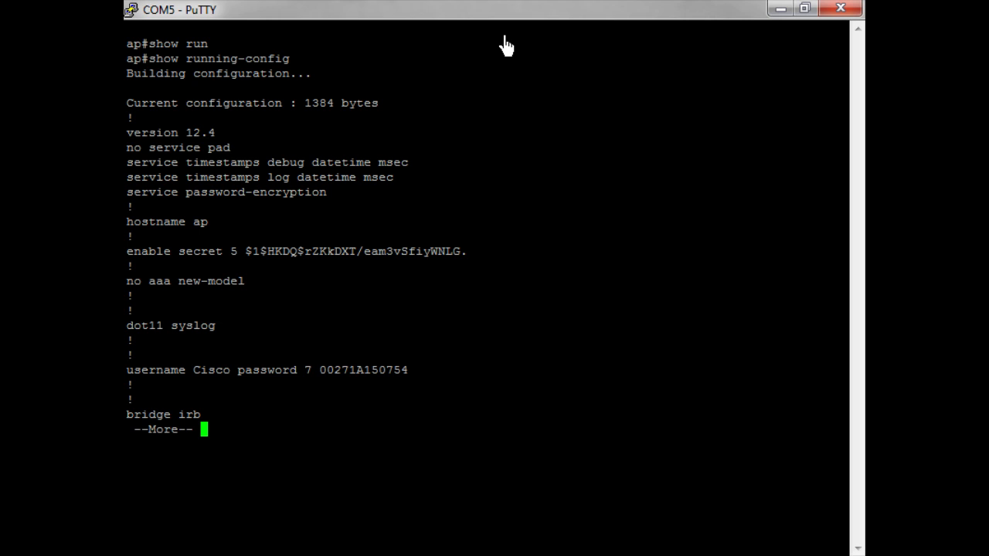
key("space")
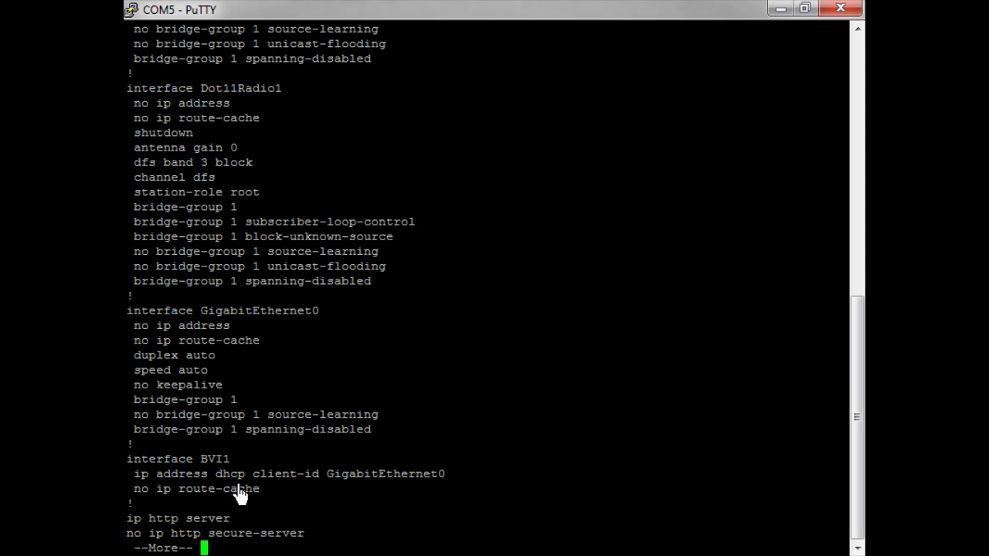
double_click(163, 458)
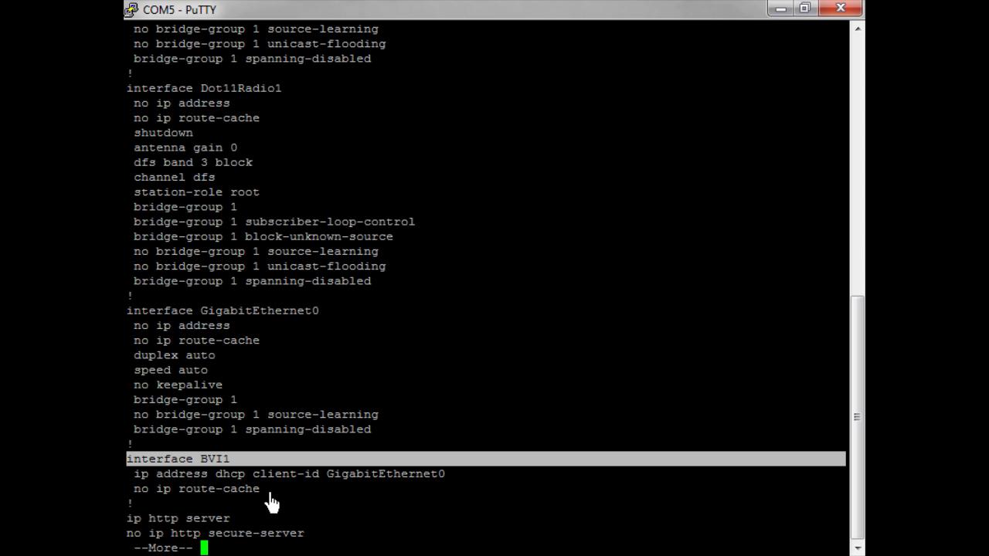
key("space")
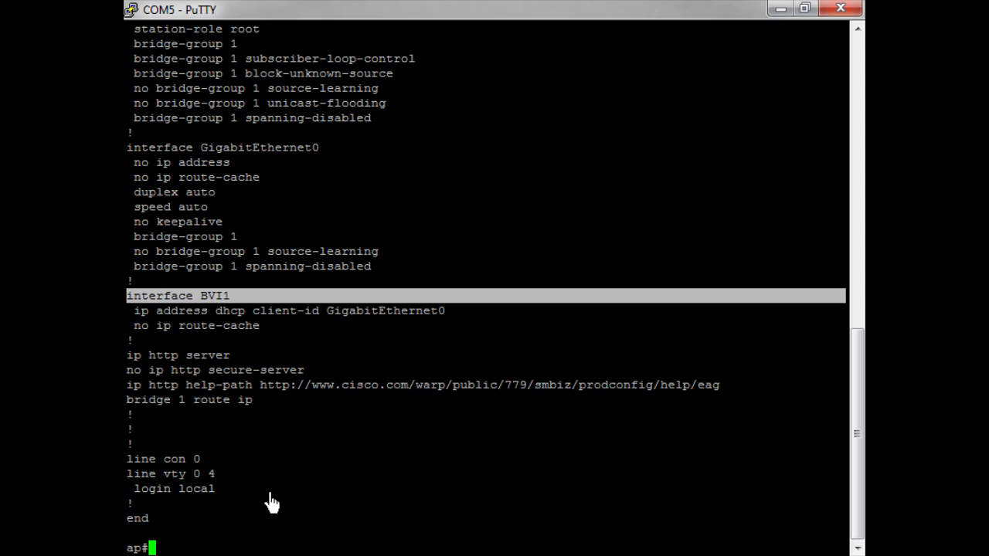
type("configure terminal")
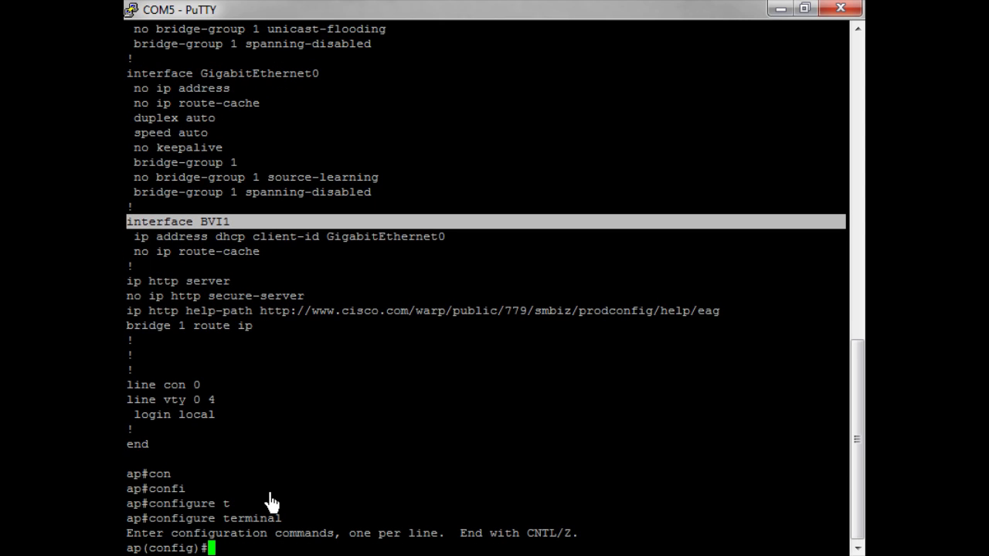
- Assign interface BVI1 the address 192.168.70.101 255.255.255.0 and exit configuration mode with Ctrl+Z
type("inter")
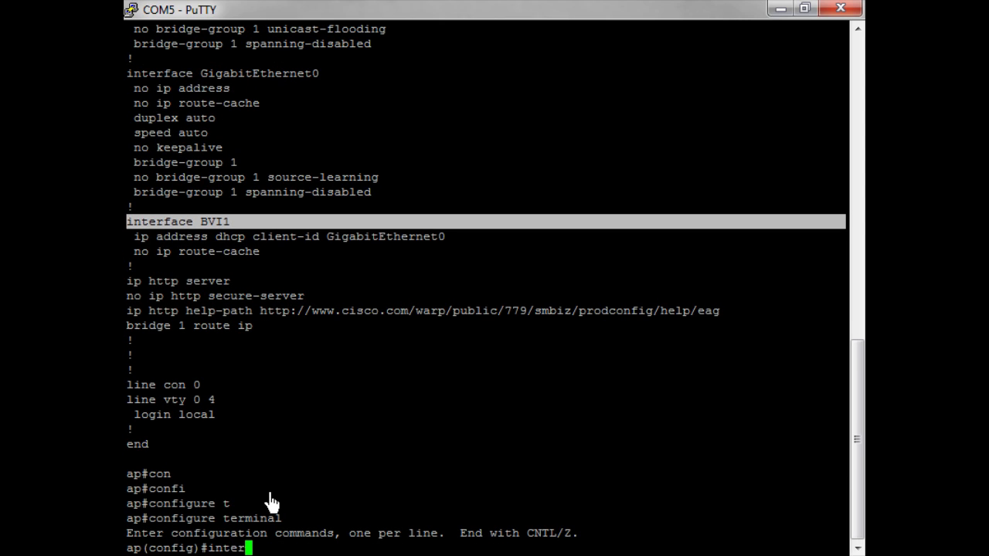
type("interface bvI")
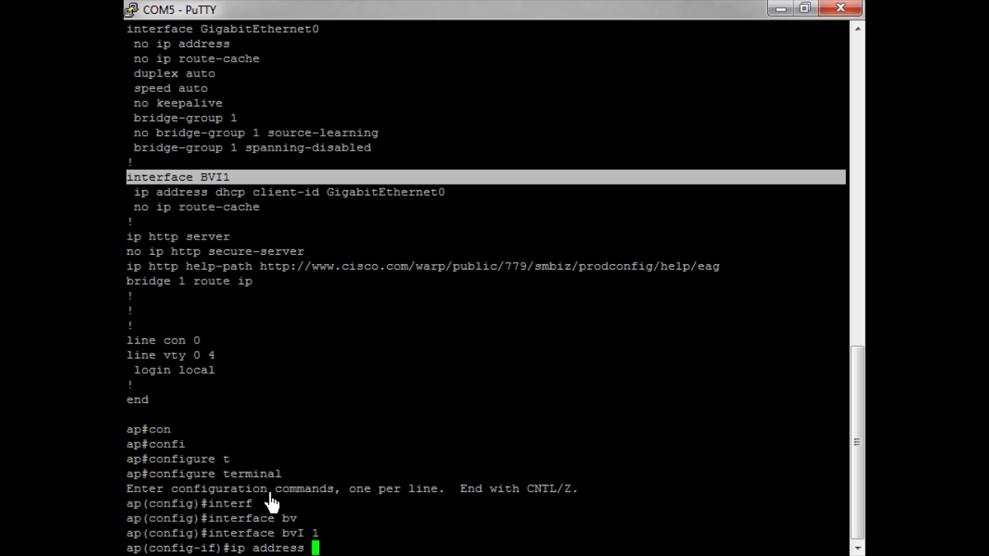
type("192.")
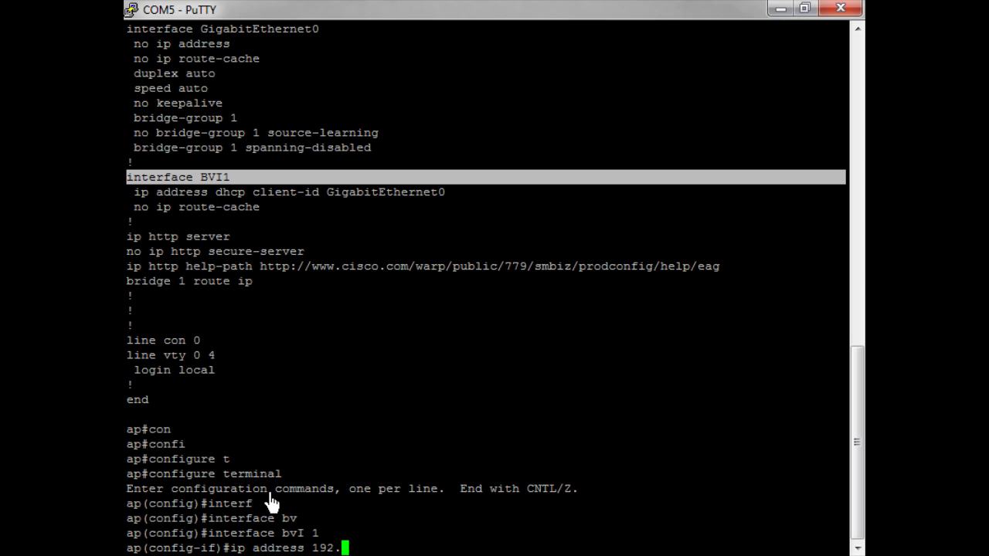
type("168")
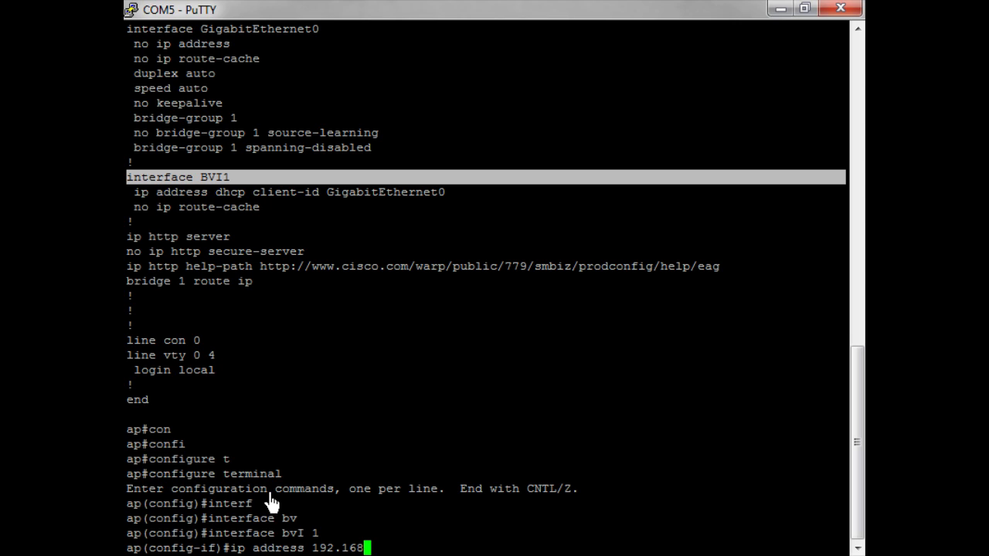
type(".70.")
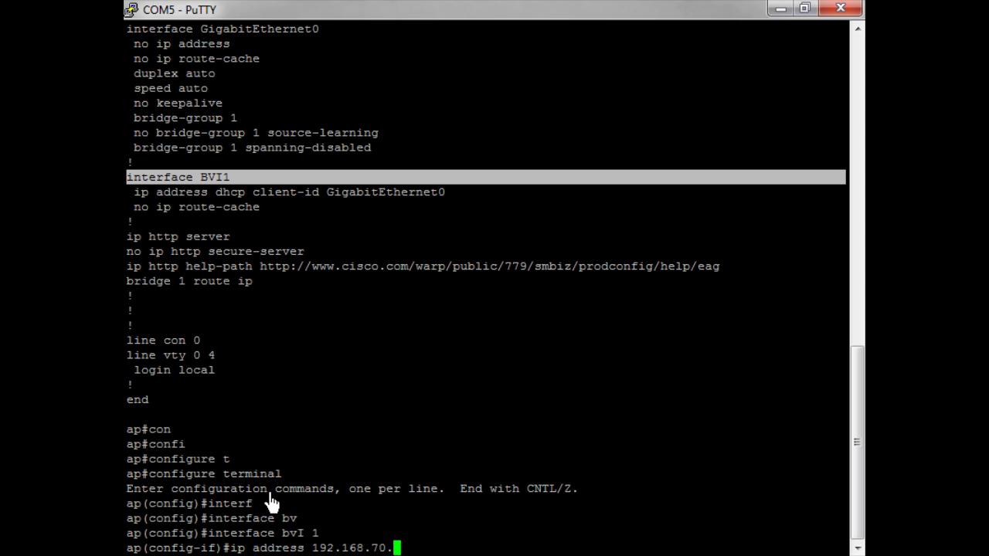
type("101")
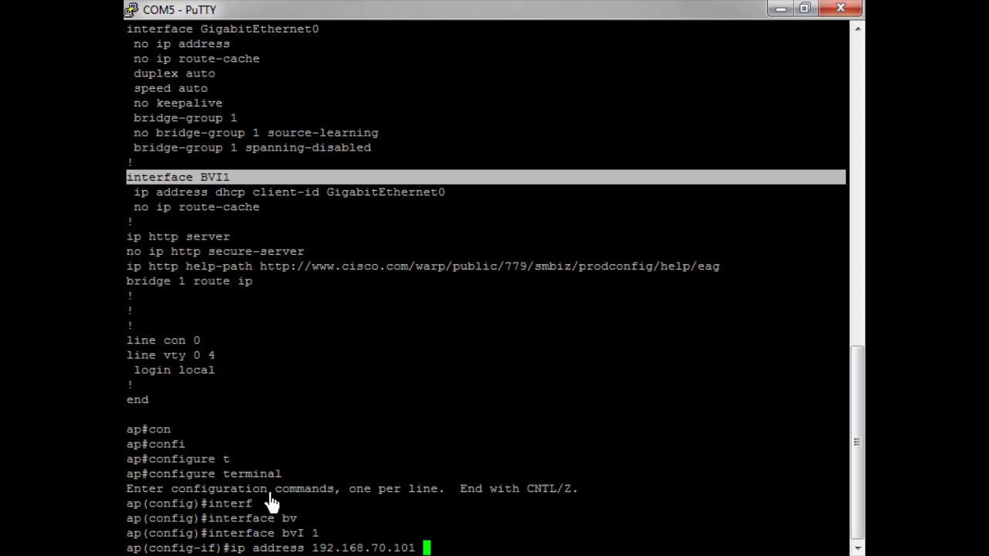
type("255.2")
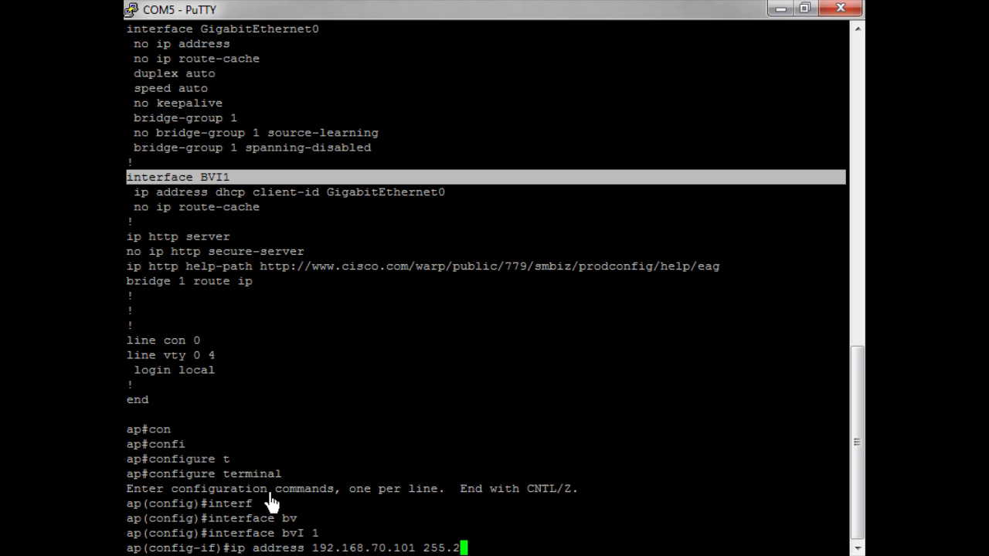
type("55.25")
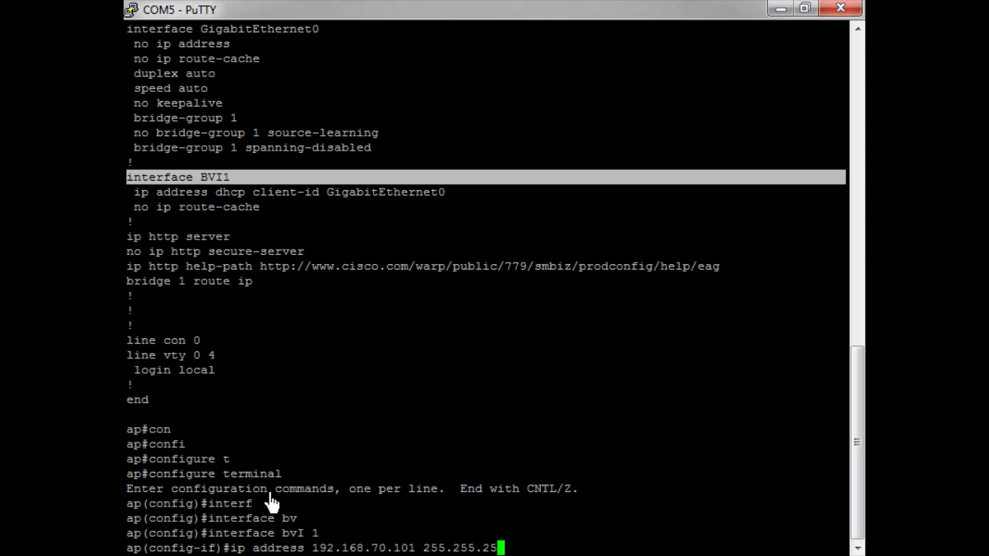
key("Return")
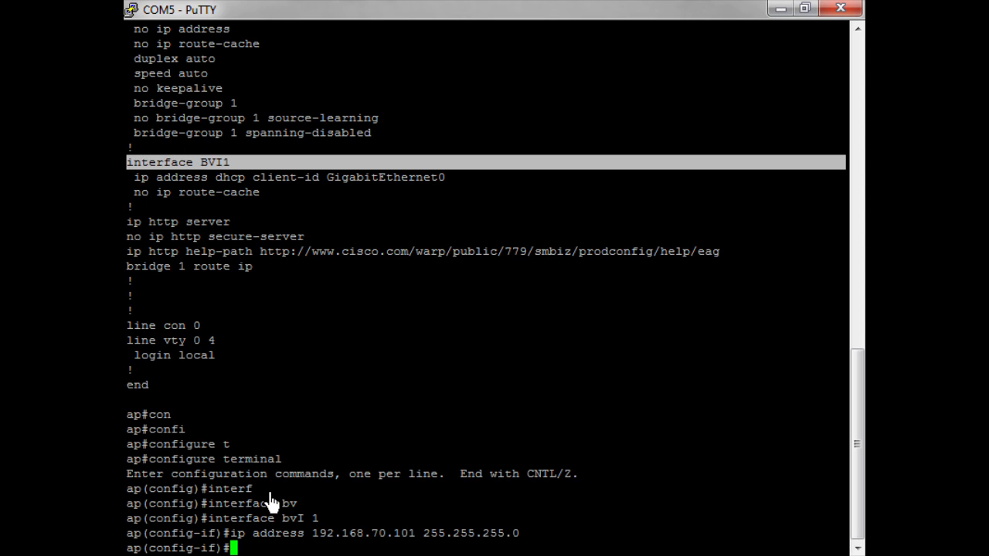
key("ctrl+z")
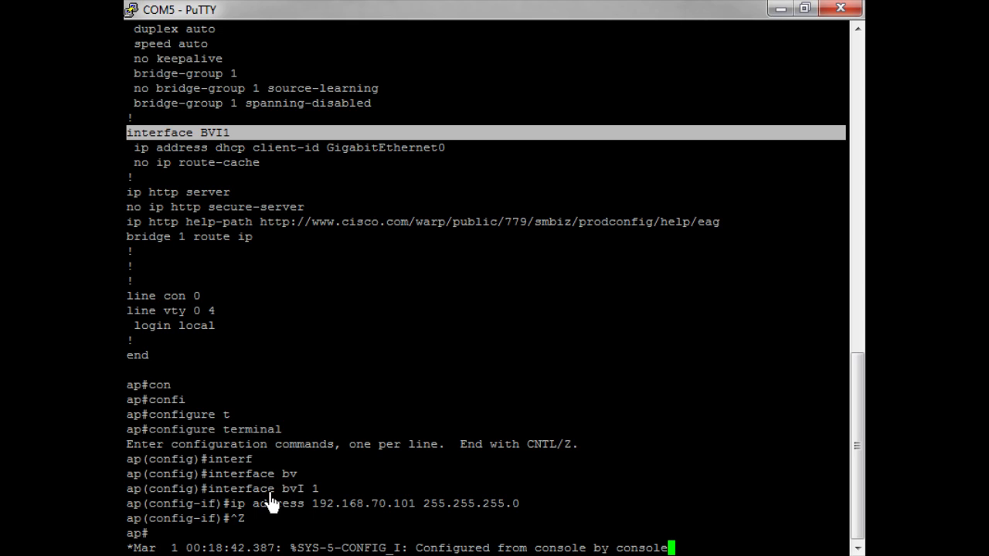
scroll("down", 3)
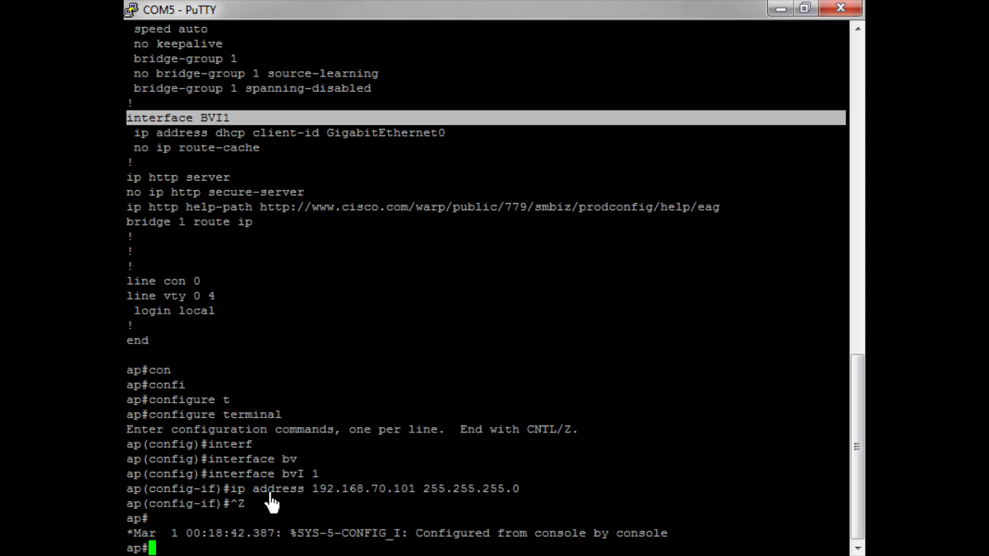
- Run copy running-config startup-config to save the configuration
type("c")
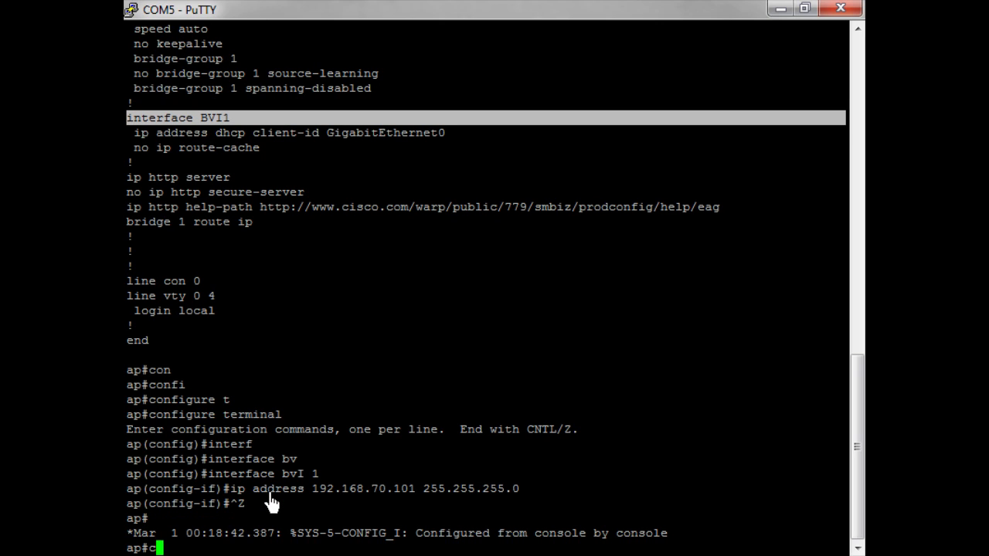
type("opy")
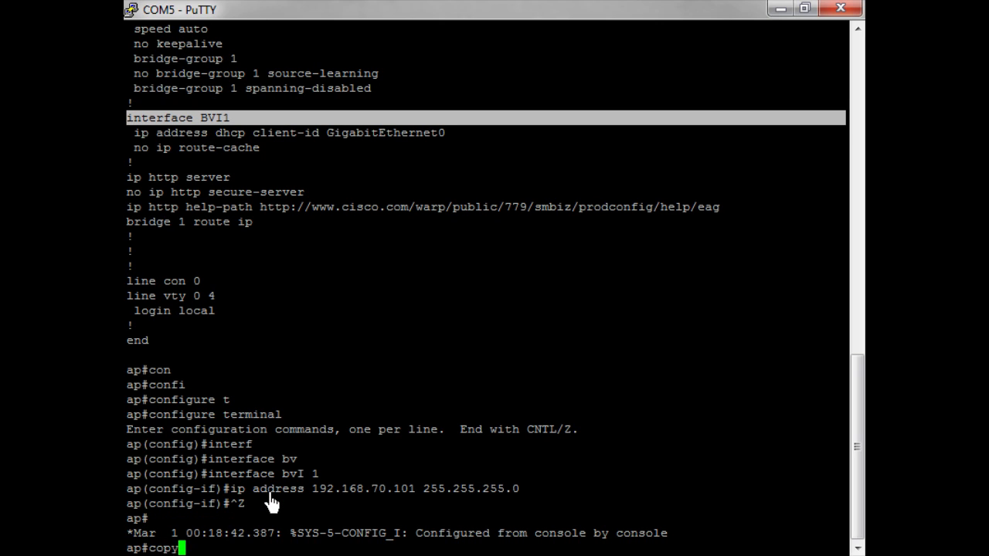
type("running-config")
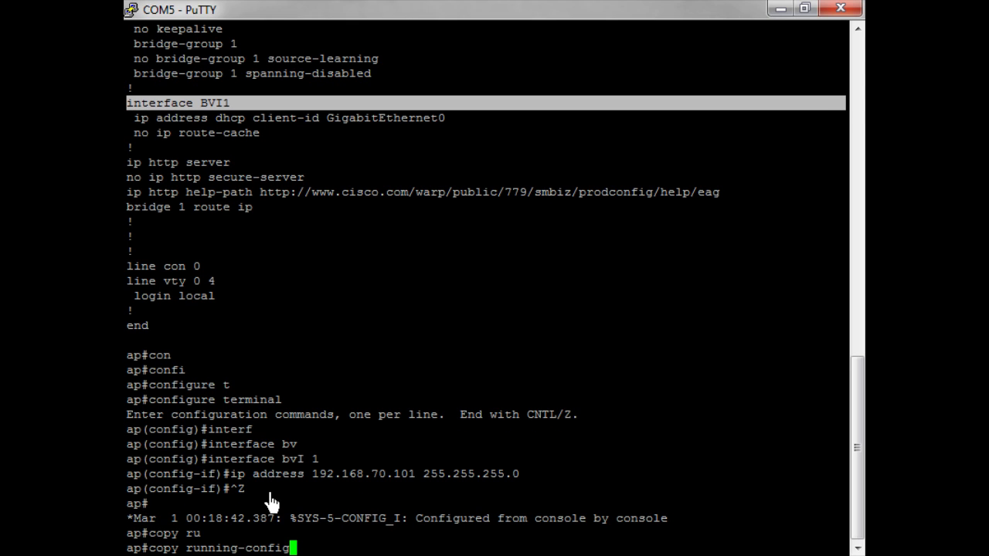
type("startup-config")
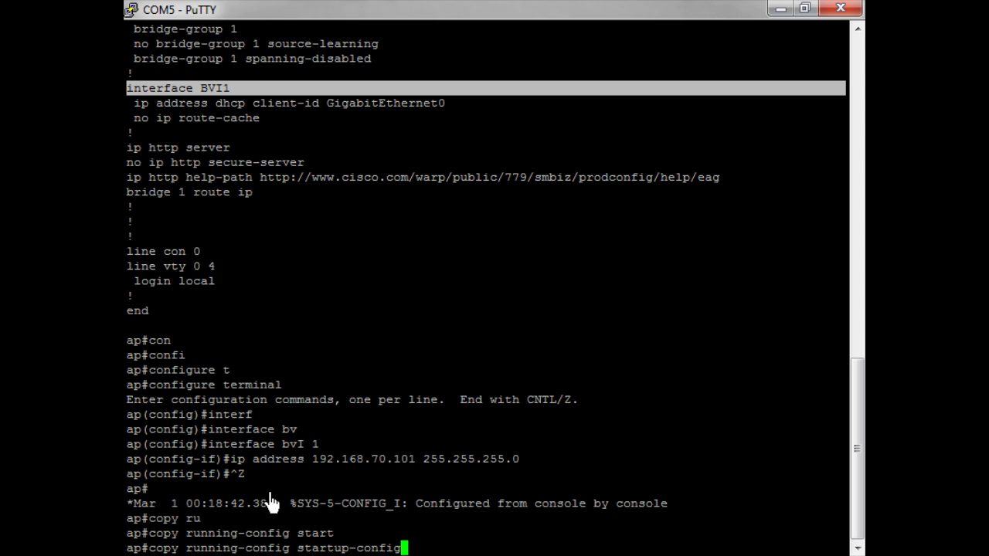
key("Return")
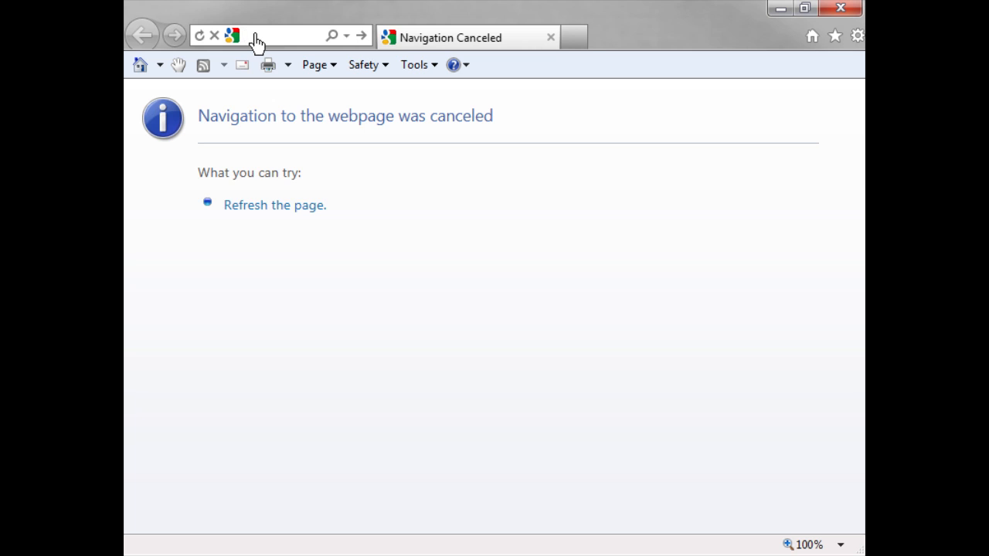
type("192.168.7")
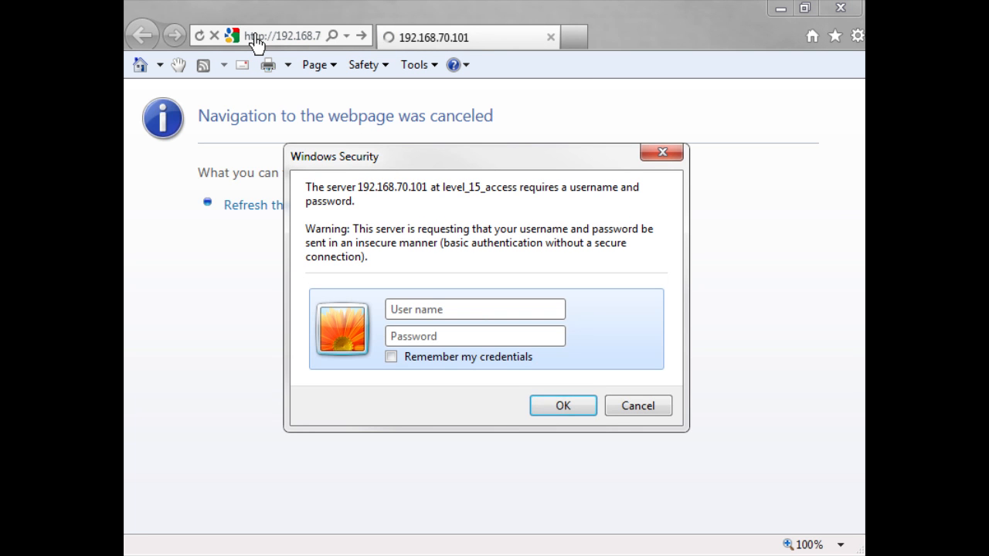
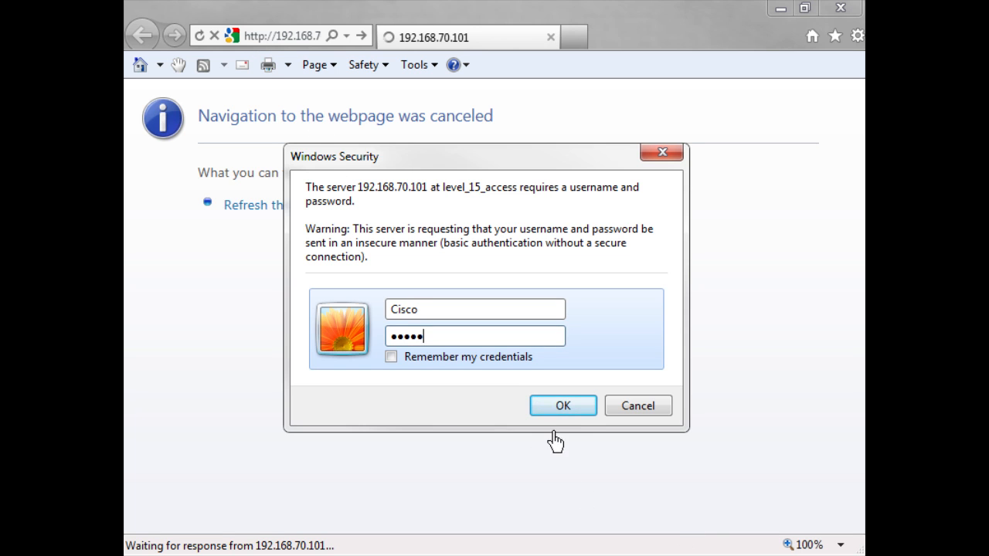
left_click(562, 405)
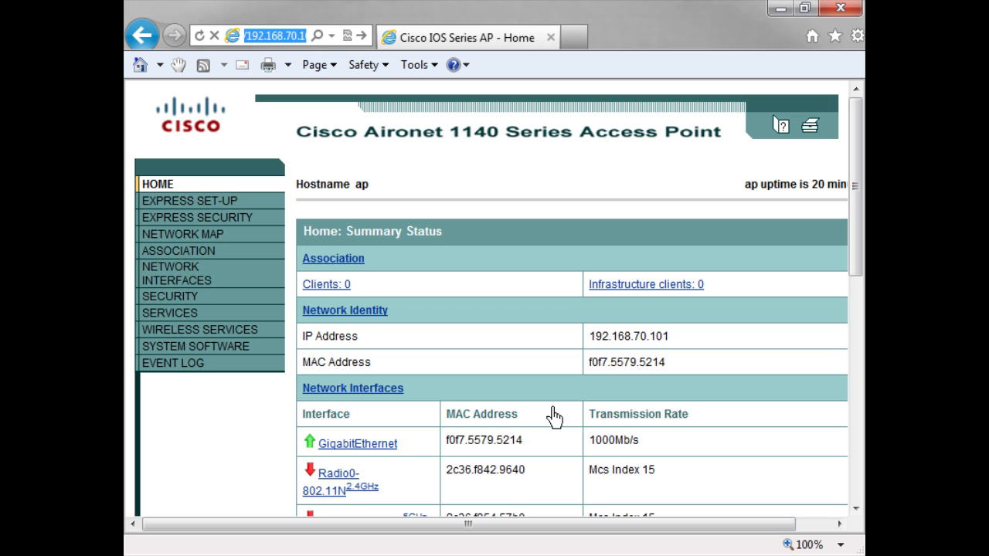
mouse_move(189, 201)
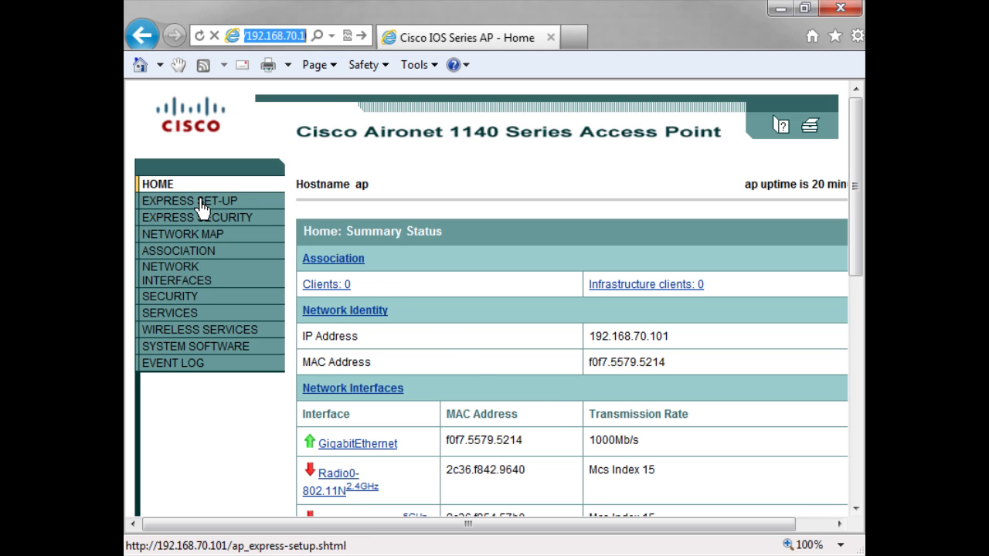
- Go to EXPRESS SET-UP and scroll to the host name and radio settings
left_click(189, 201)
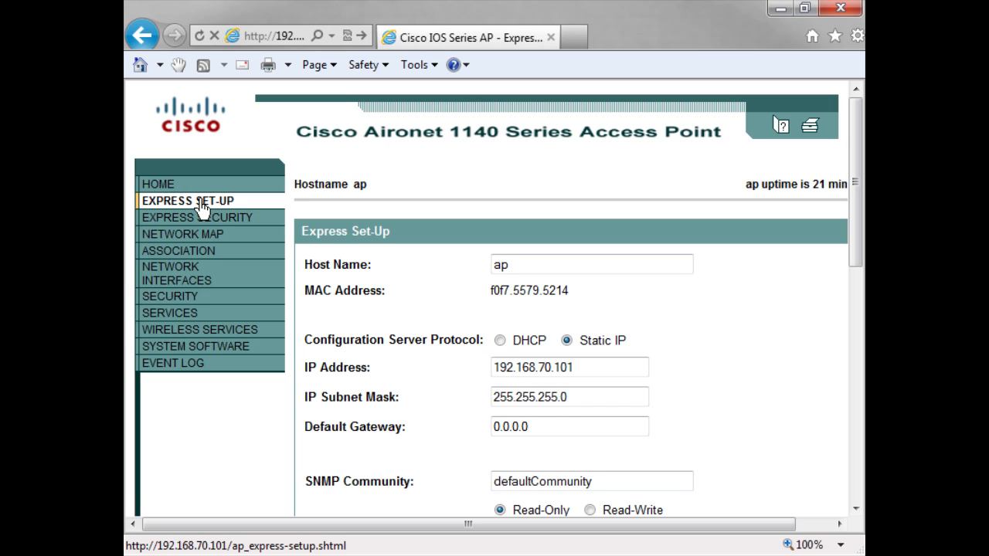
mouse_move(858, 513)
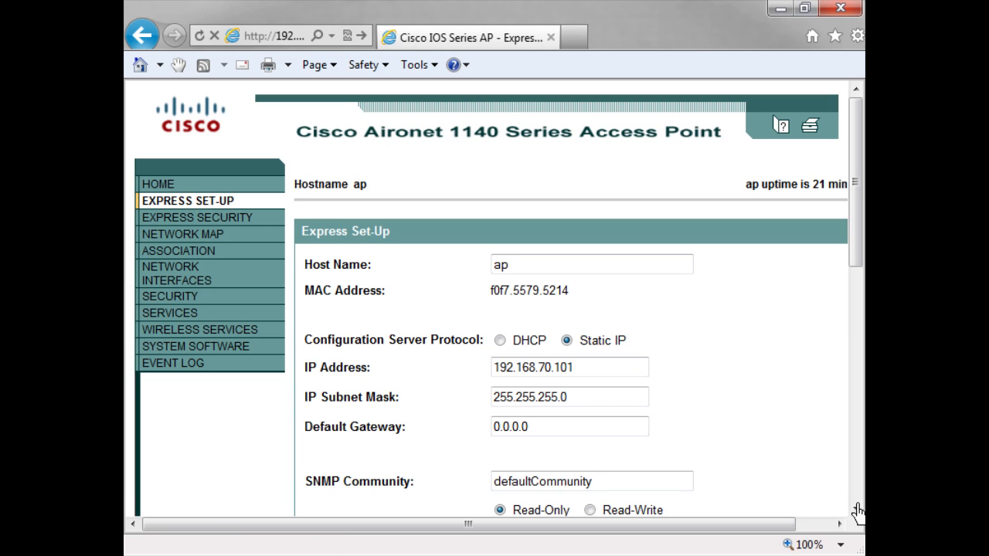
scroll("down", 3)
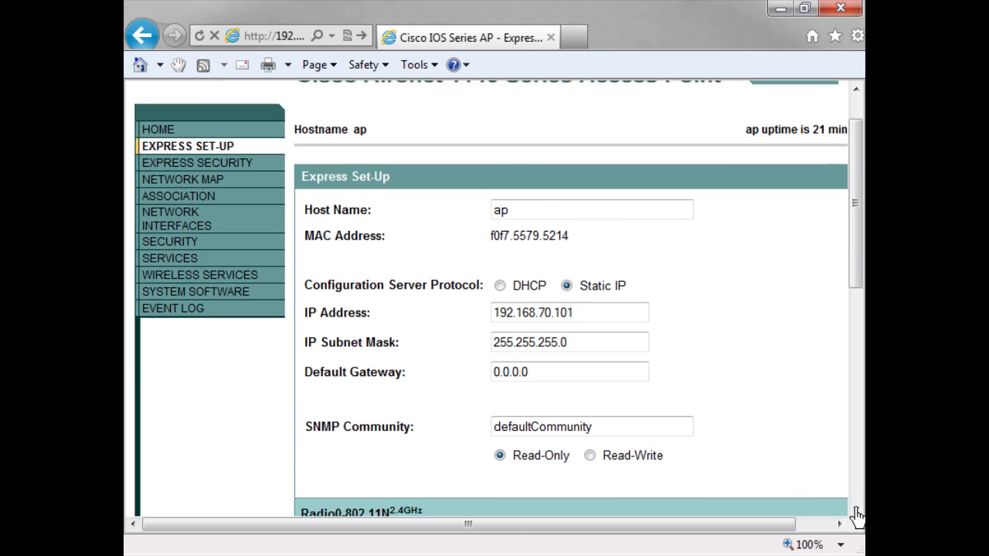
scroll("down", 3)
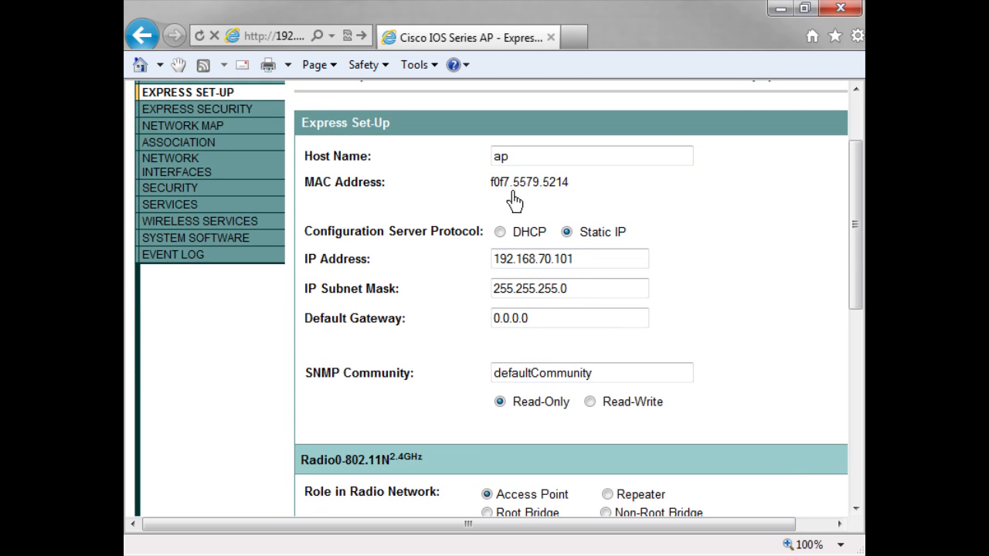
- Replace the host name 'ap' with 'Autonomous'
left_click(590, 155)
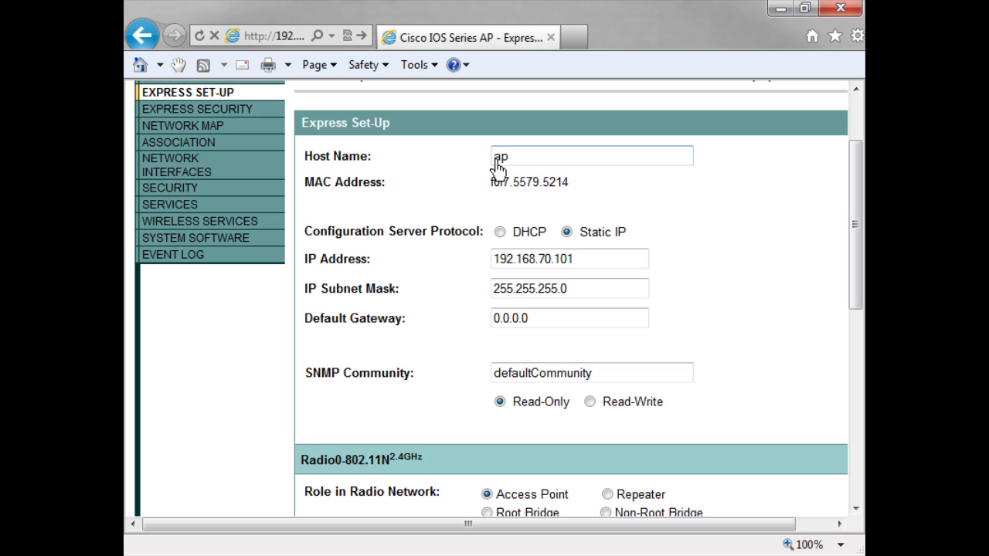
double_click(500, 156)
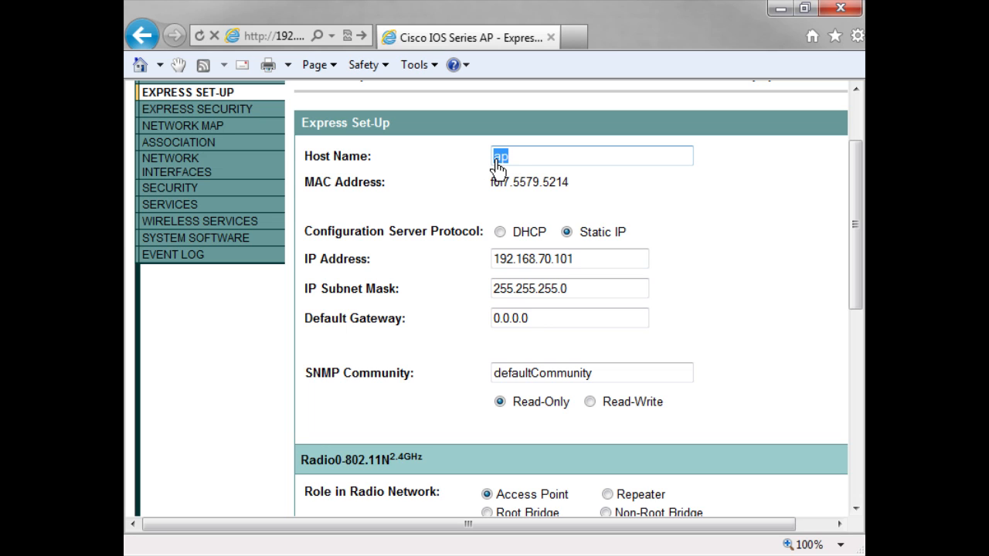
type("Autonomous")
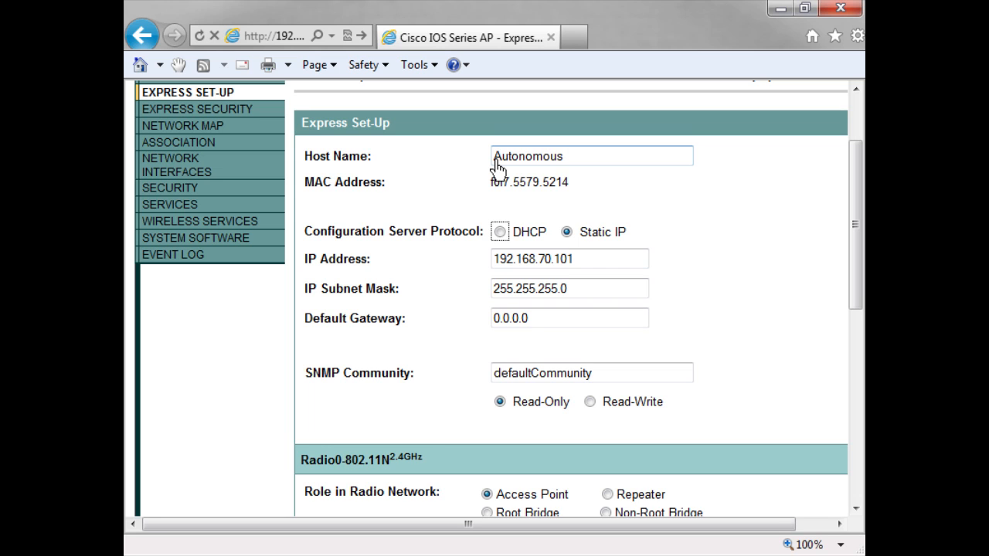
mouse_move(602, 306)
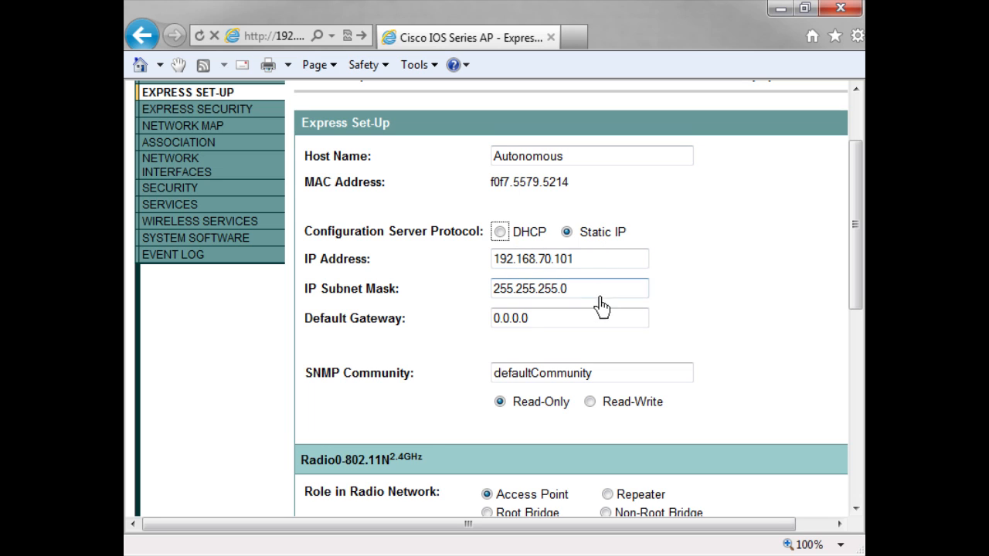
mouse_move(673, 327)
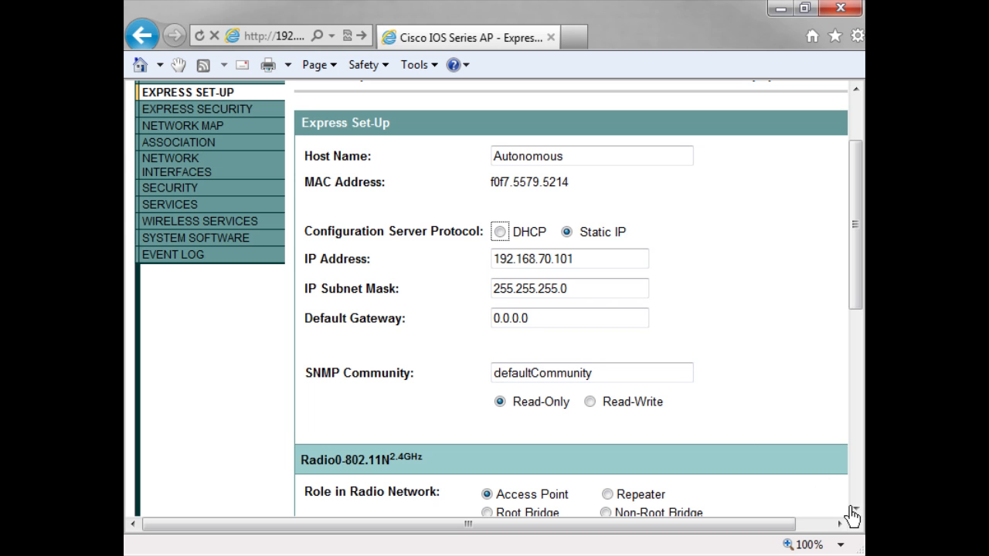
scroll("down", 3)
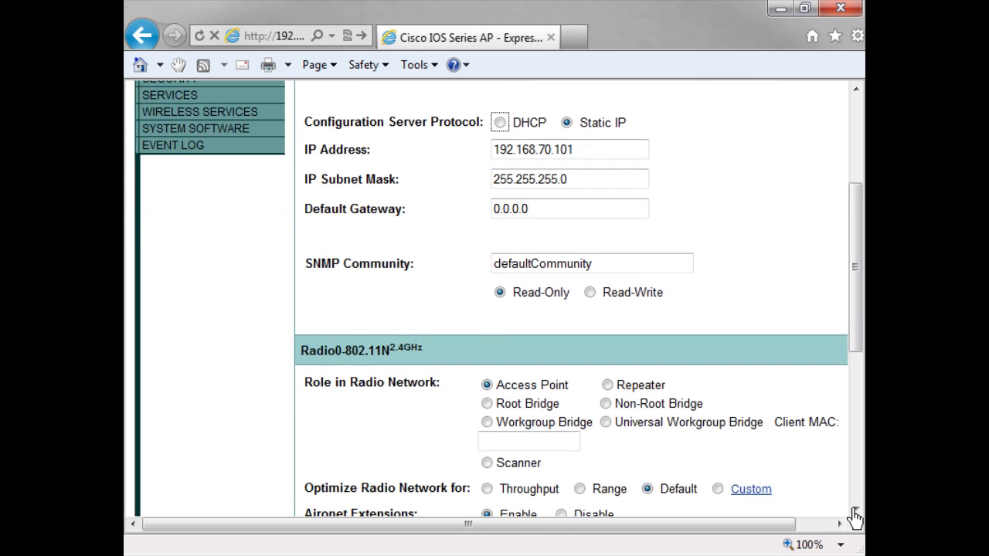
scroll("down", 3)
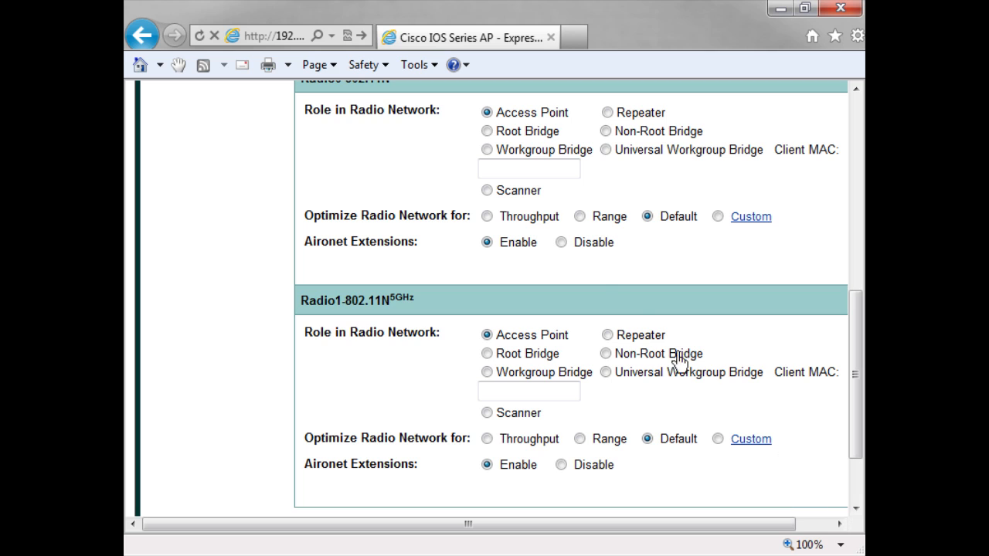
mouse_move(507, 241)
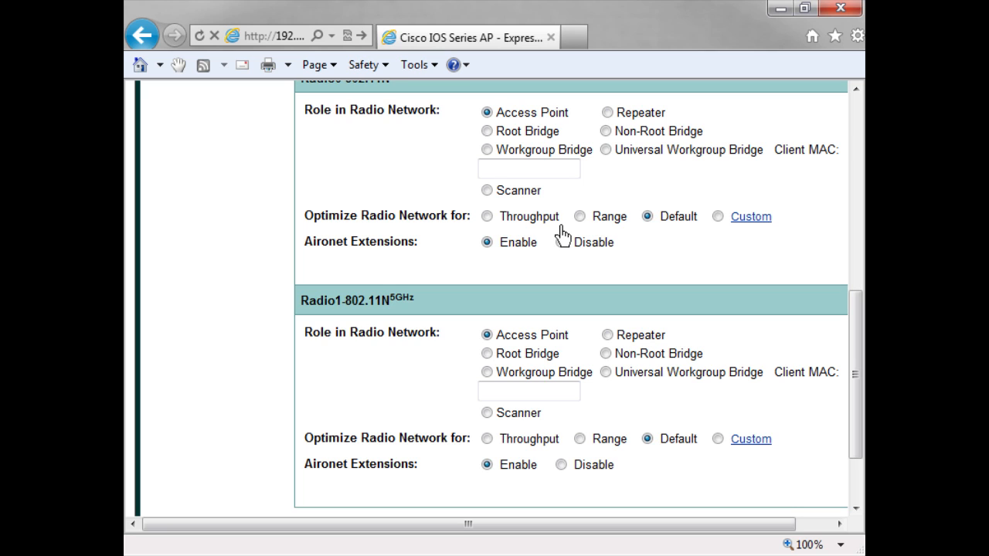
mouse_move(600, 230)
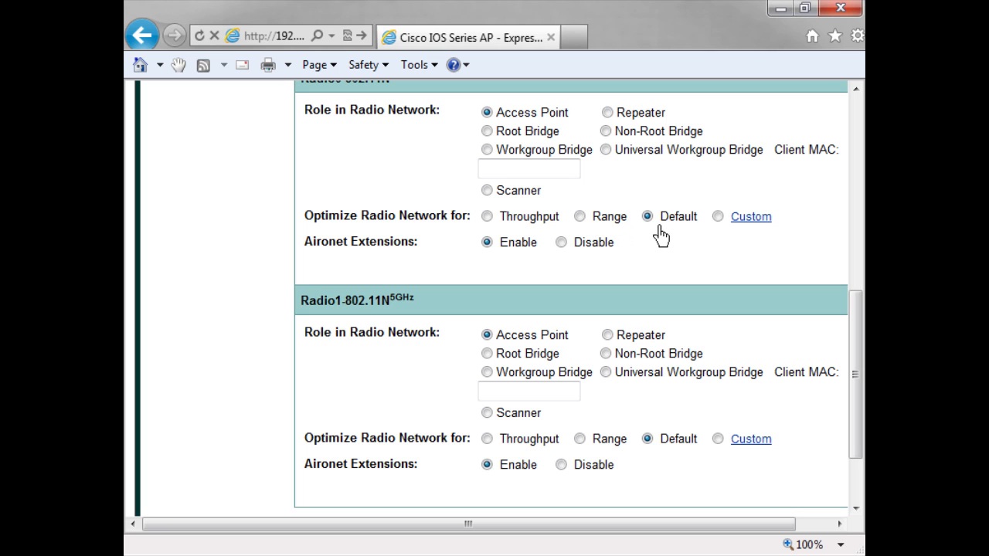
mouse_move(668, 235)
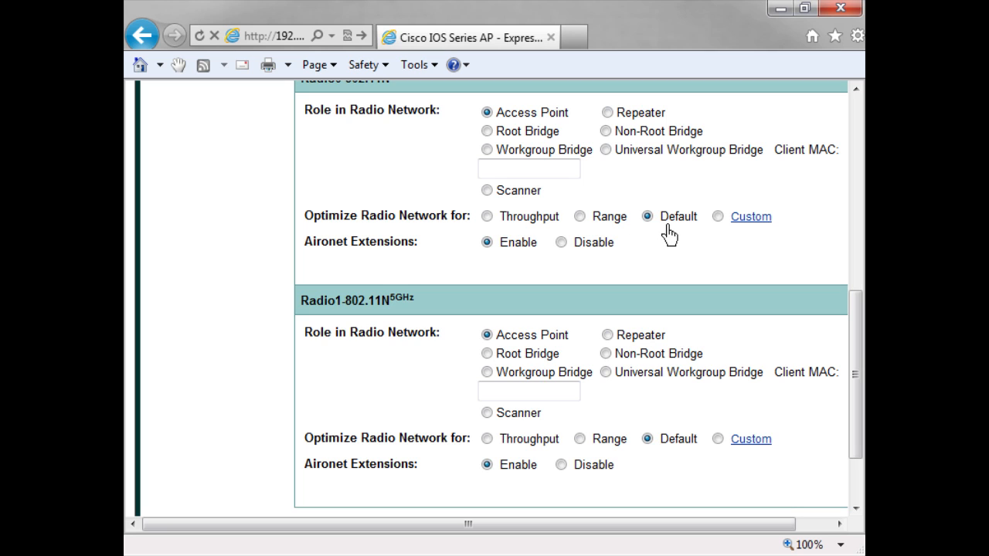
mouse_move(696, 238)
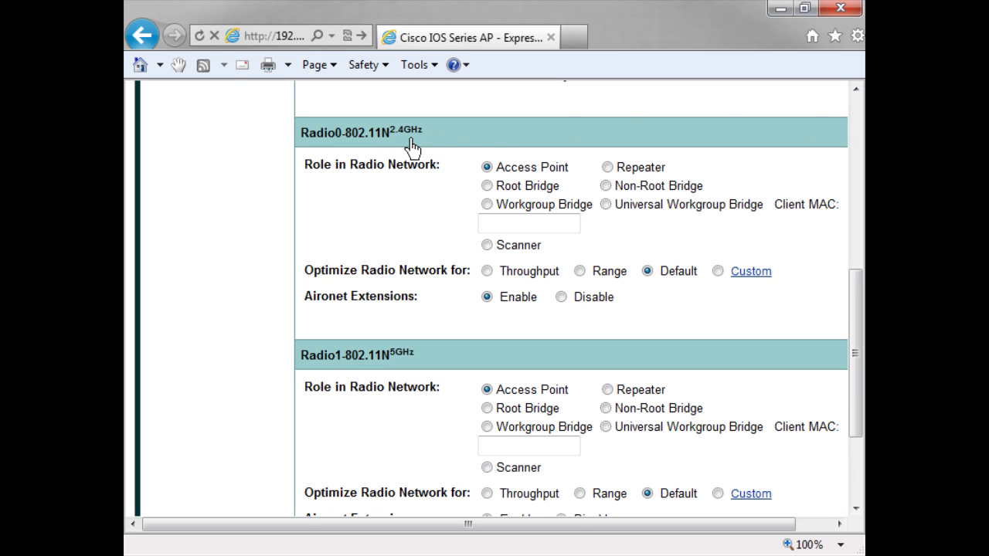
mouse_move(417, 357)
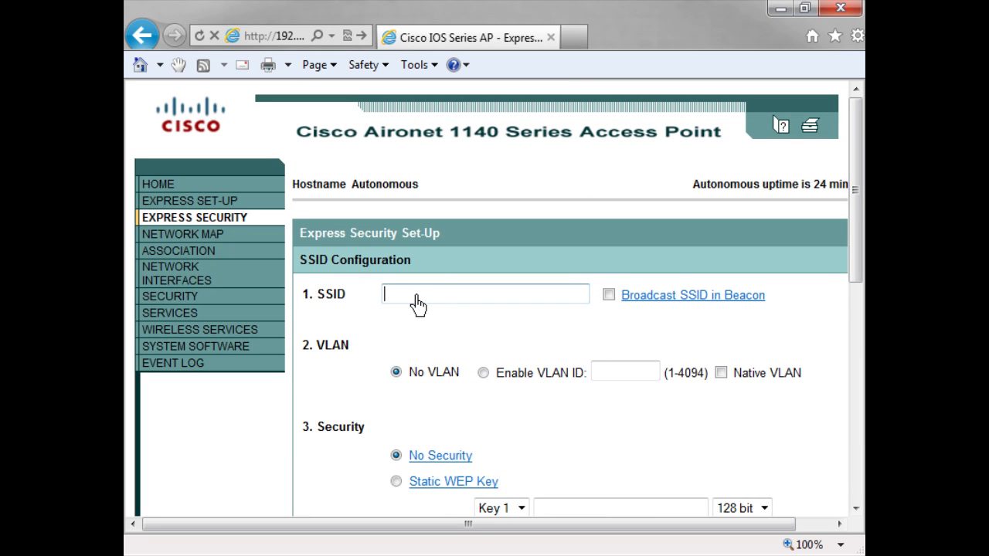
- Enter SSID 'Employees', enable Broadcast SSID in Beacon, and set VLAN ID 70
type("Employ")
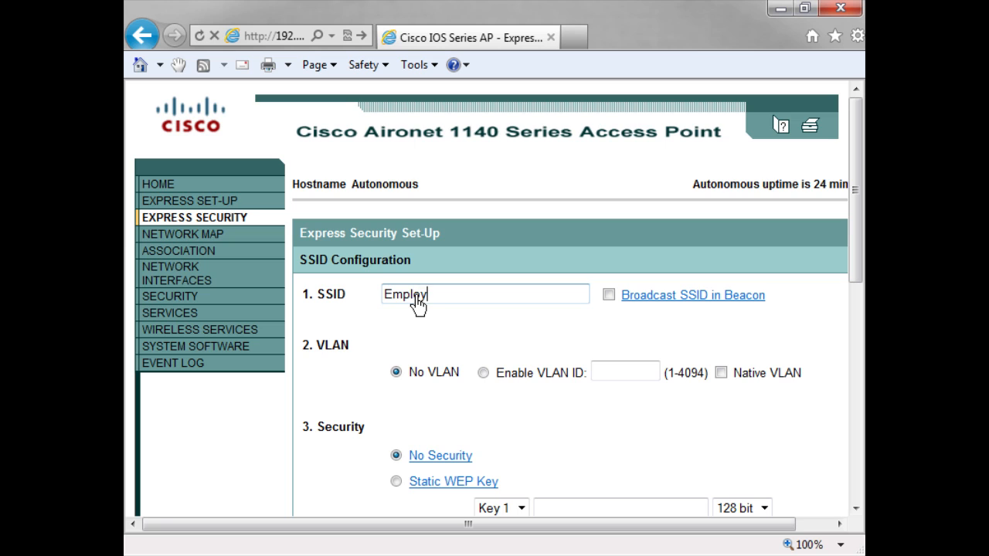
type("ees")
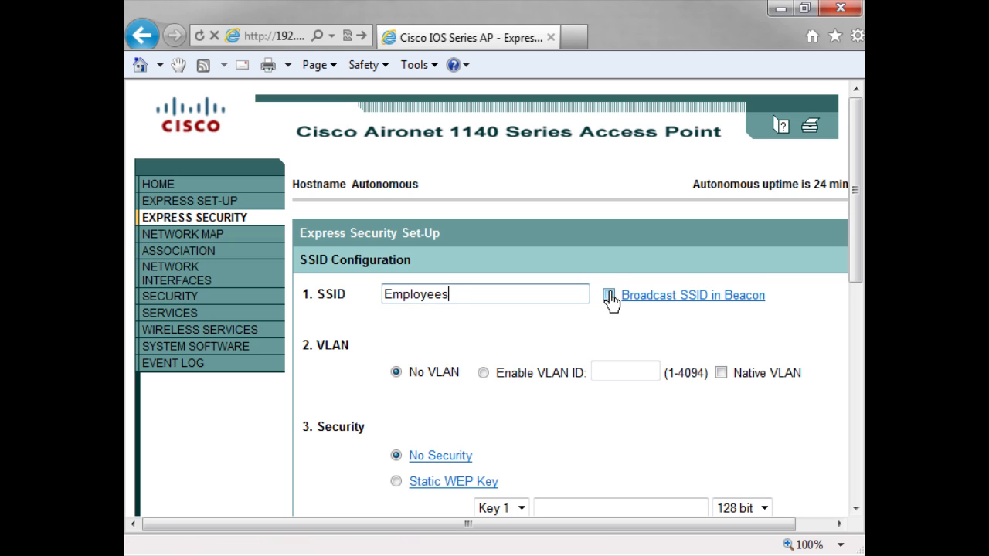
left_click(609, 296)
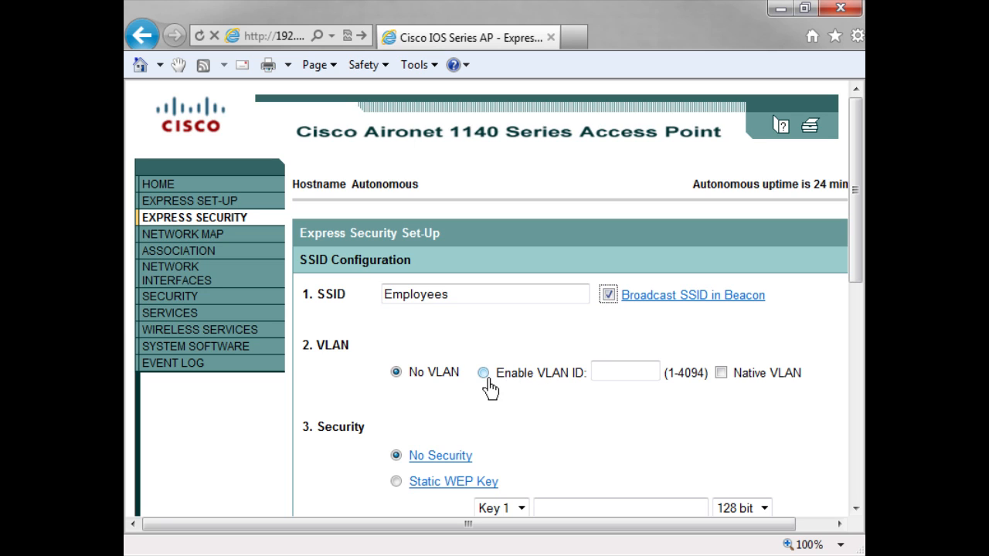
left_click(482, 373)
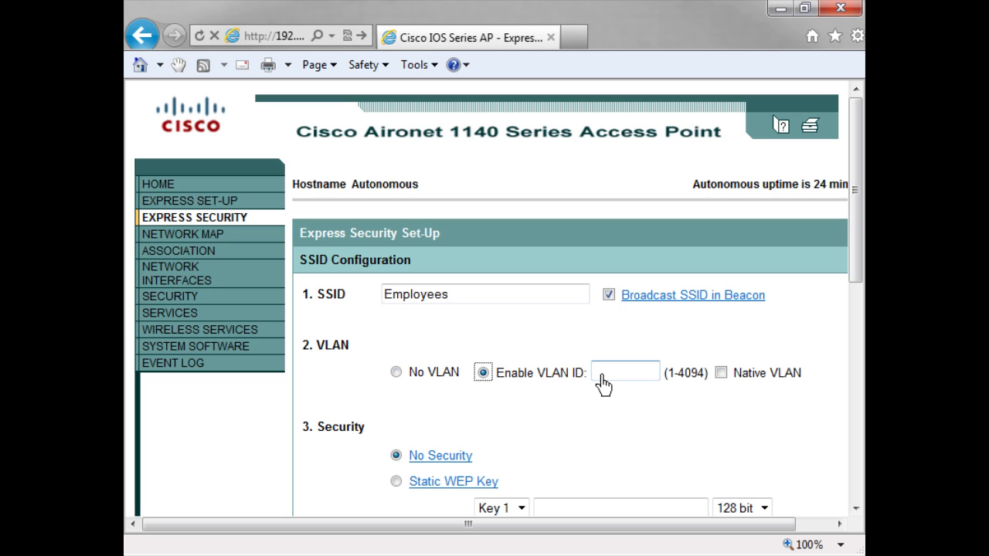
left_click(482, 371)
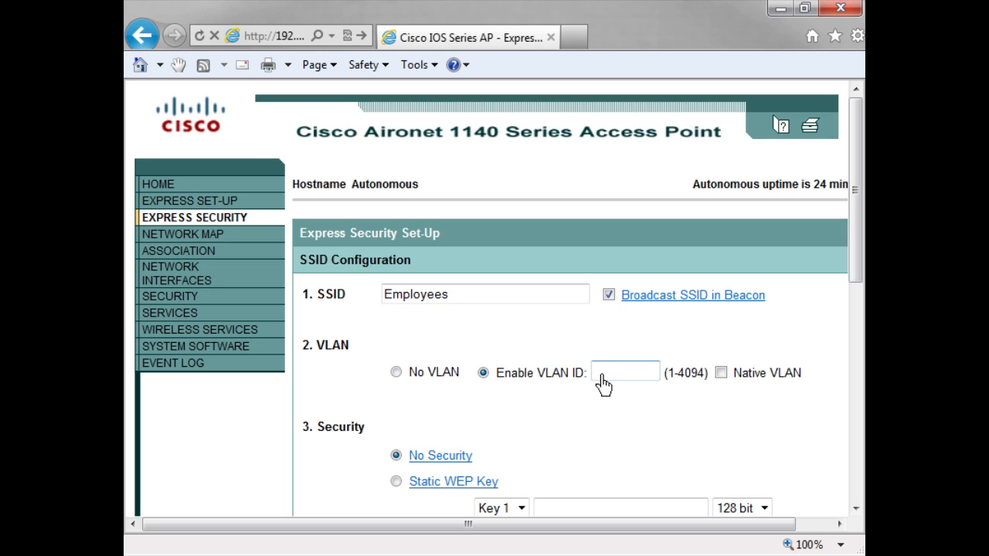
type("70")
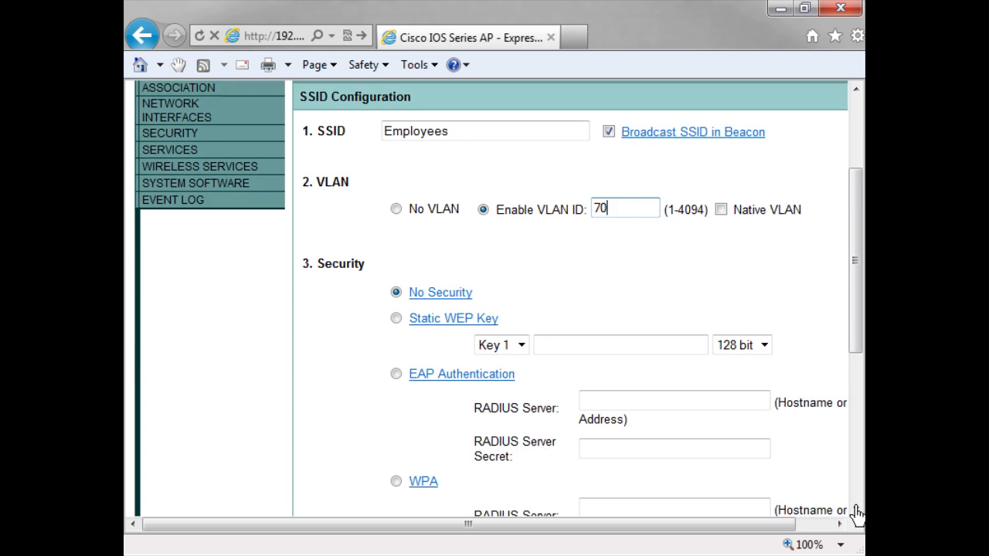
- Keep No Security selected and apply the Employees SSID settings
scroll("down", 3)
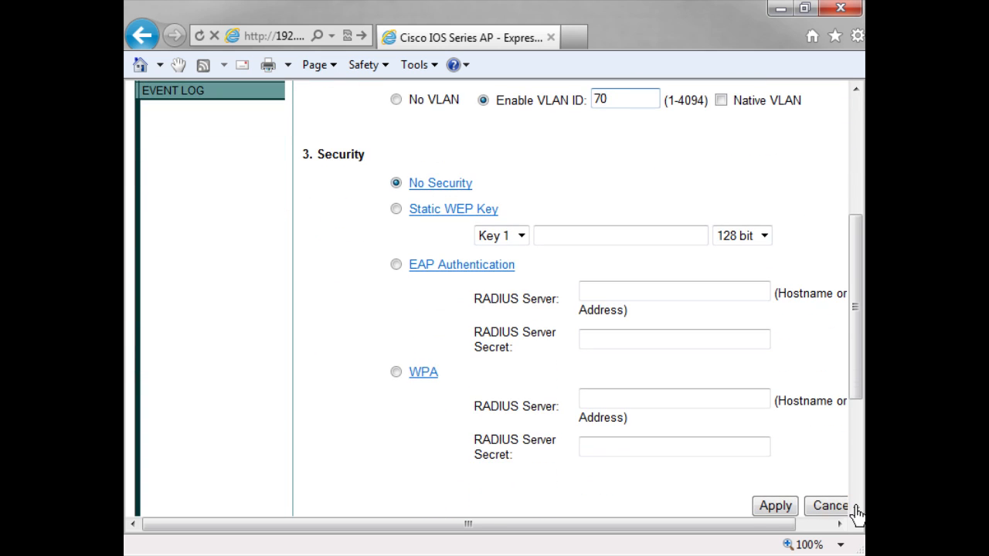
left_click(624, 99)
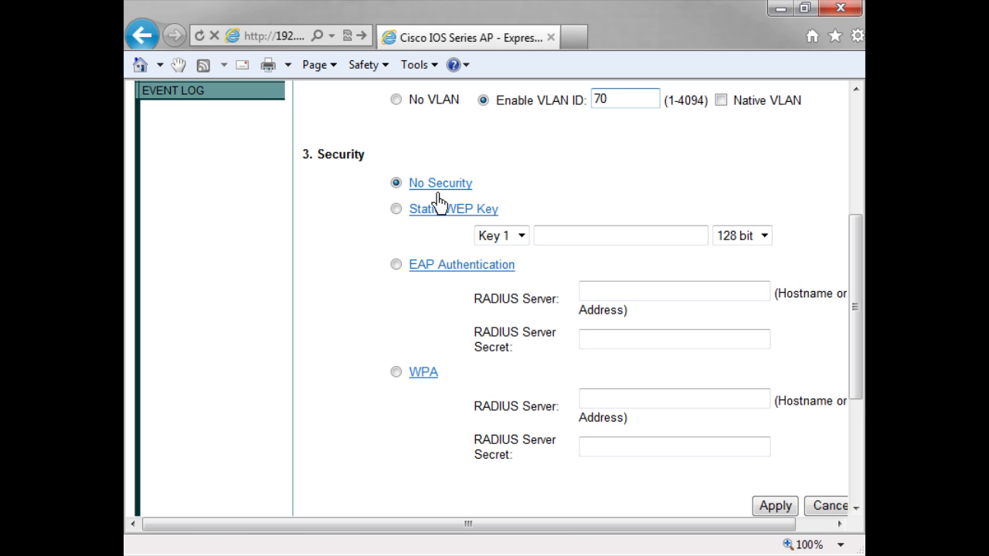
mouse_move(441, 286)
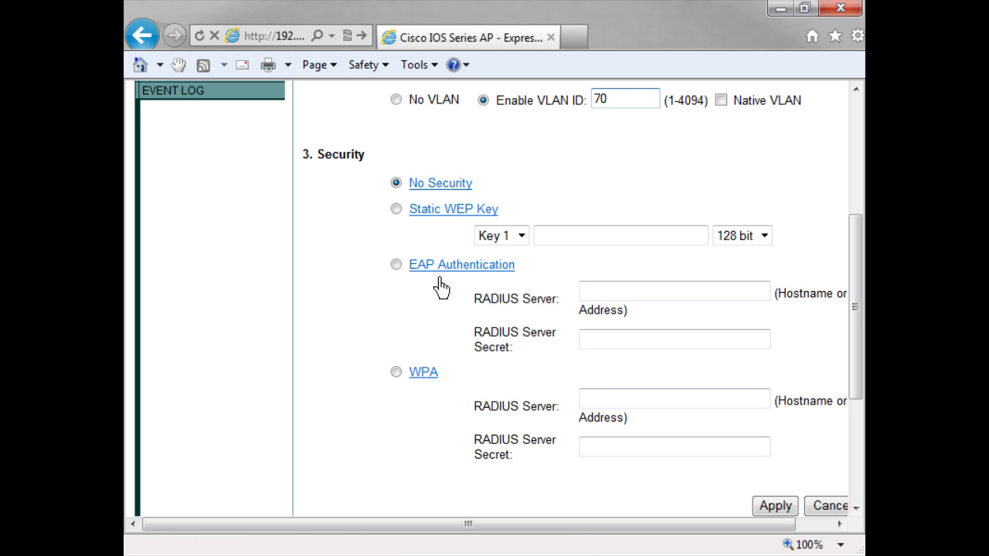
mouse_move(424, 371)
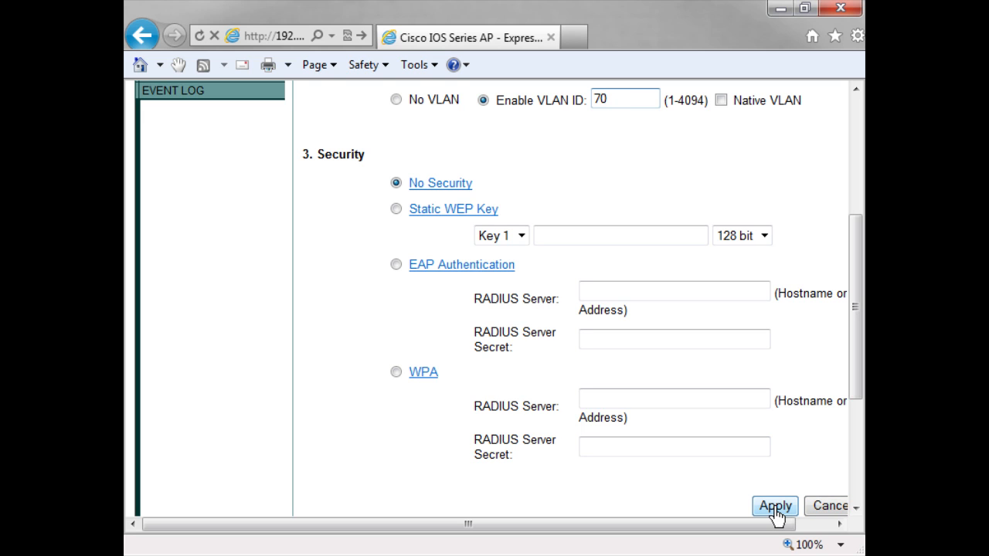
left_click(774, 507)
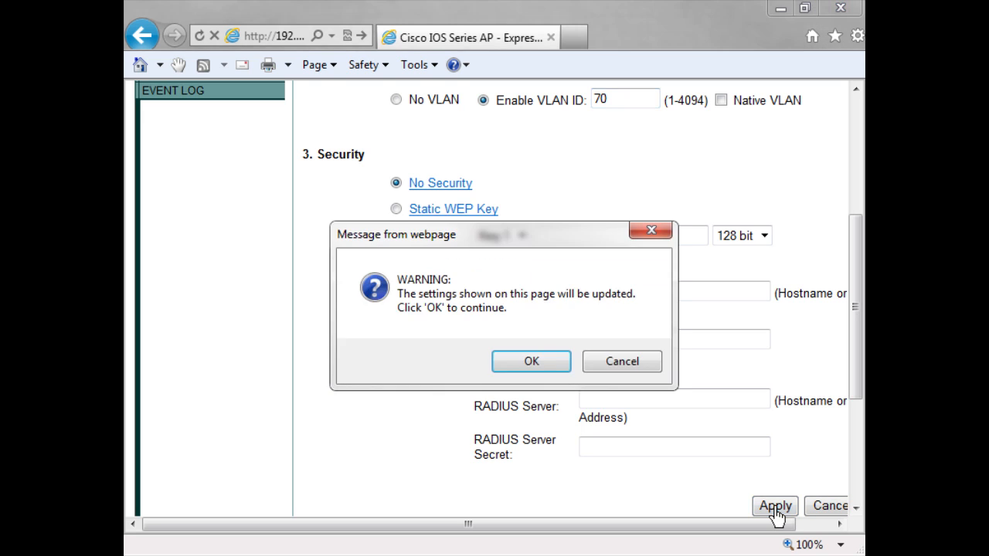
- Confirm the settings-update warning so Employees appears in the SSID table
left_click(532, 362)
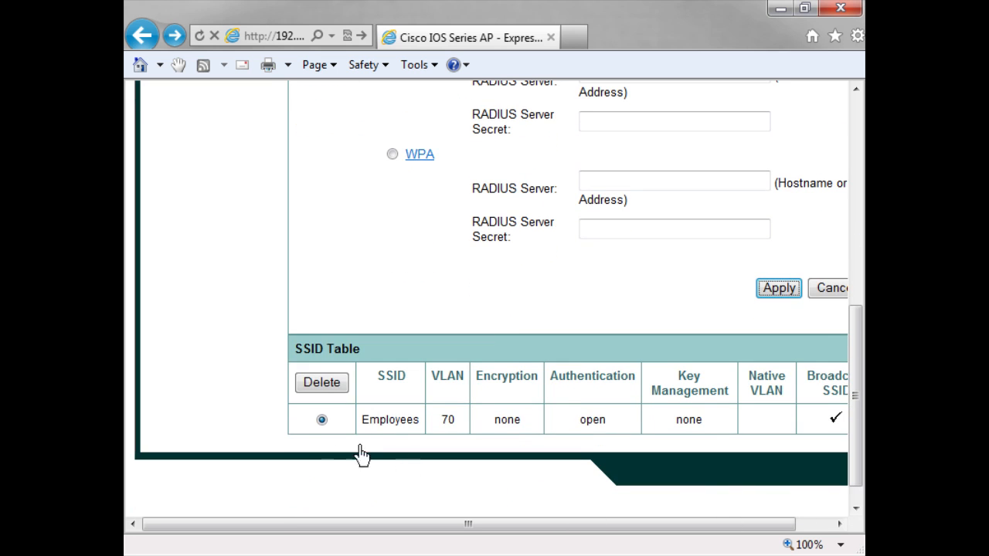
mouse_move(423, 442)
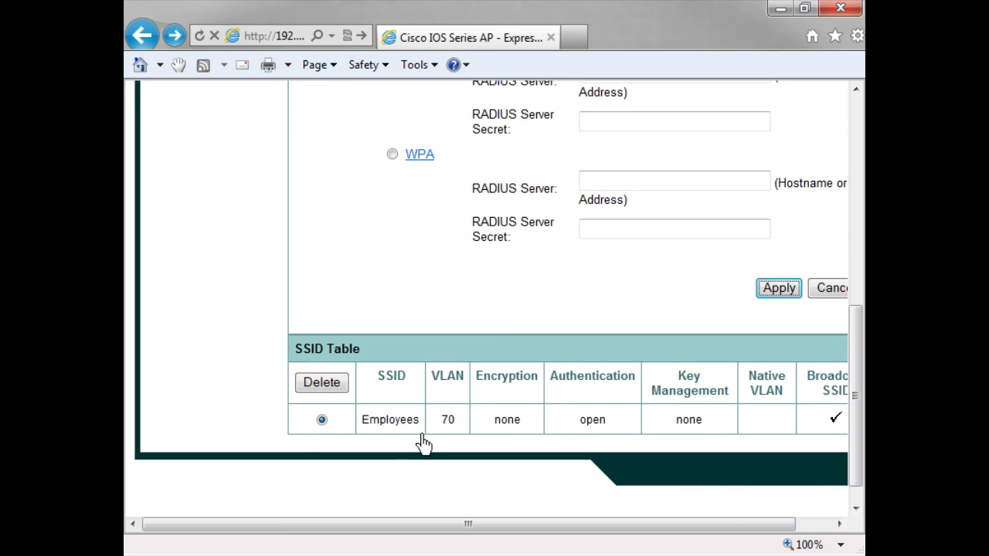
mouse_move(400, 442)
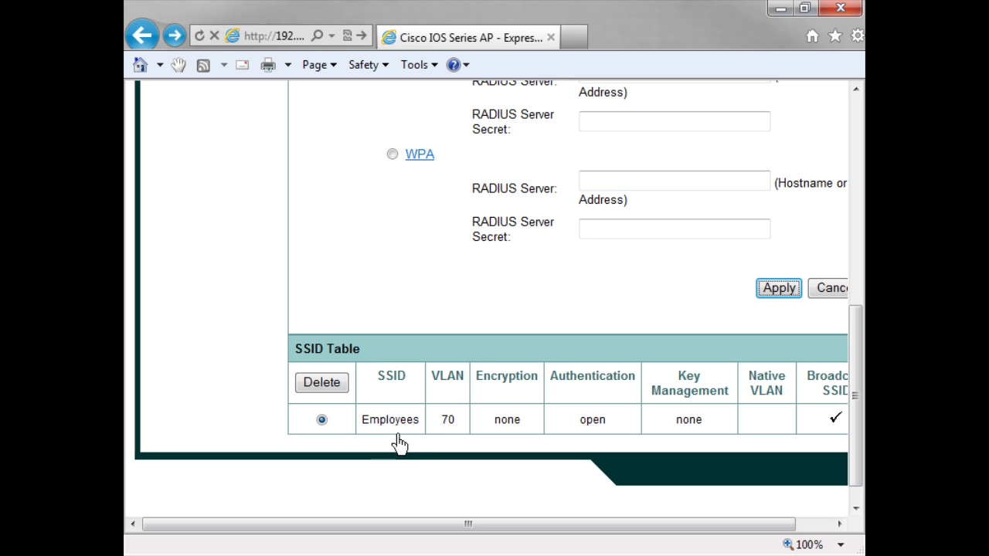
mouse_move(766, 513)
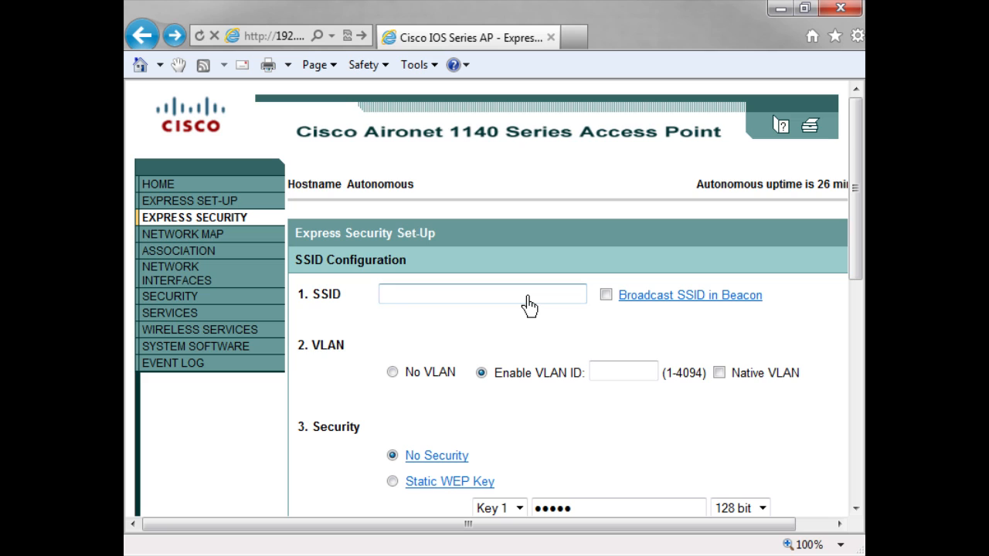
- Add an SSID named Guest on VLAN 80 and apply it, accepting the update warning
type("Guest")
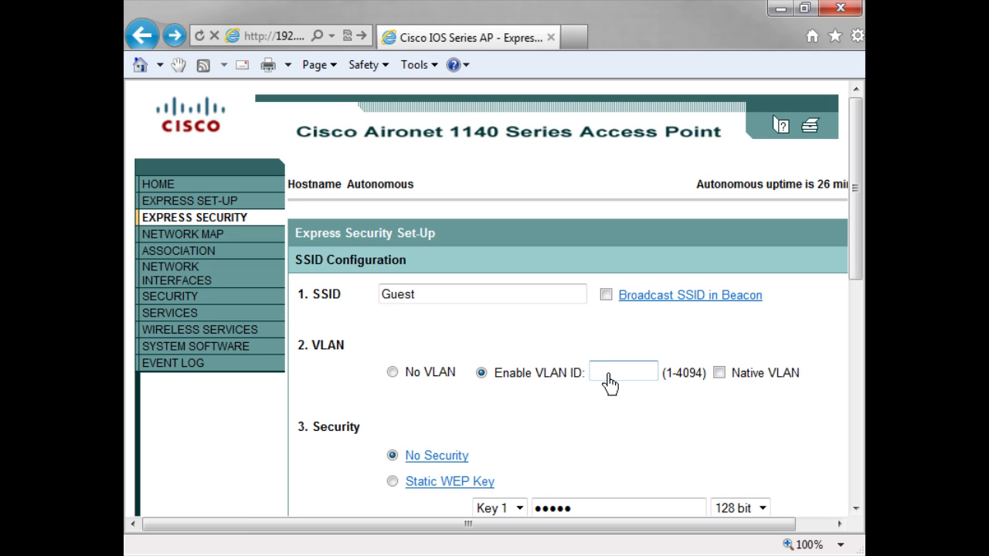
type("8")
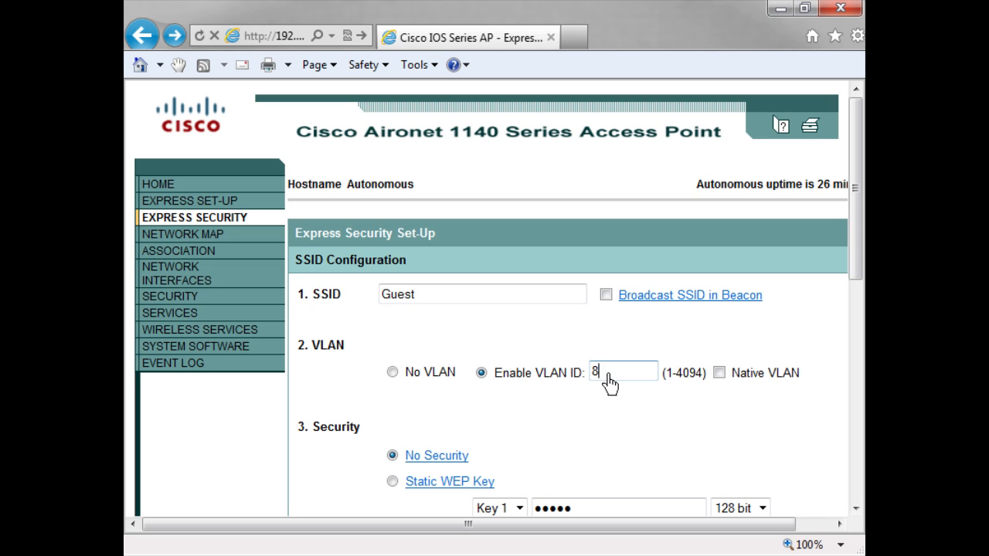
type("0")
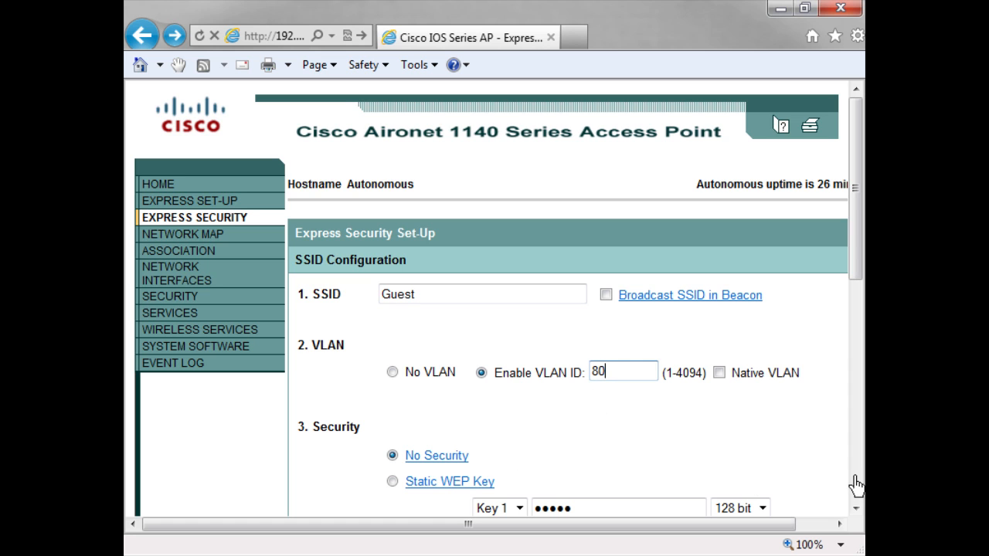
left_click(778, 397)
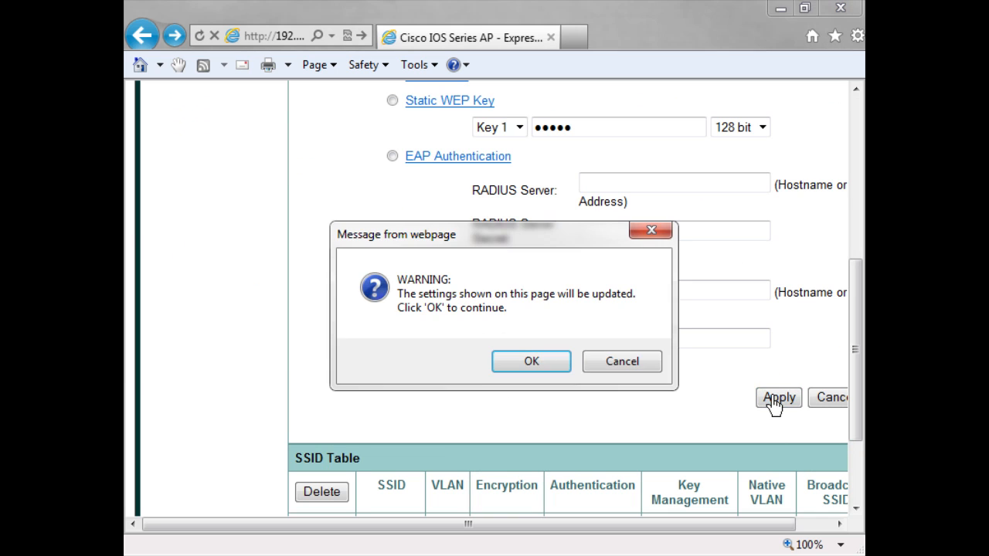
left_click(531, 361)
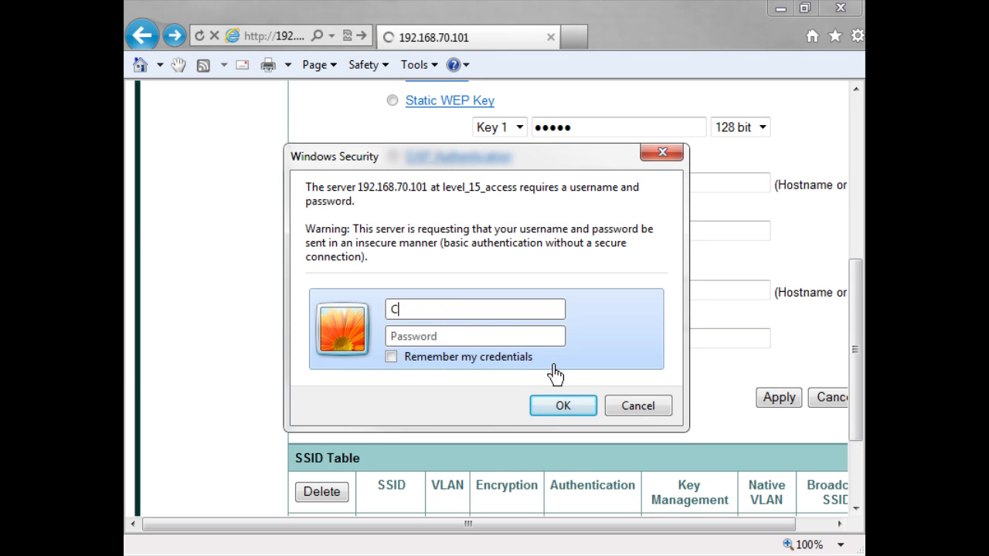
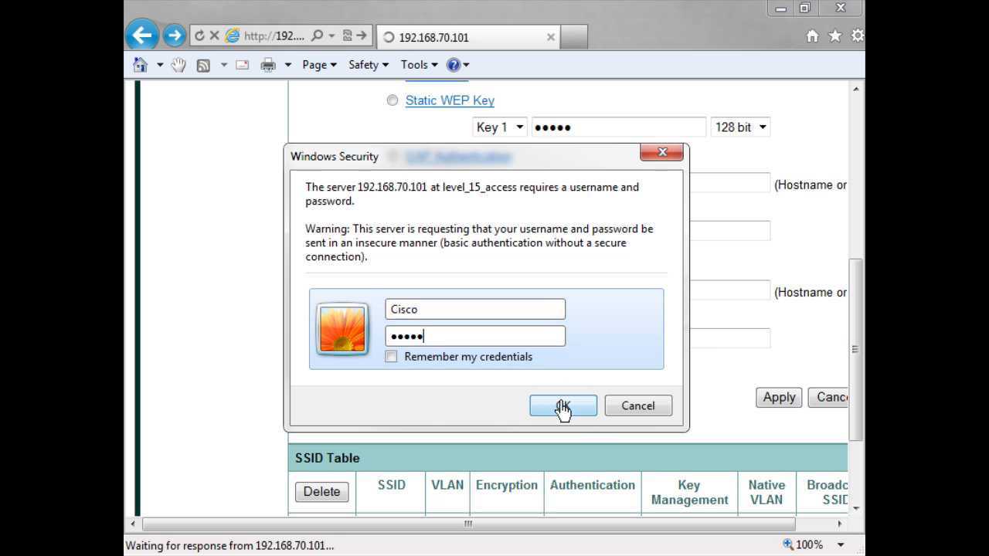
- Sign in to the access point with the Cisco credentials when prompted
left_click(562, 405)
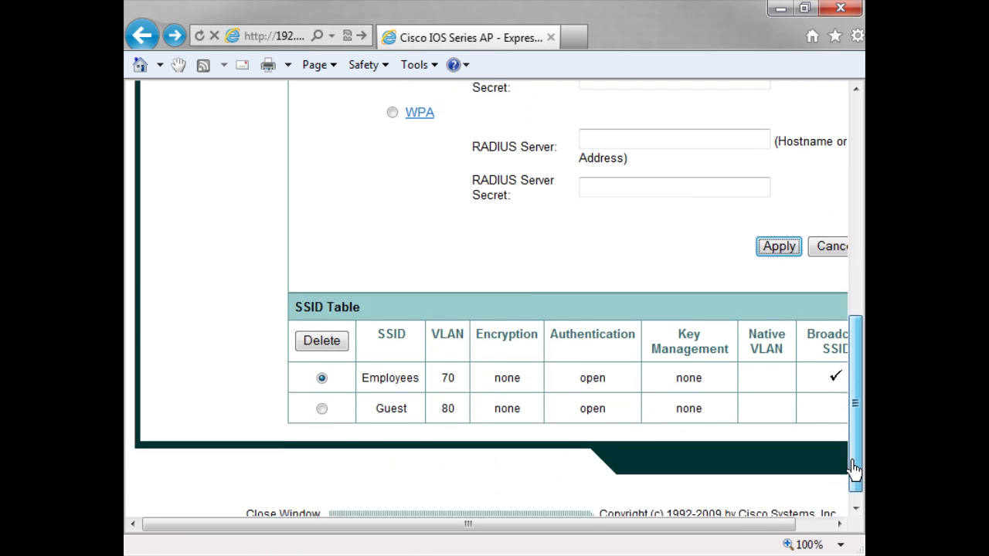
scroll("down", 3)
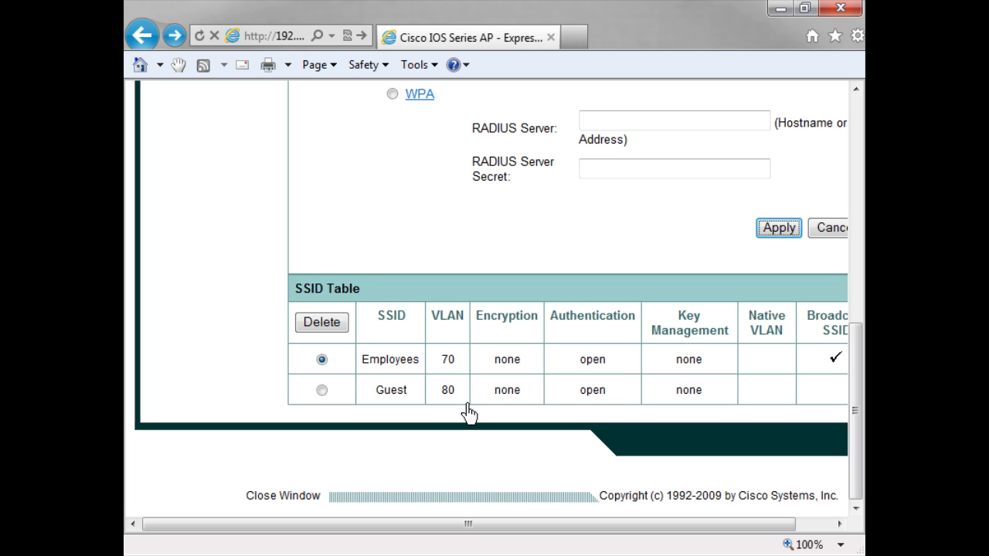
mouse_move(810, 416)
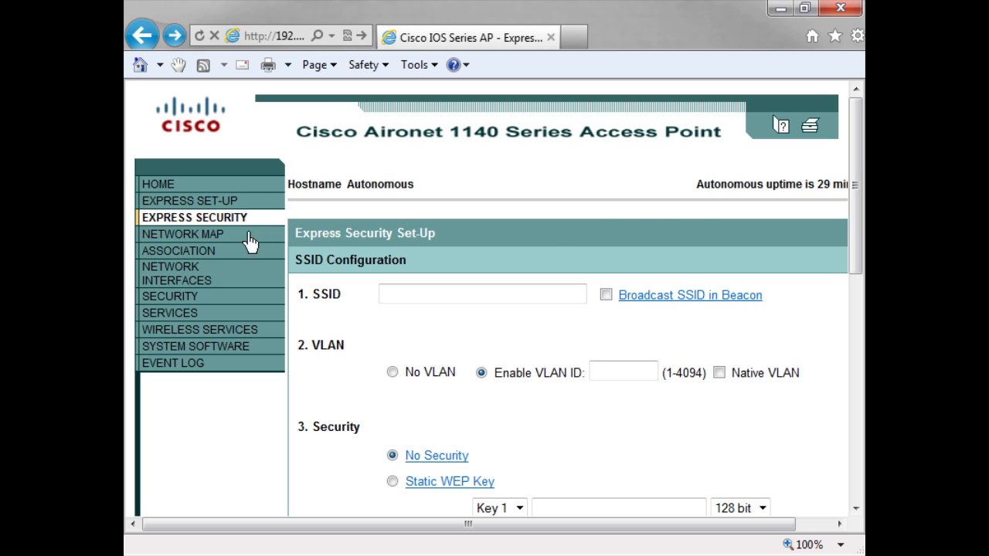
mouse_move(183, 281)
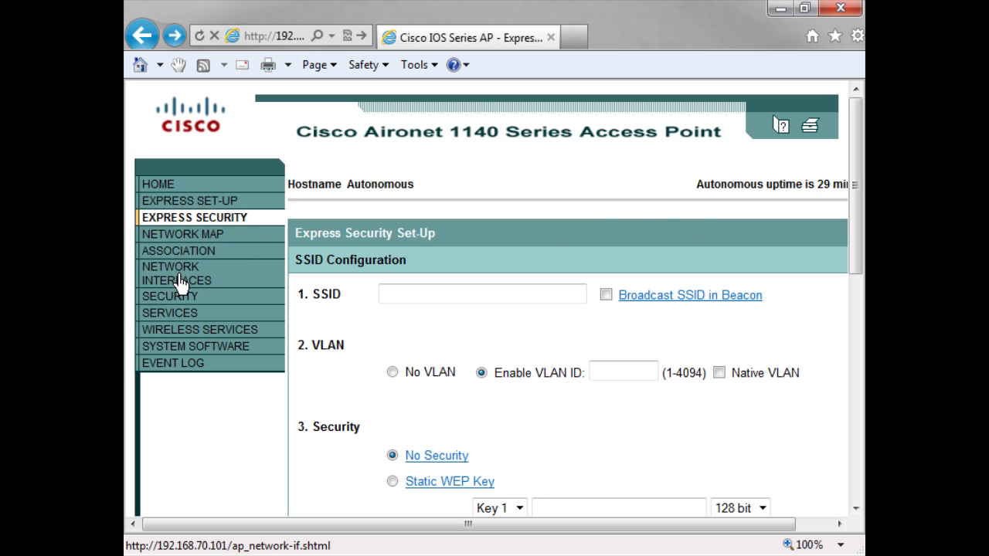
- From Network Interfaces, bring up the Radio0-802.11N 2.4GHz status page
left_click(177, 273)
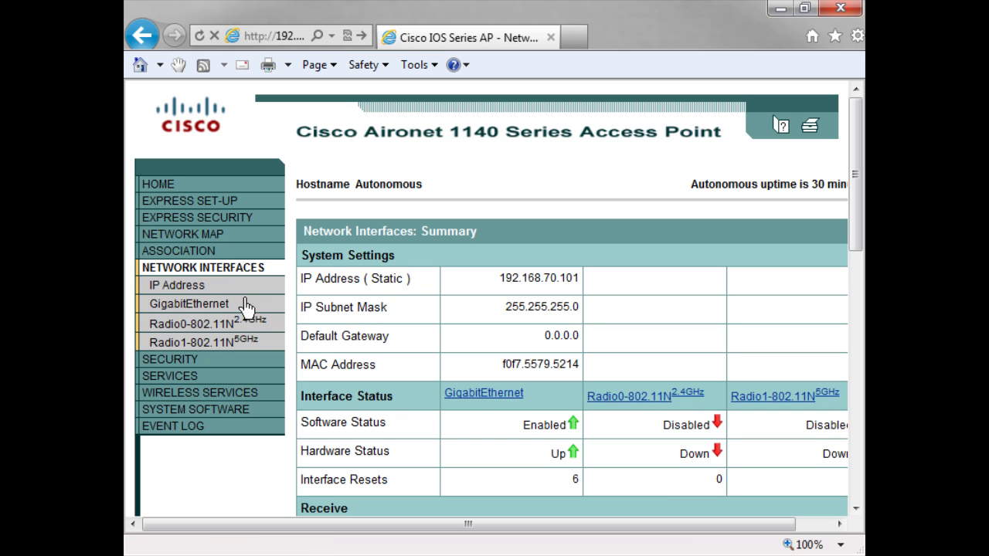
mouse_move(856, 517)
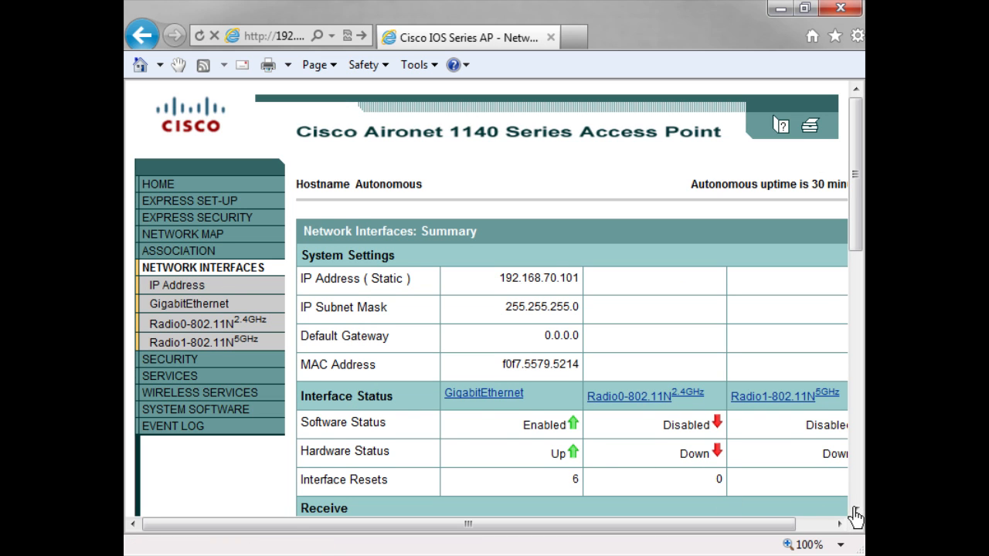
scroll("down", 3)
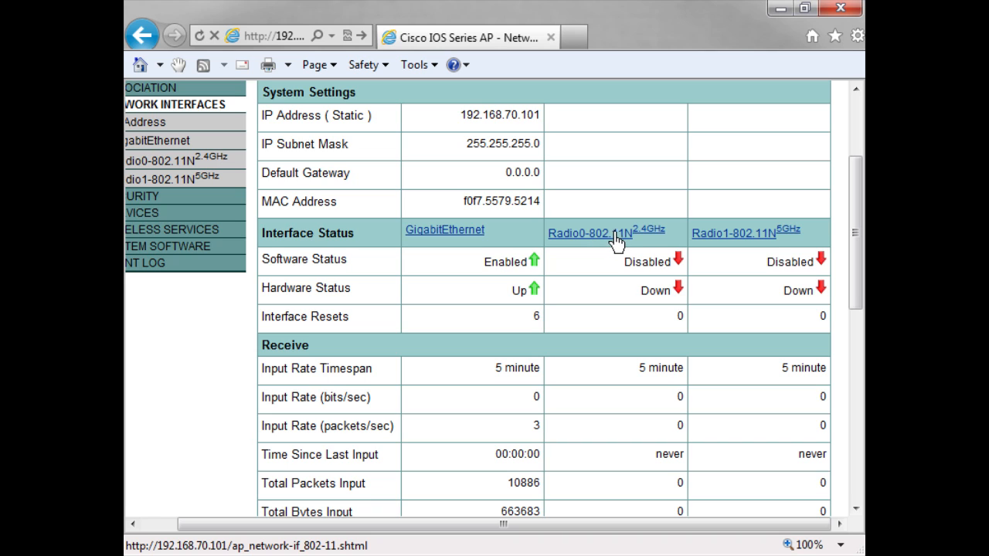
mouse_move(772, 251)
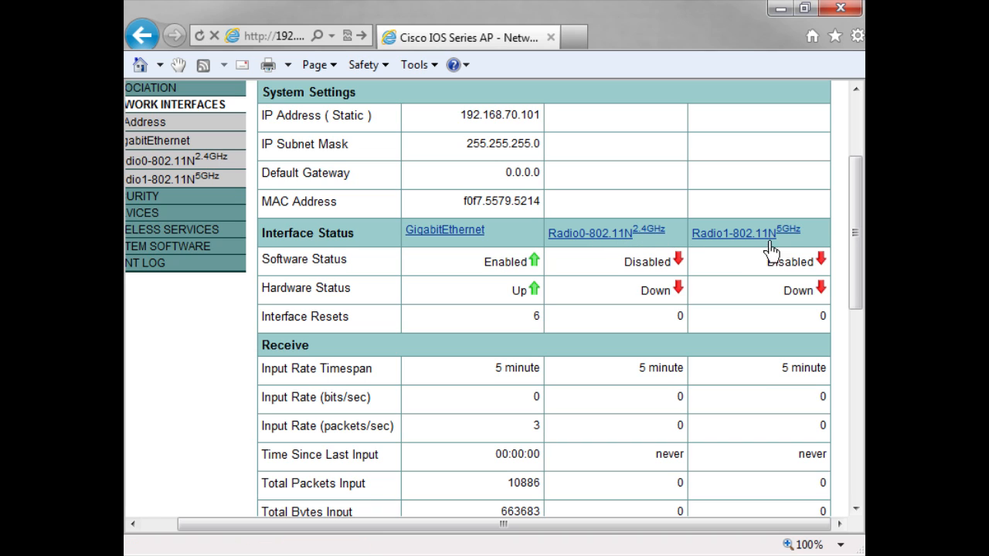
mouse_move(802, 249)
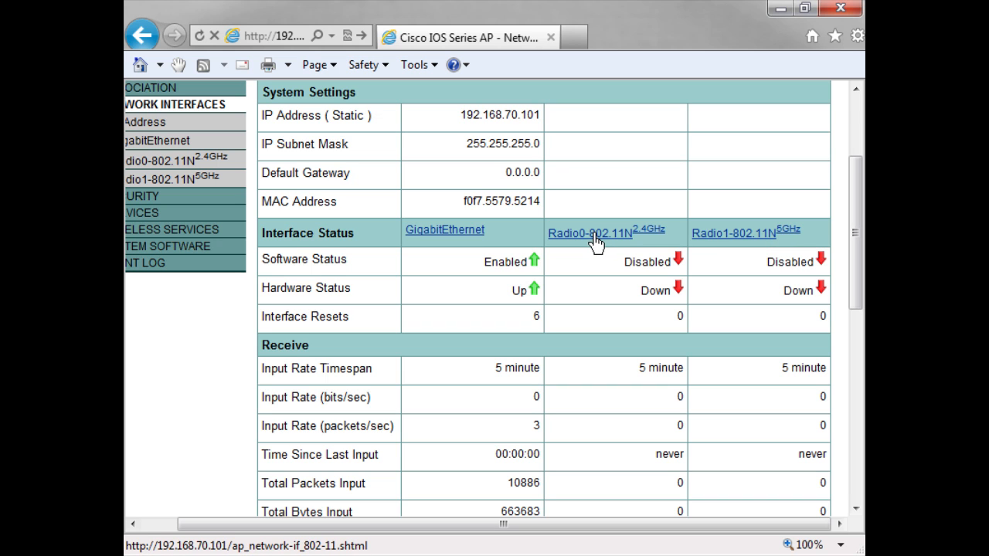
left_click(600, 233)
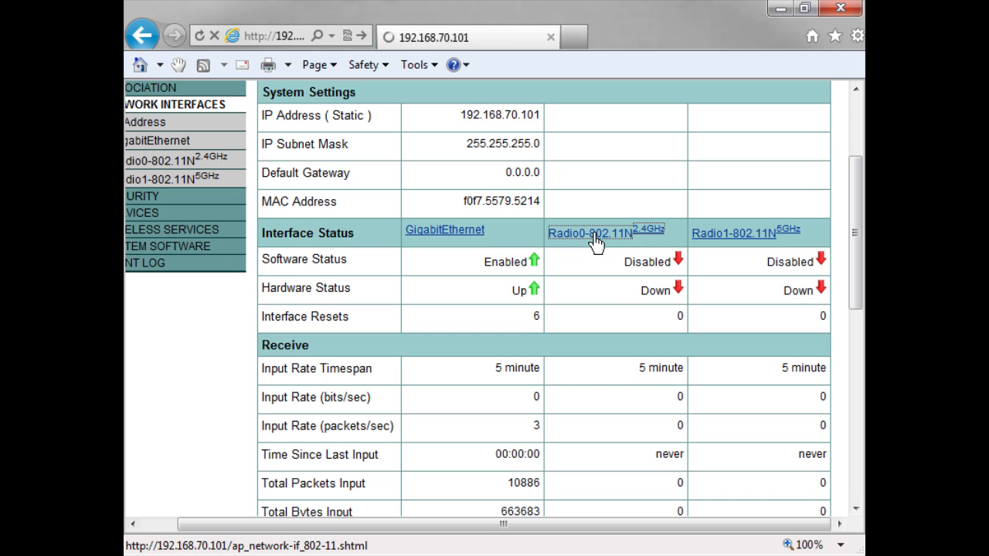
left_click(590, 233)
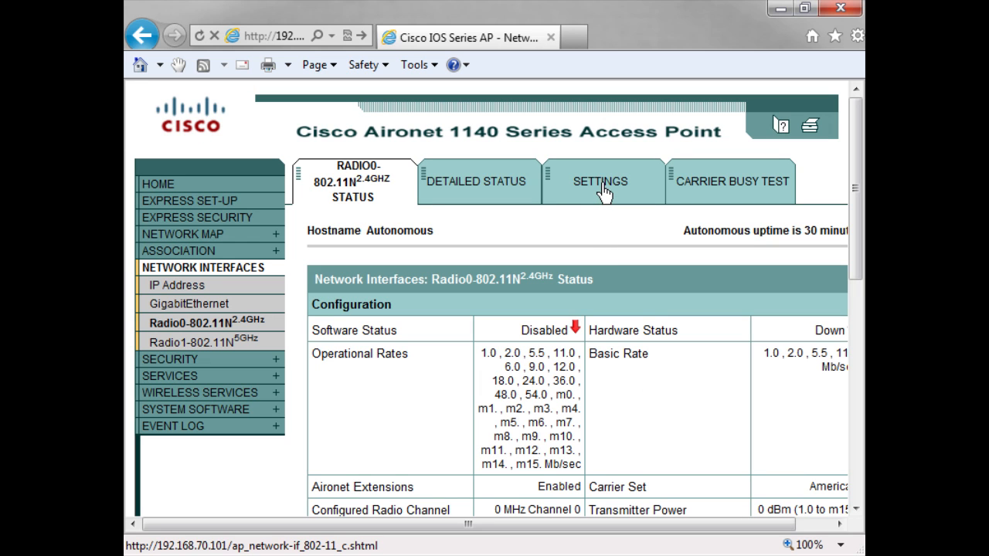
- On the 2.4 GHz radio Settings page, enable the radio with the access point role
left_click(601, 181)
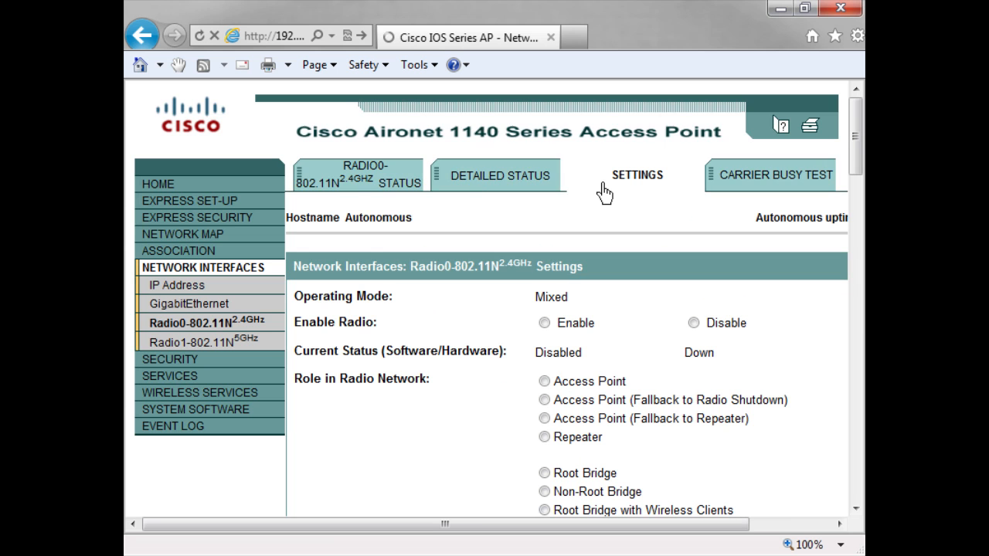
left_click(544, 323)
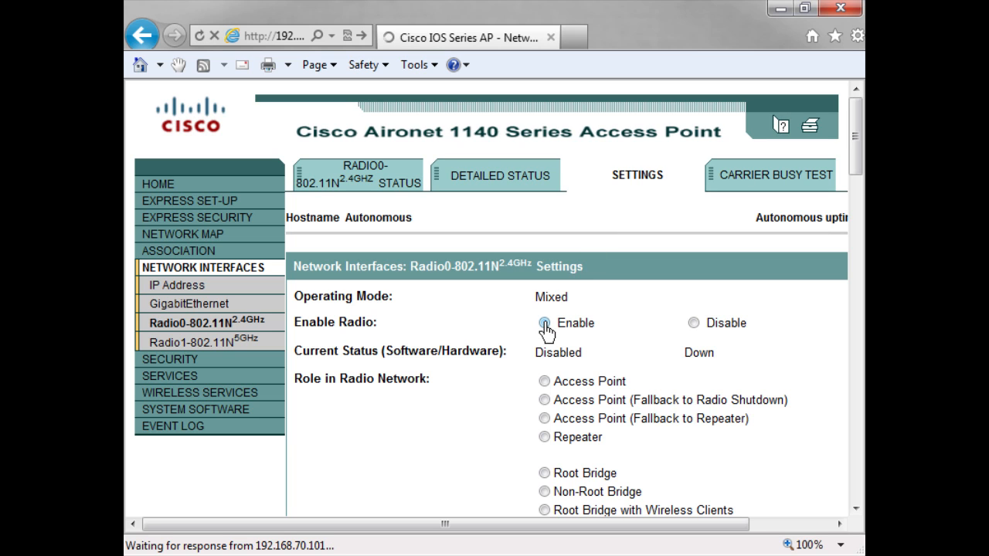
left_click(544, 323)
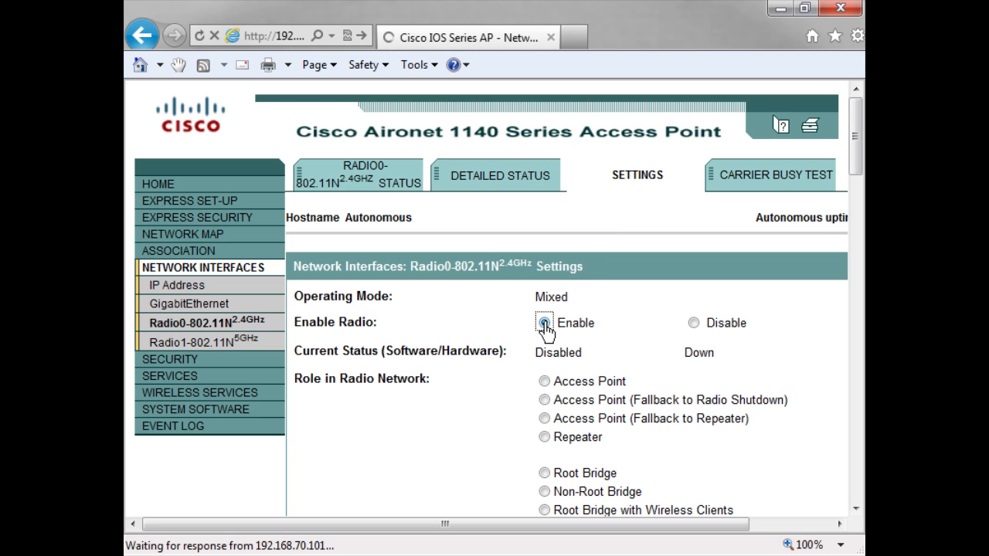
left_click(544, 323)
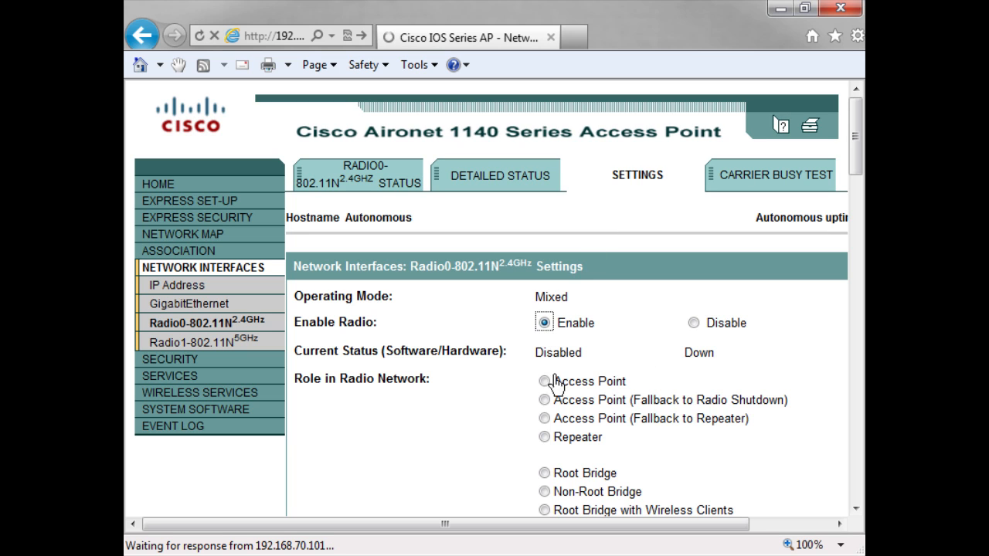
left_click(544, 380)
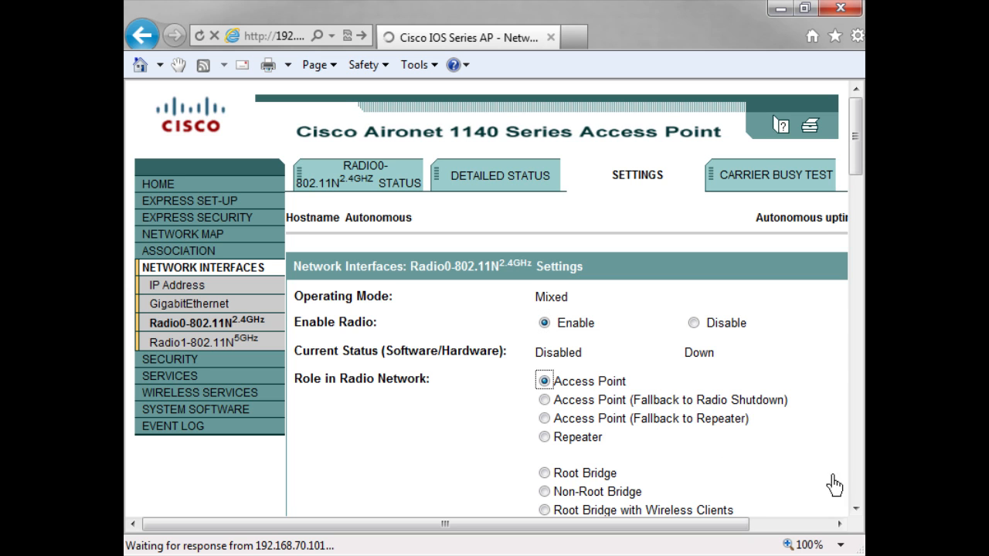
scroll("down", 3)
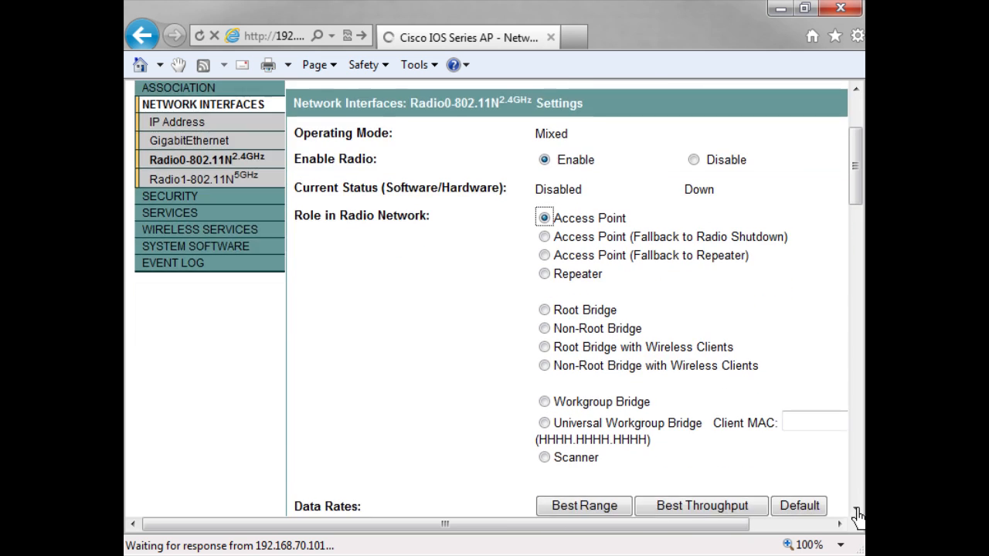
scroll("down", 3)
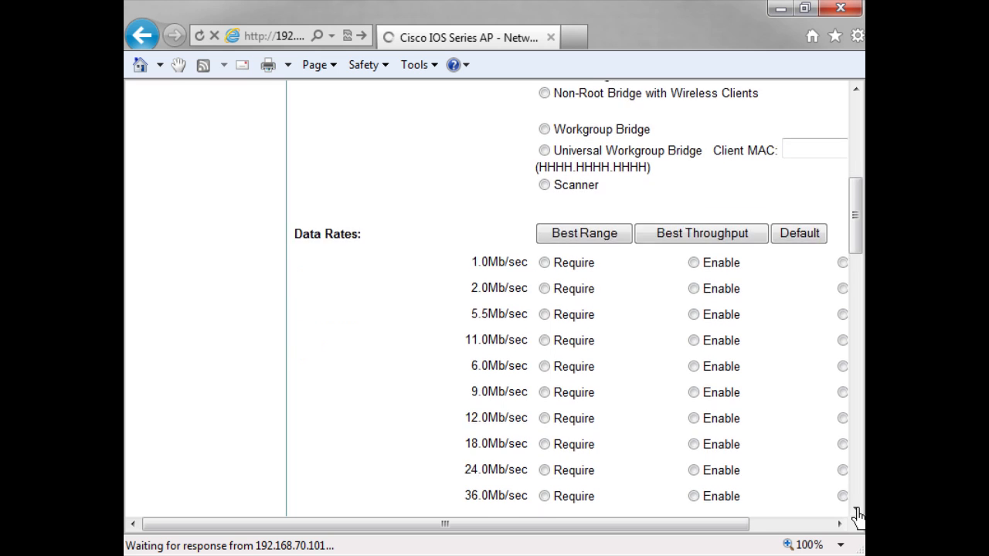
scroll("down", 3)
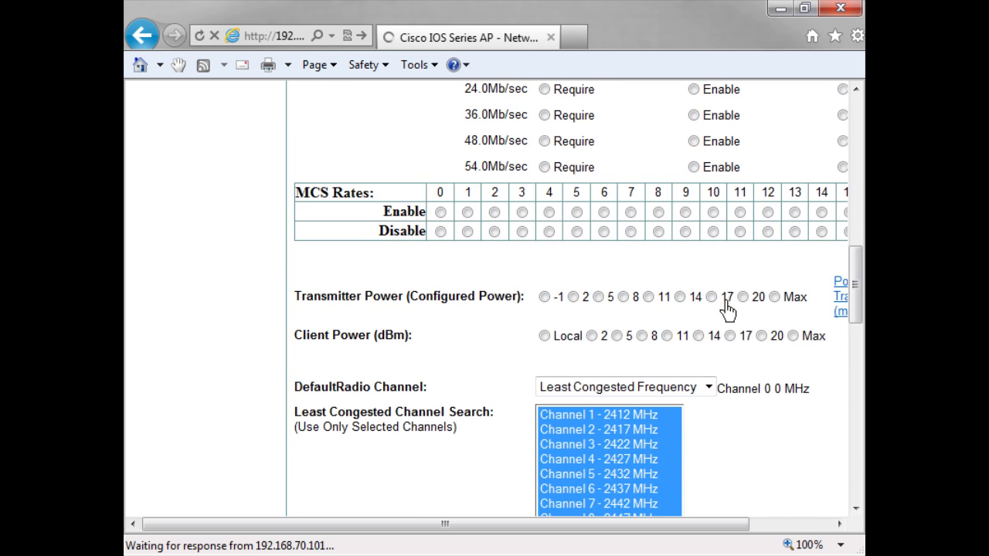
mouse_move(564, 315)
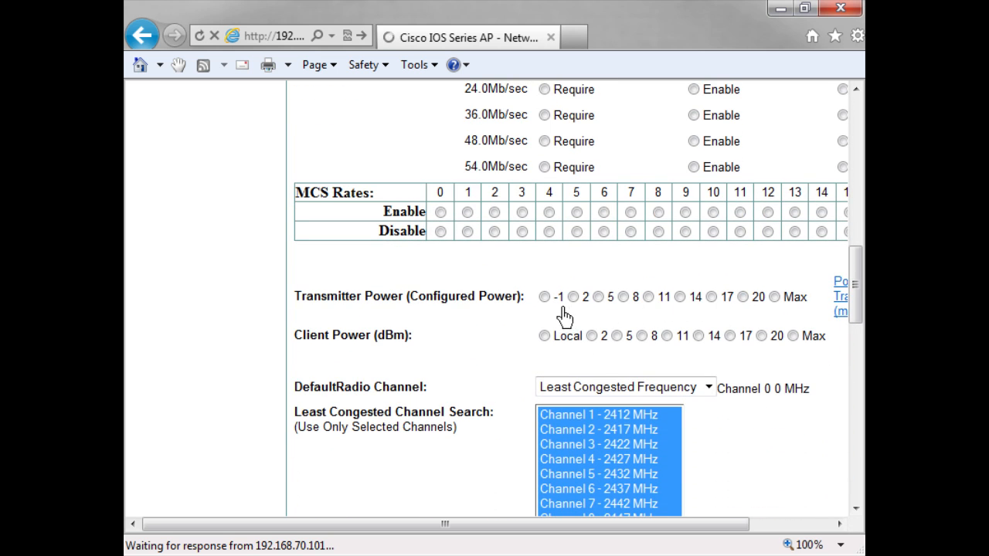
mouse_move(319, 355)
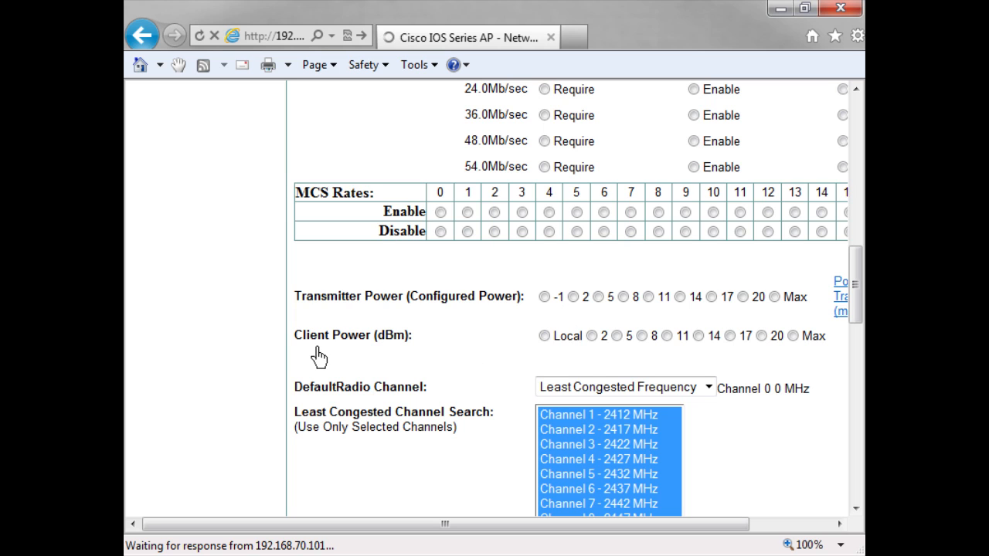
mouse_move(473, 365)
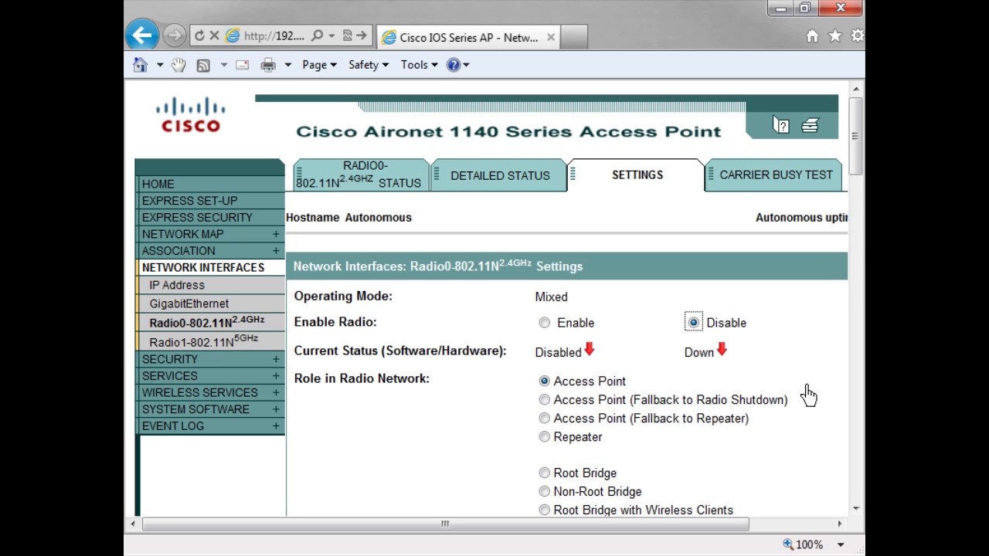
- Keep the radio enabled and set transmitter power and client power to 11
left_click(544, 323)
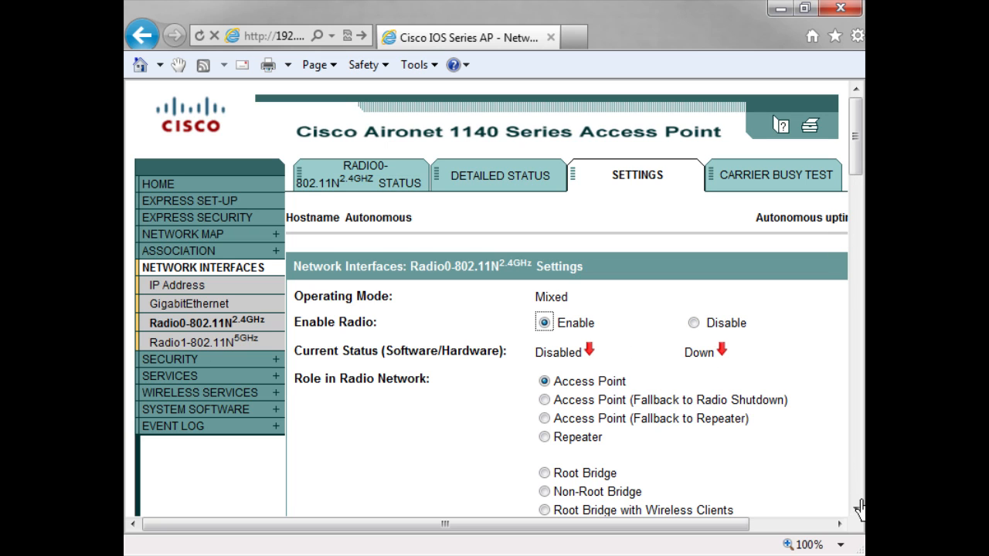
scroll("down", 3)
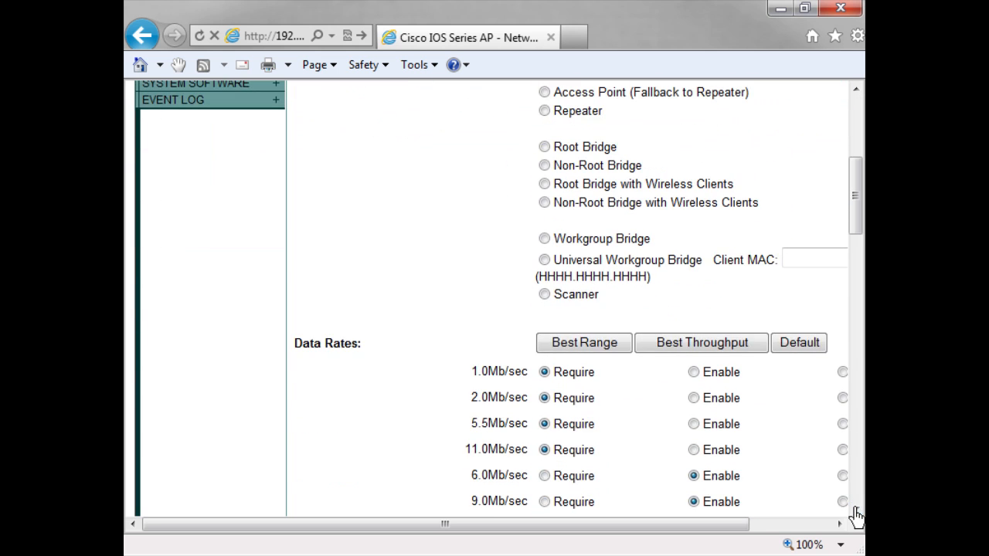
scroll("down", 3)
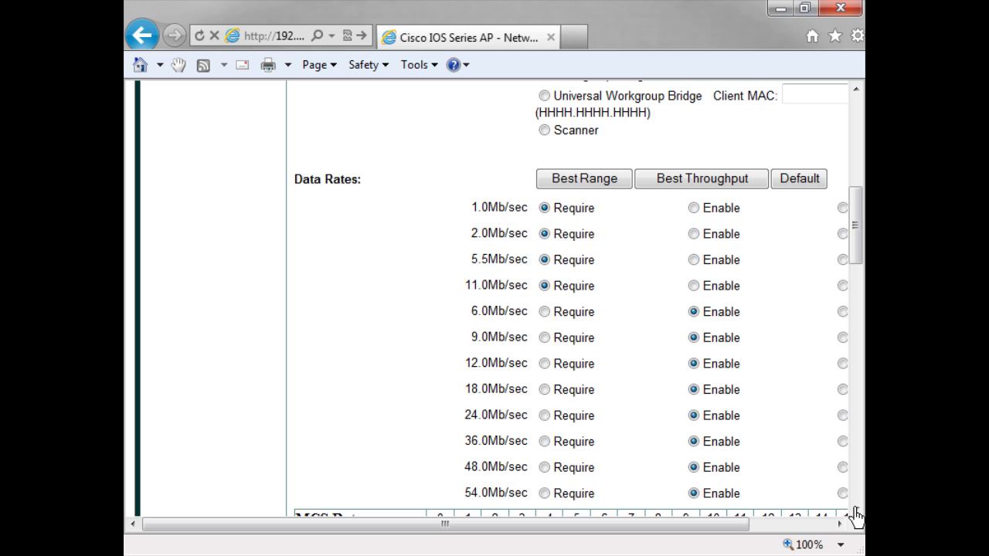
scroll("down", 3)
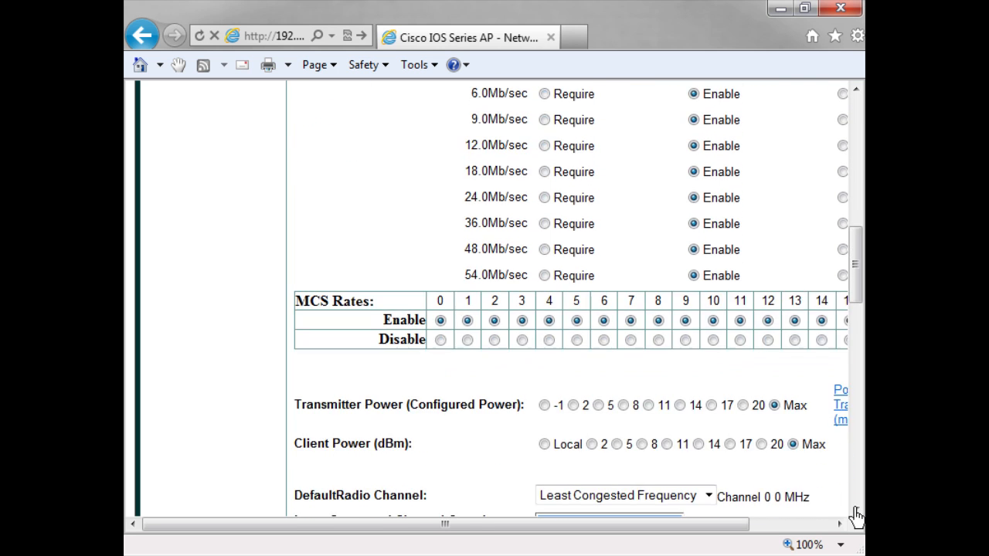
scroll("down", 3)
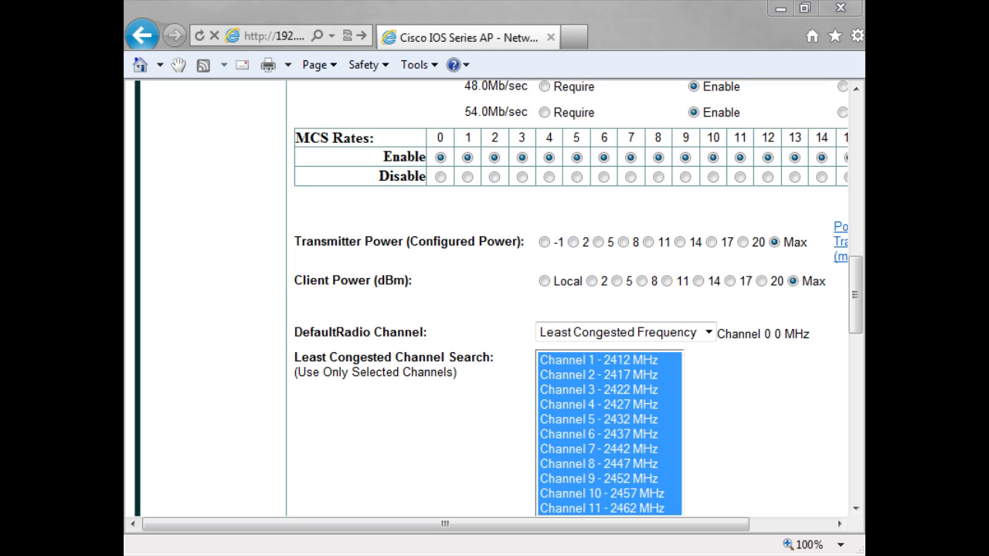
mouse_move(674, 244)
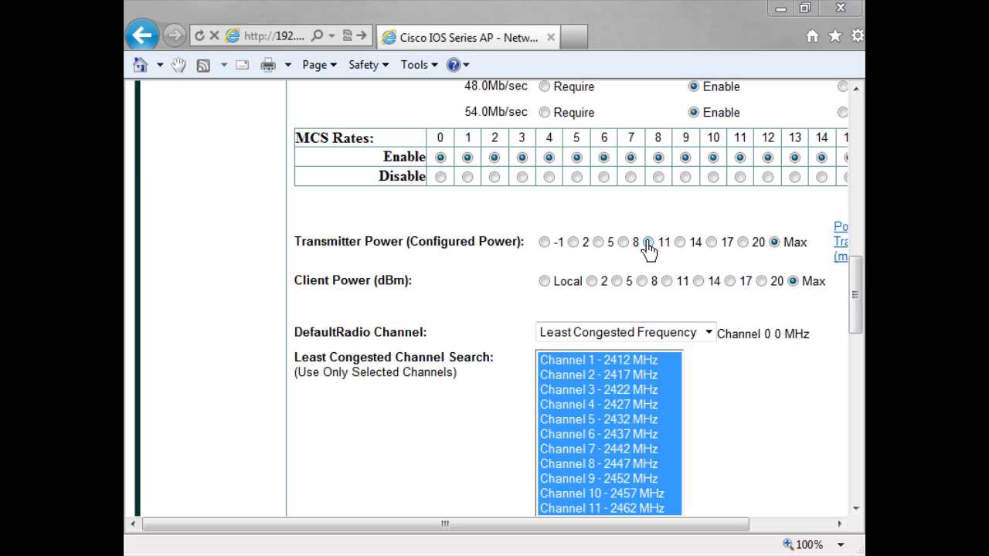
left_click(647, 241)
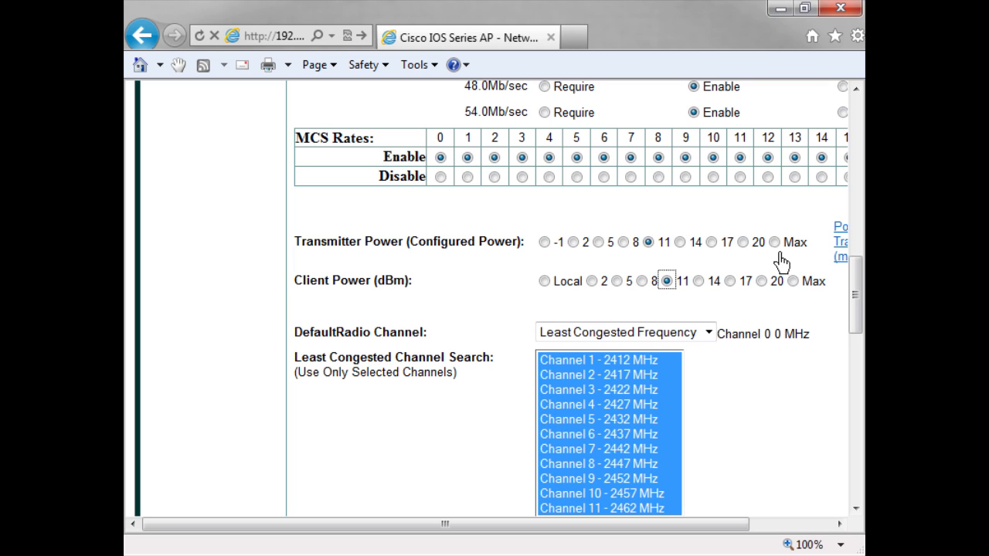
mouse_move(785, 265)
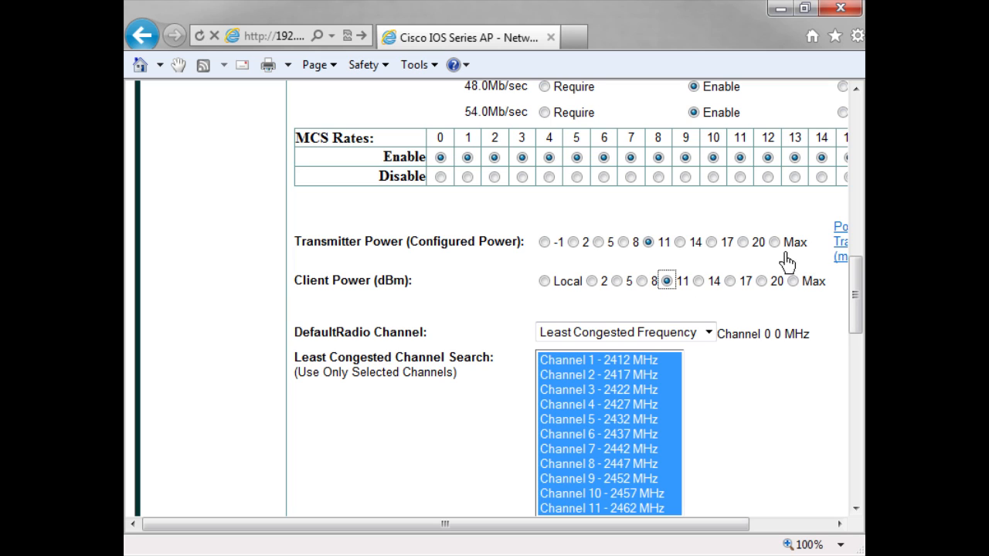
mouse_move(776, 266)
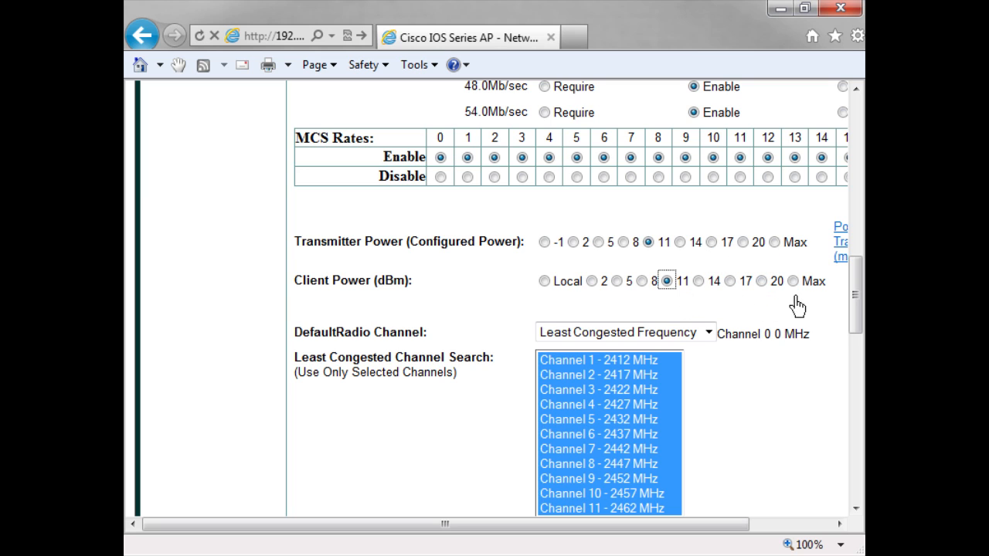
mouse_move(807, 303)
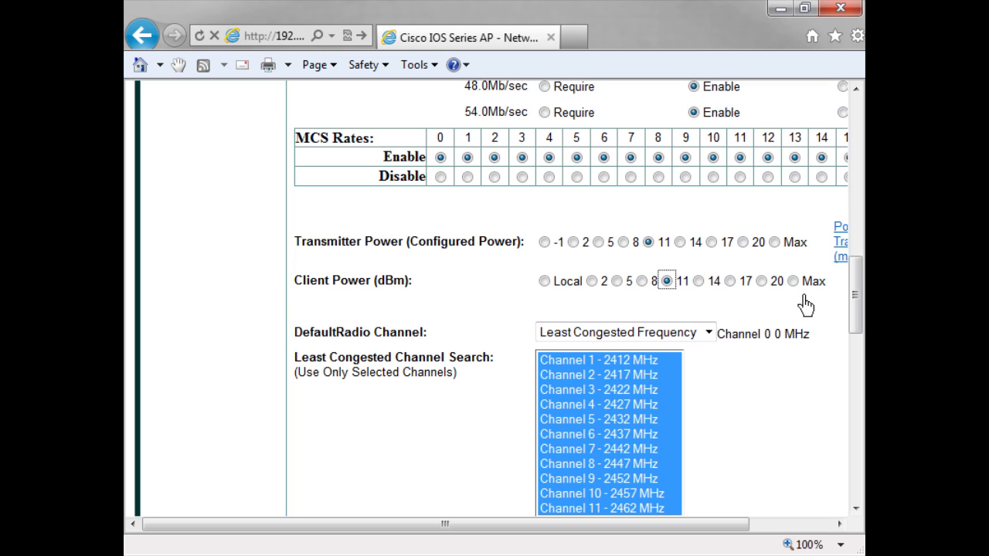
mouse_move(853, 325)
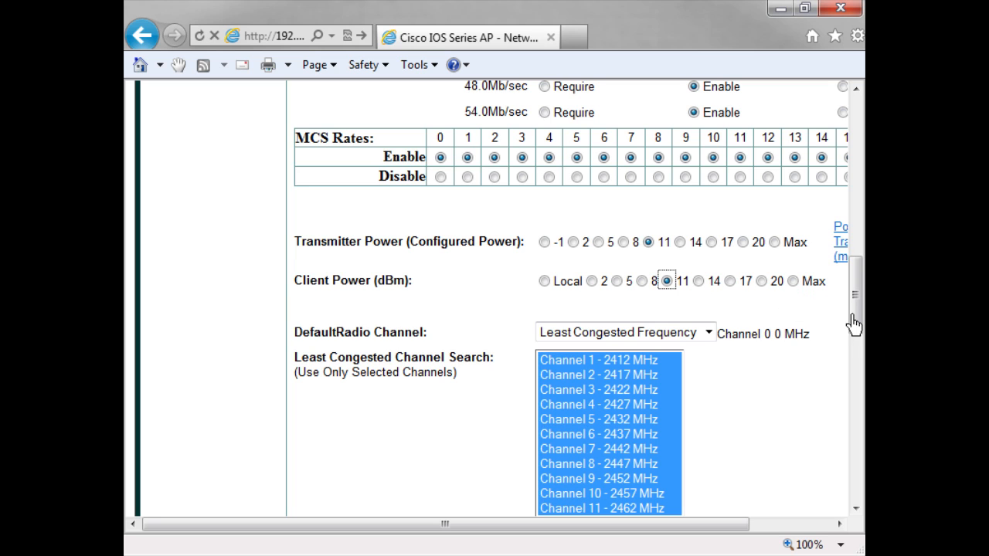
- Make Channel 6 - 2437 MHz the default radio channel with a 20 MHz width
scroll("down", 3)
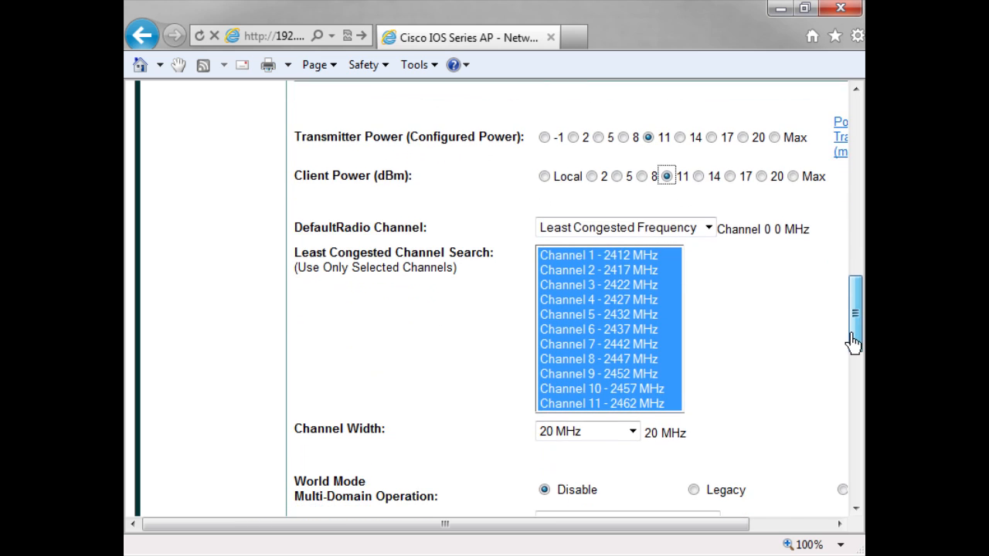
scroll("down", 3)
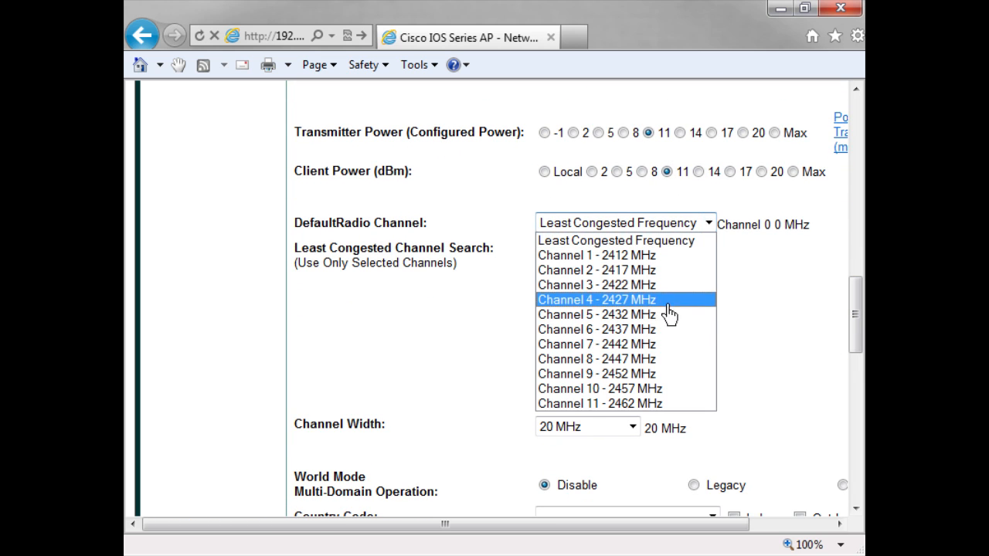
left_click(598, 329)
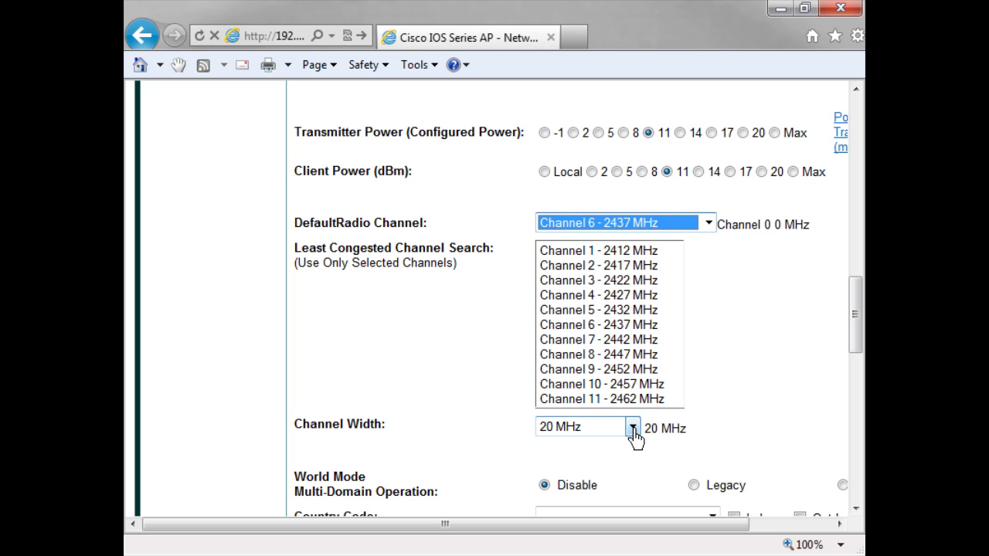
left_click(634, 427)
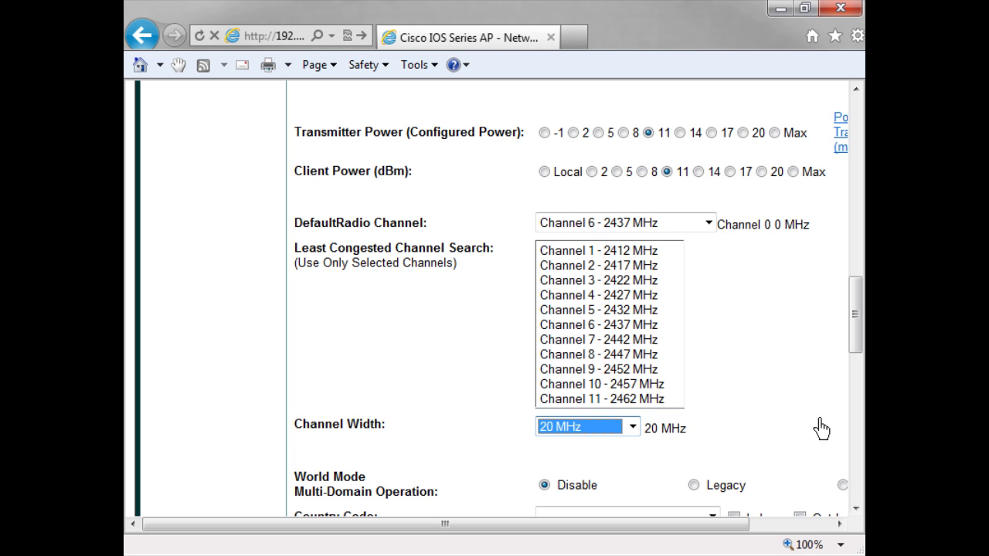
scroll("down", 3)
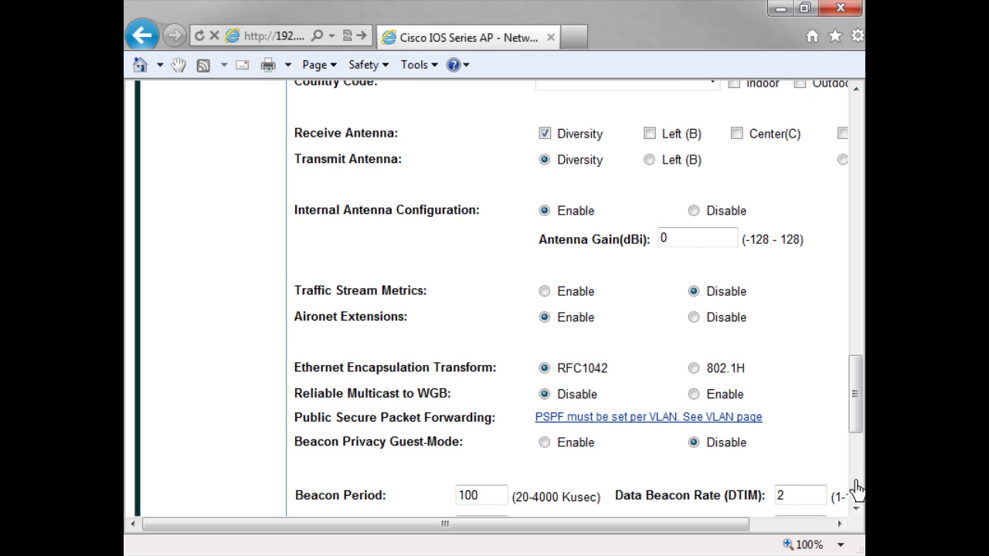
- Apply the 2.4 GHz radio settings, confirm the warning and sign in as Cisco
scroll("down", 3)
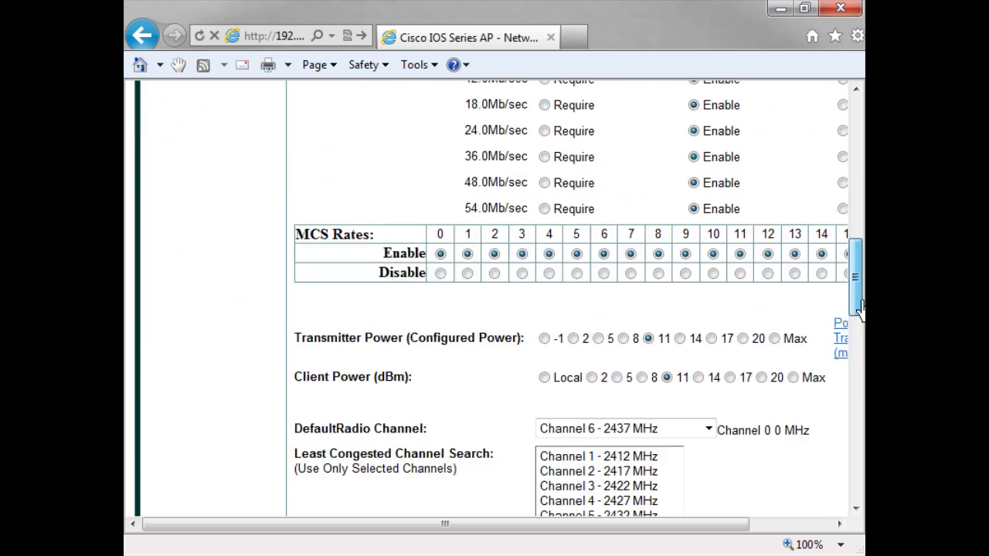
scroll("down", 3)
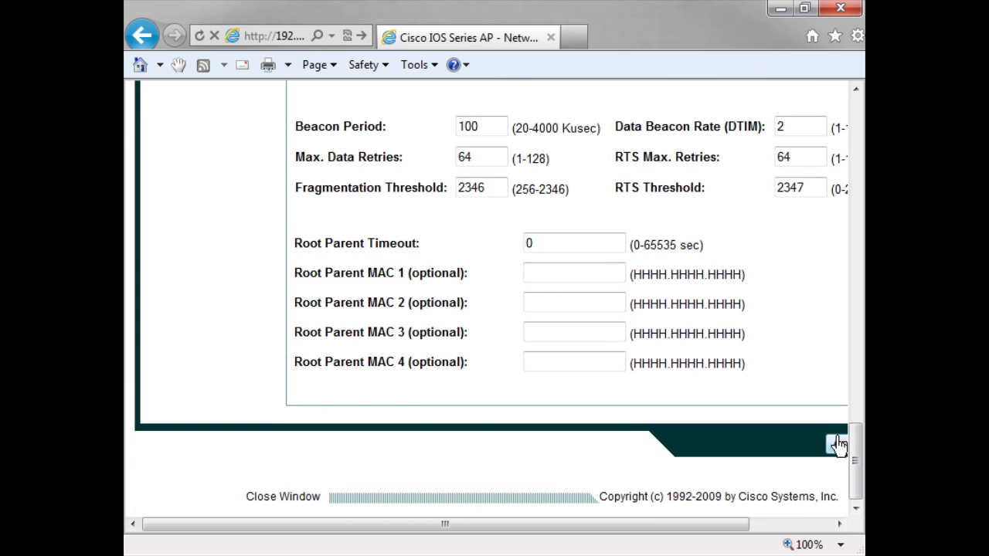
left_click(838, 444)
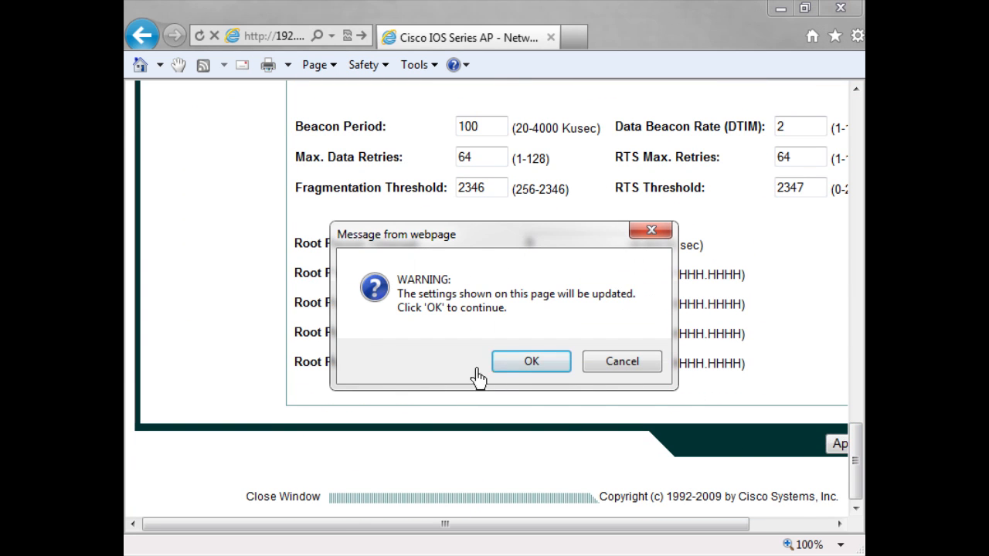
left_click(531, 362)
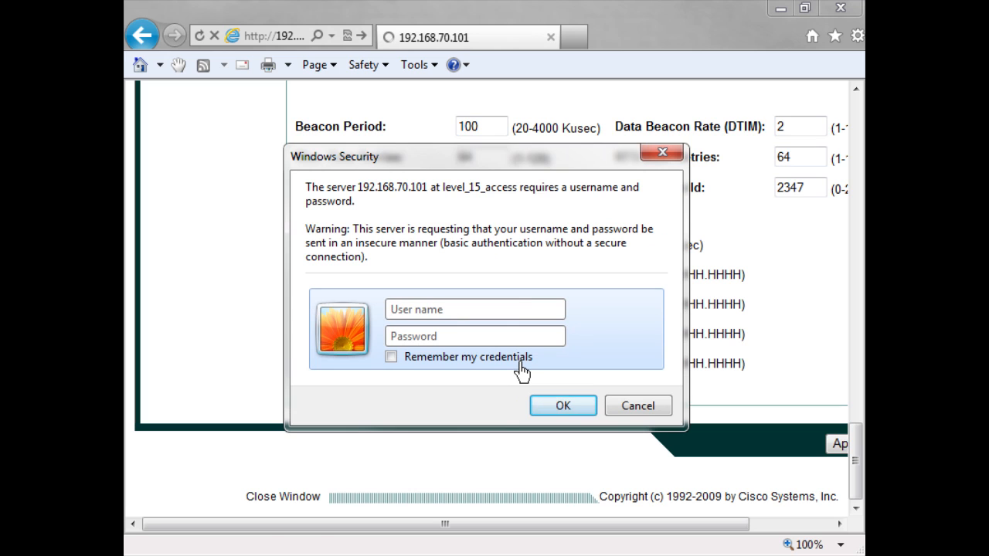
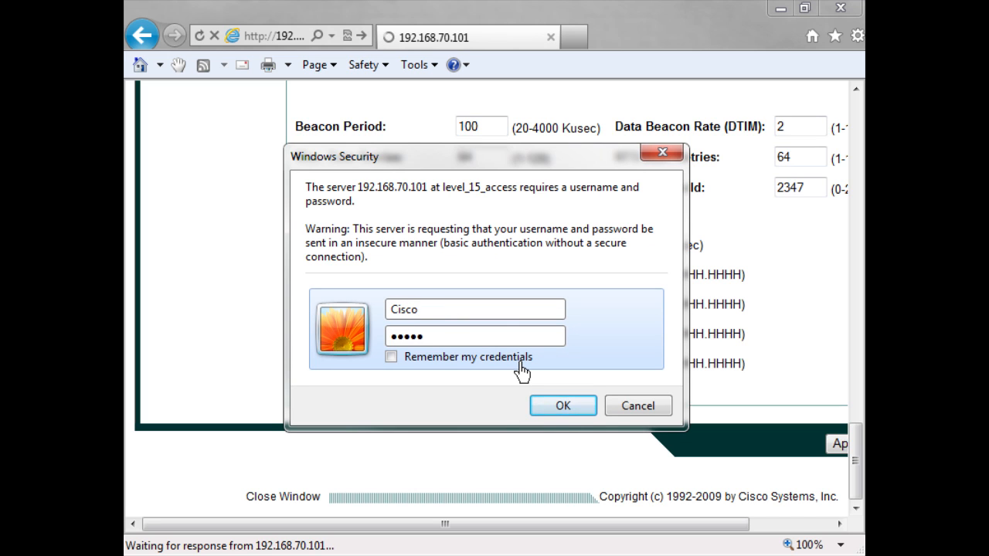
left_click(562, 405)
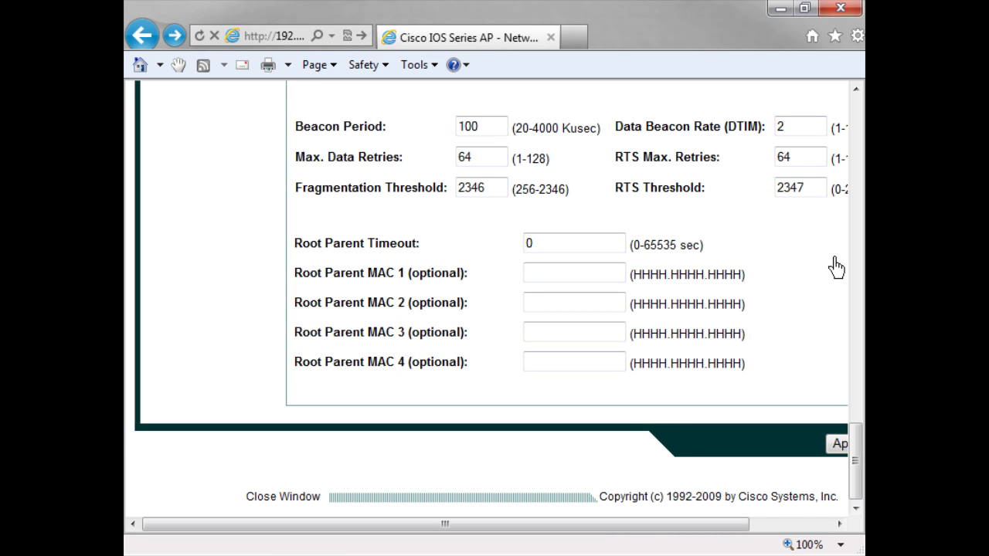
mouse_move(859, 121)
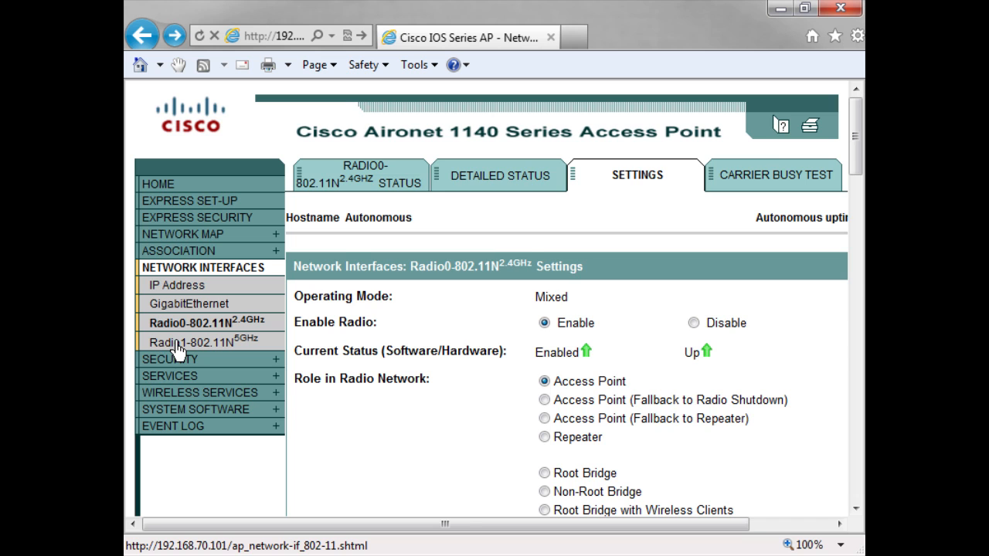
- Apply the Radio1-802.11N 5GHz settings with the radio enabled and confirm the update
left_click(194, 343)
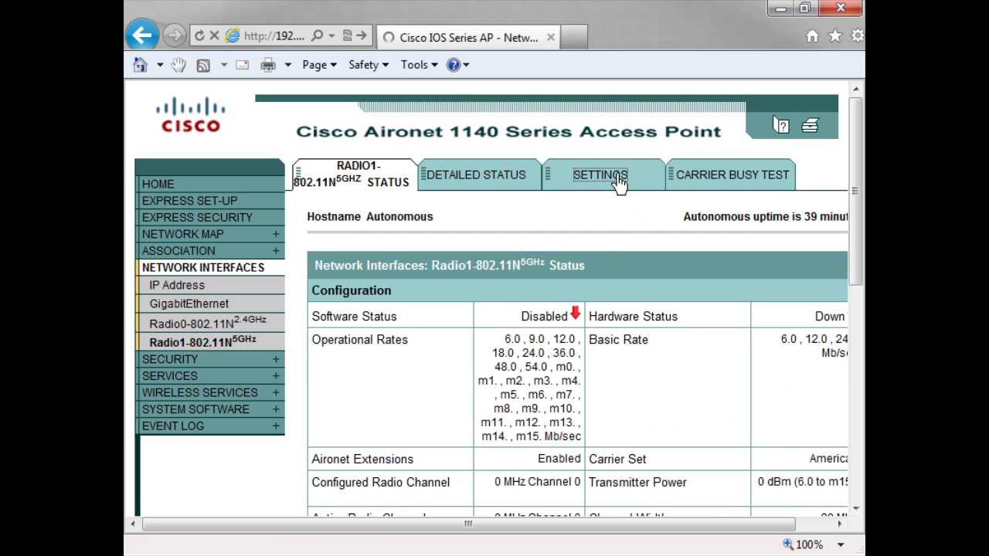
left_click(603, 174)
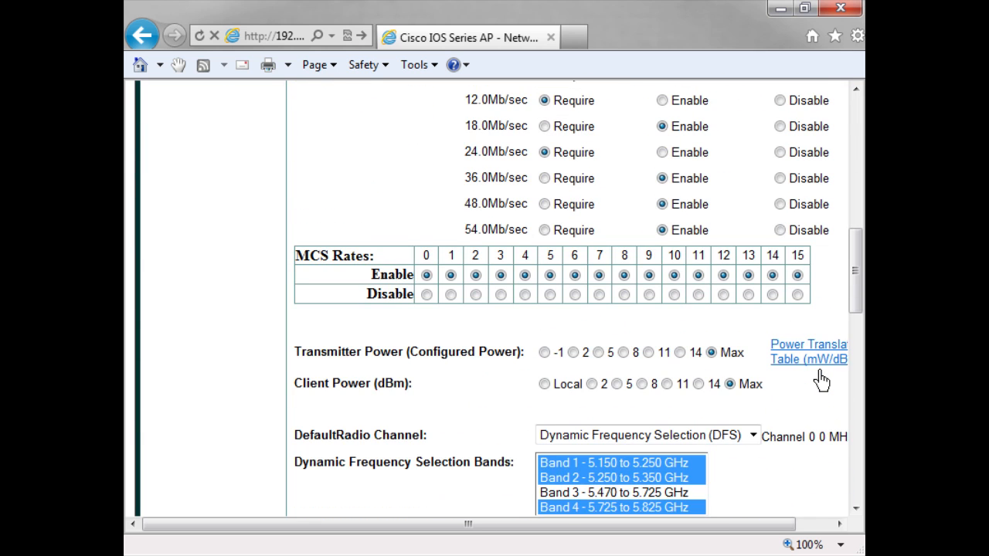
scroll("down", 3)
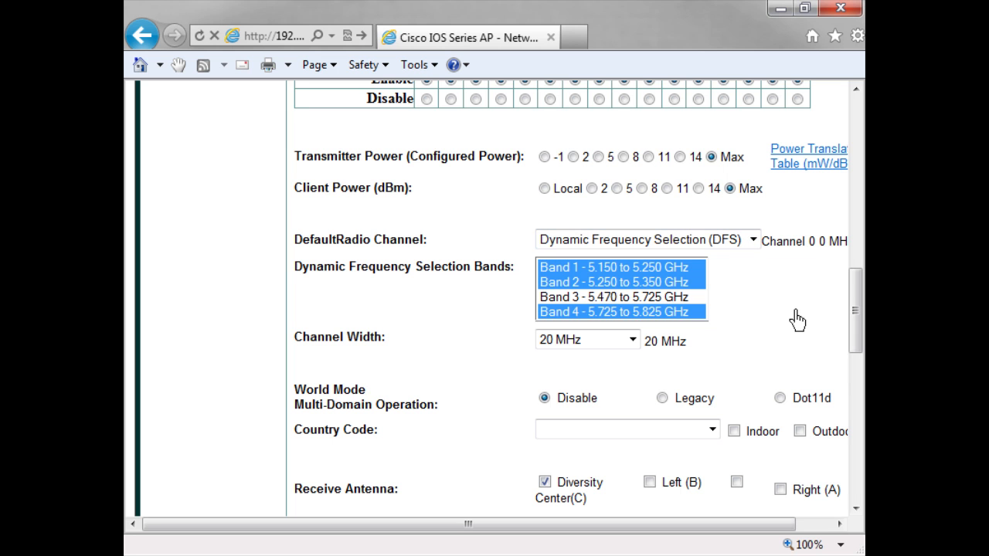
scroll("down", 3)
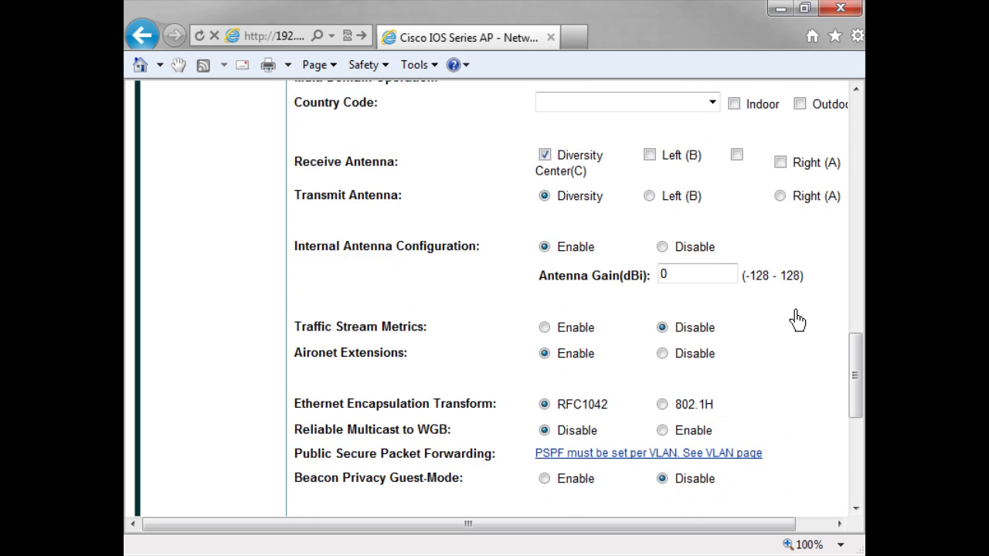
scroll("down", 3)
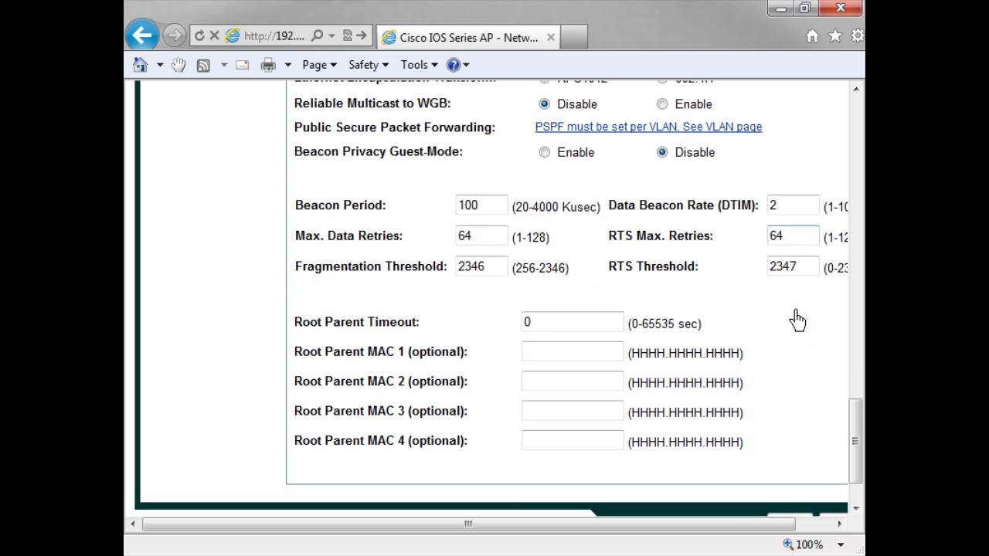
scroll("down", 3)
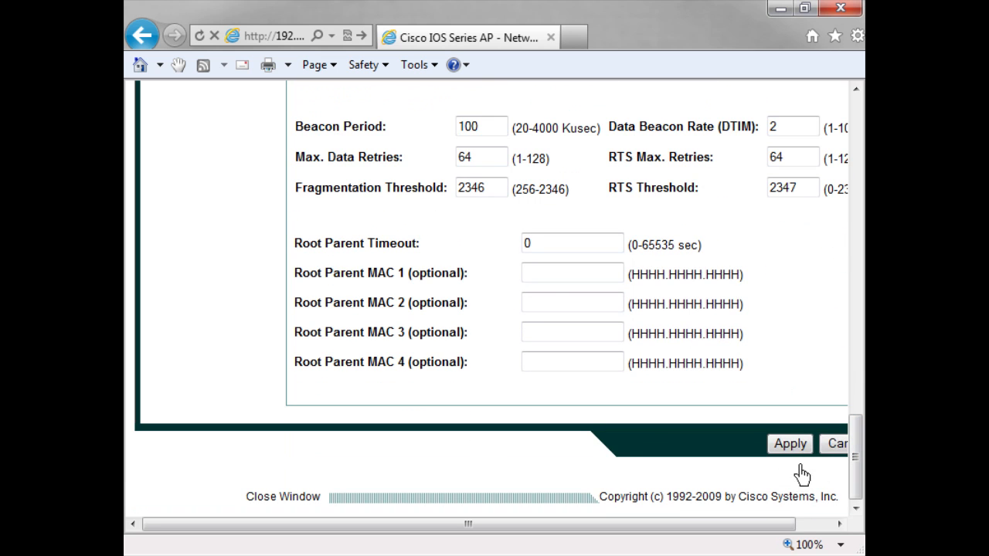
left_click(788, 443)
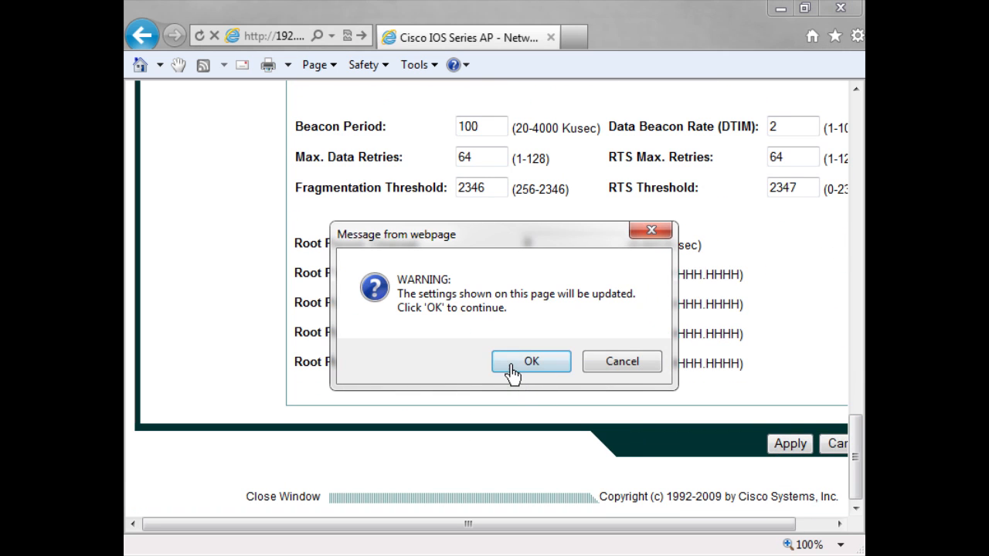
left_click(532, 361)
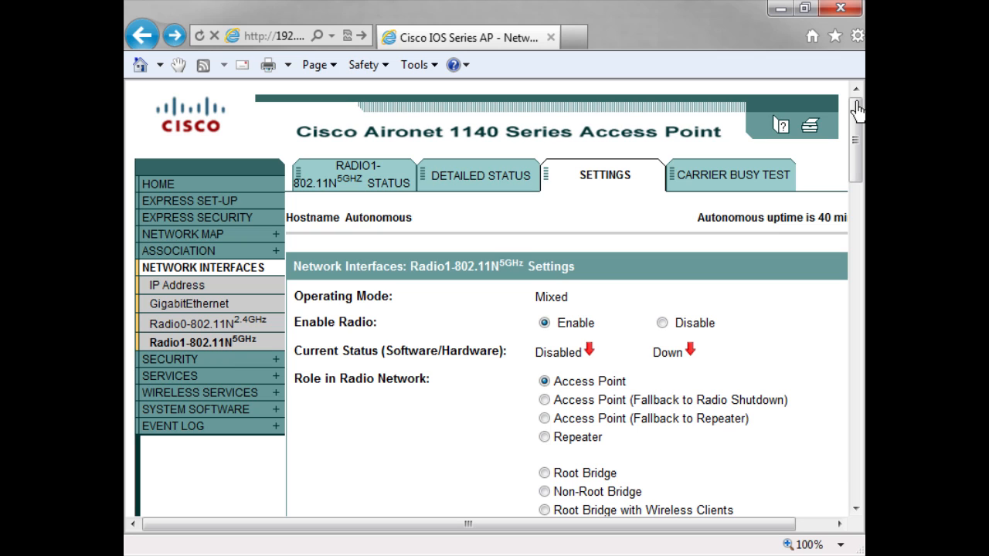
mouse_move(723, 111)
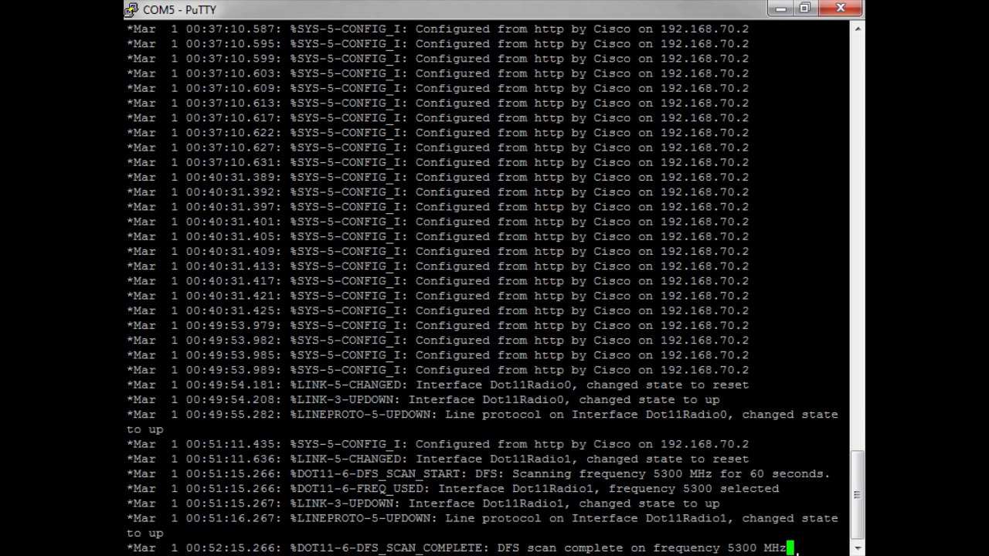
mouse_move(800, 550)
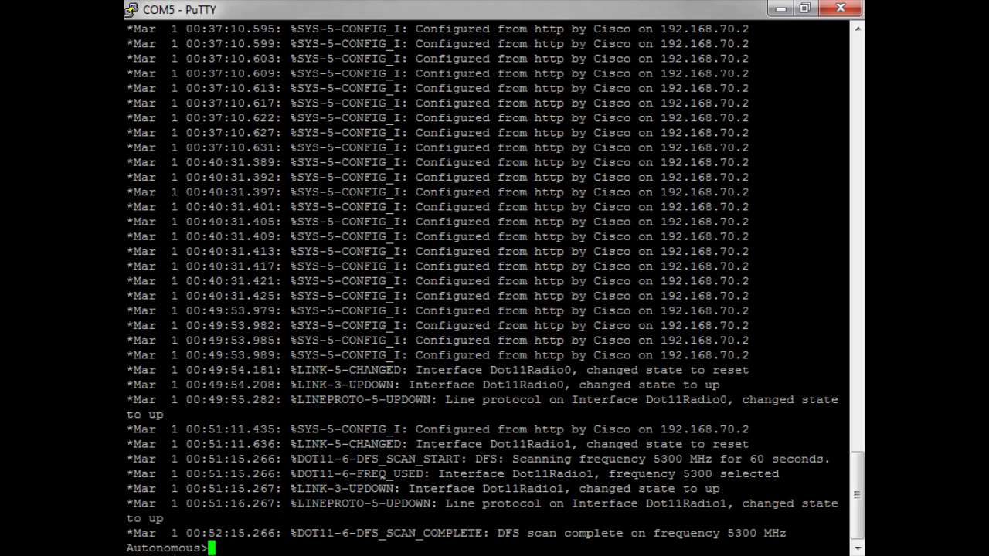
- Run enable at the Autonomous> prompt to reach privileged mode
type("enable")
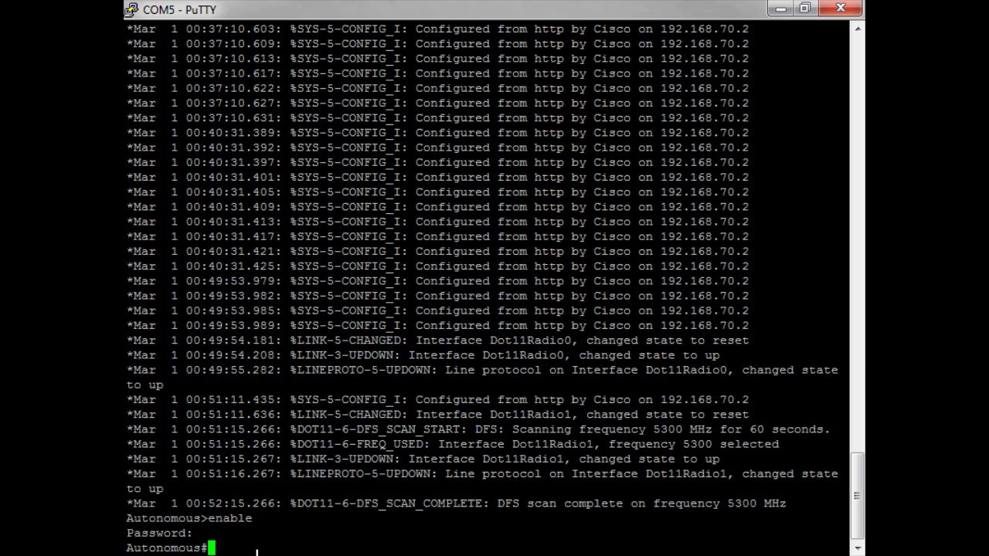
- Run show running-config, highlight the Employees SSID line and page through the output
type("show run")
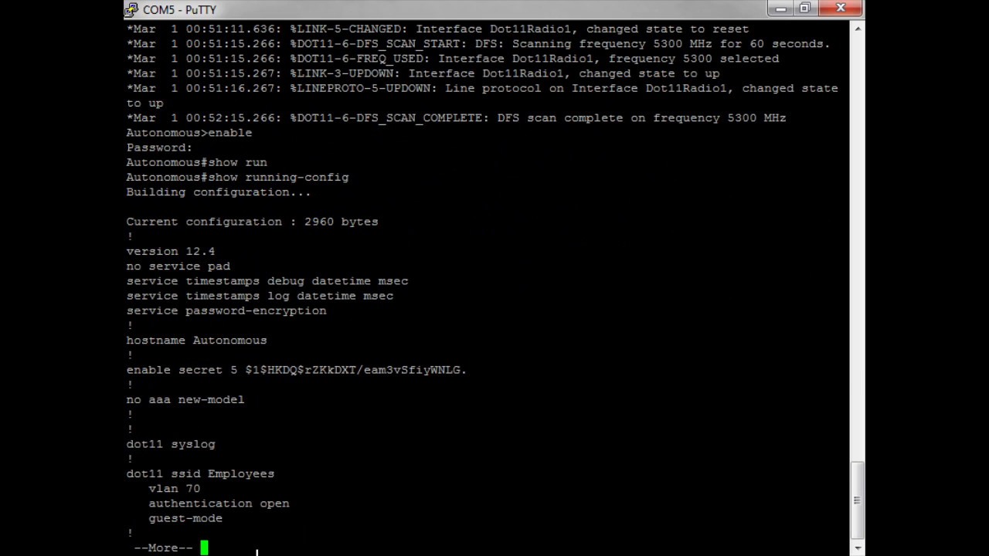
mouse_move(170, 489)
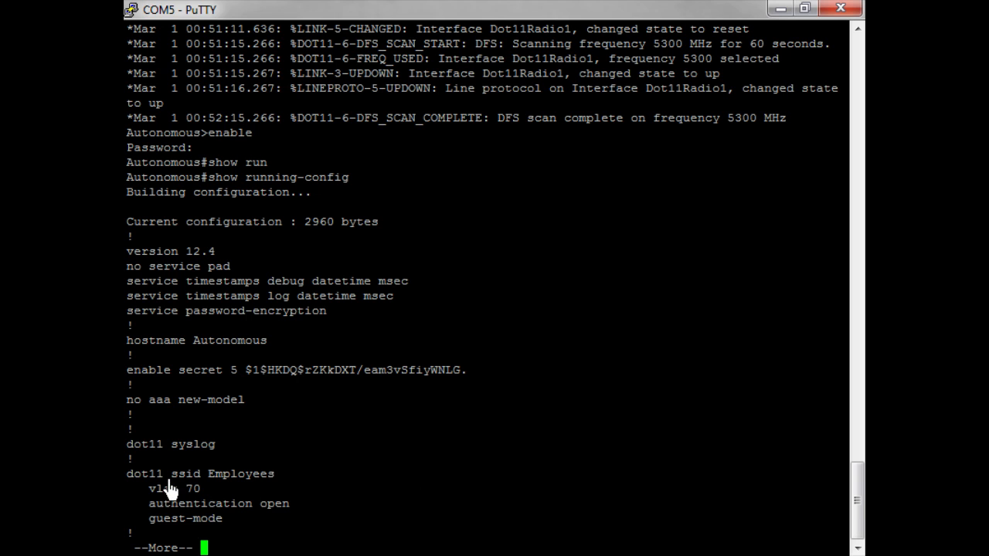
double_click(222, 473)
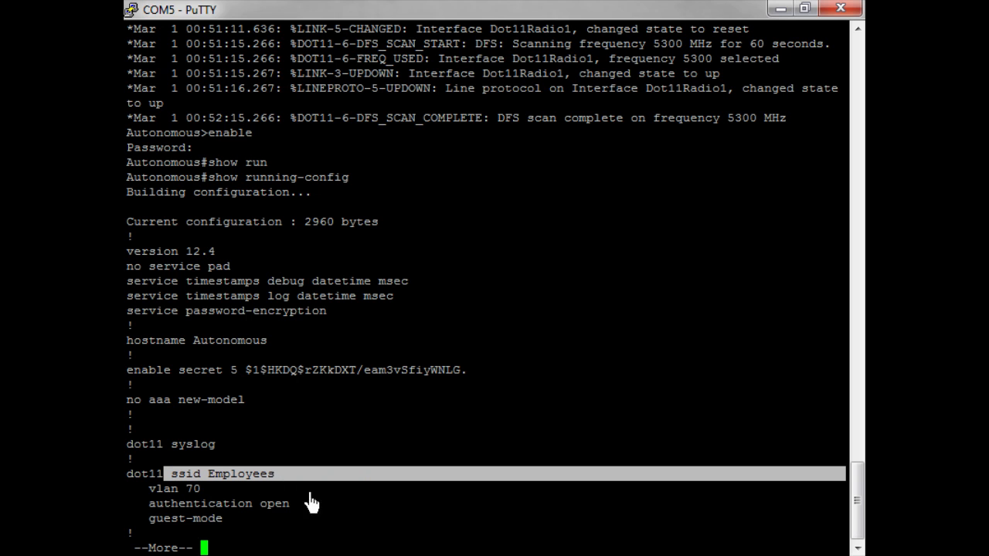
key("space")
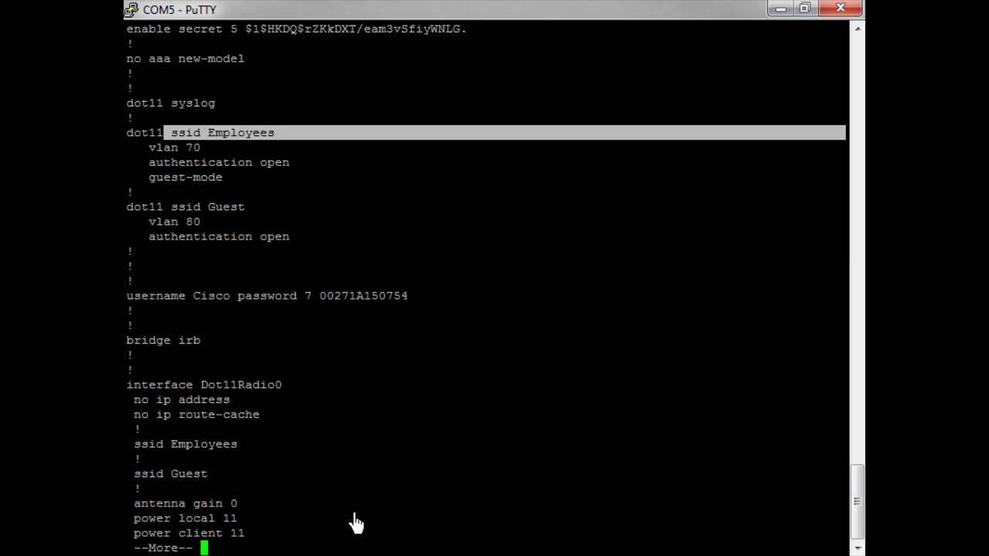
mouse_move(173, 216)
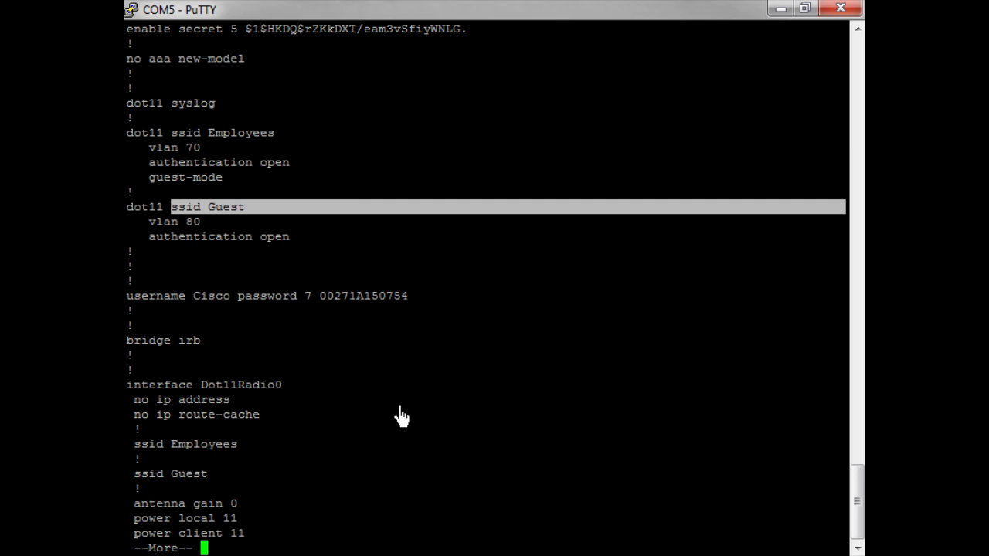
key("space")
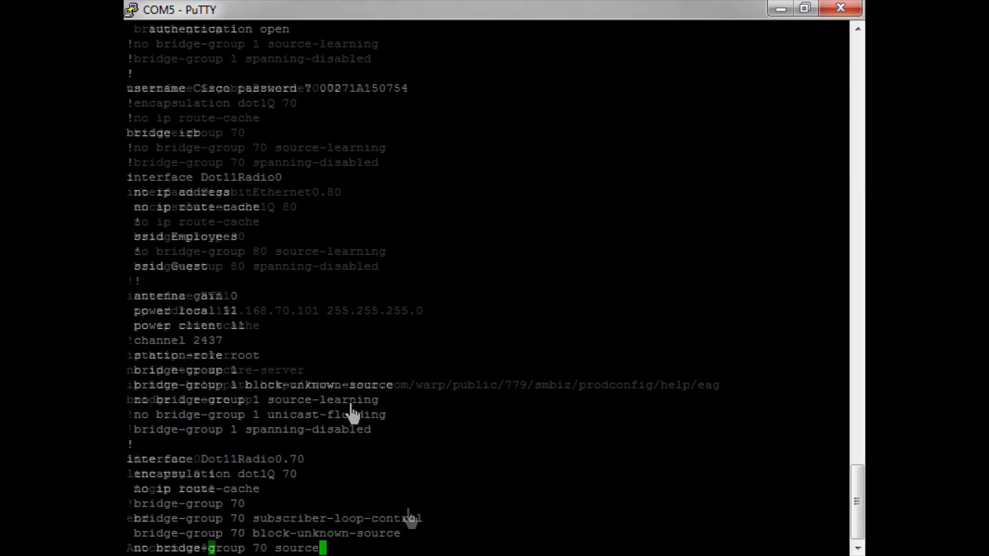
- Page to the end of the configuration showing the VLAN 70 and 80 subinterfaces
scroll("down", 3)
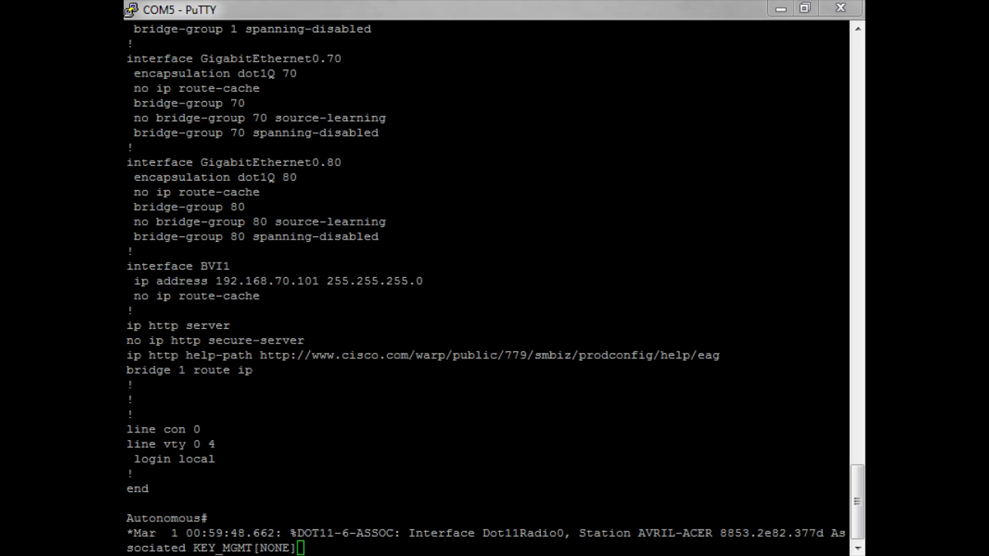
scroll("down", 3)
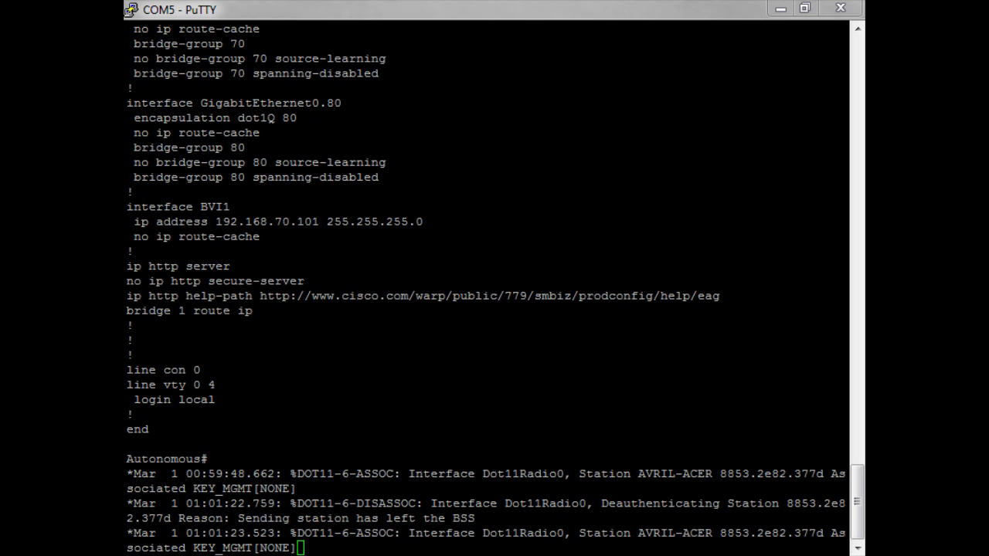